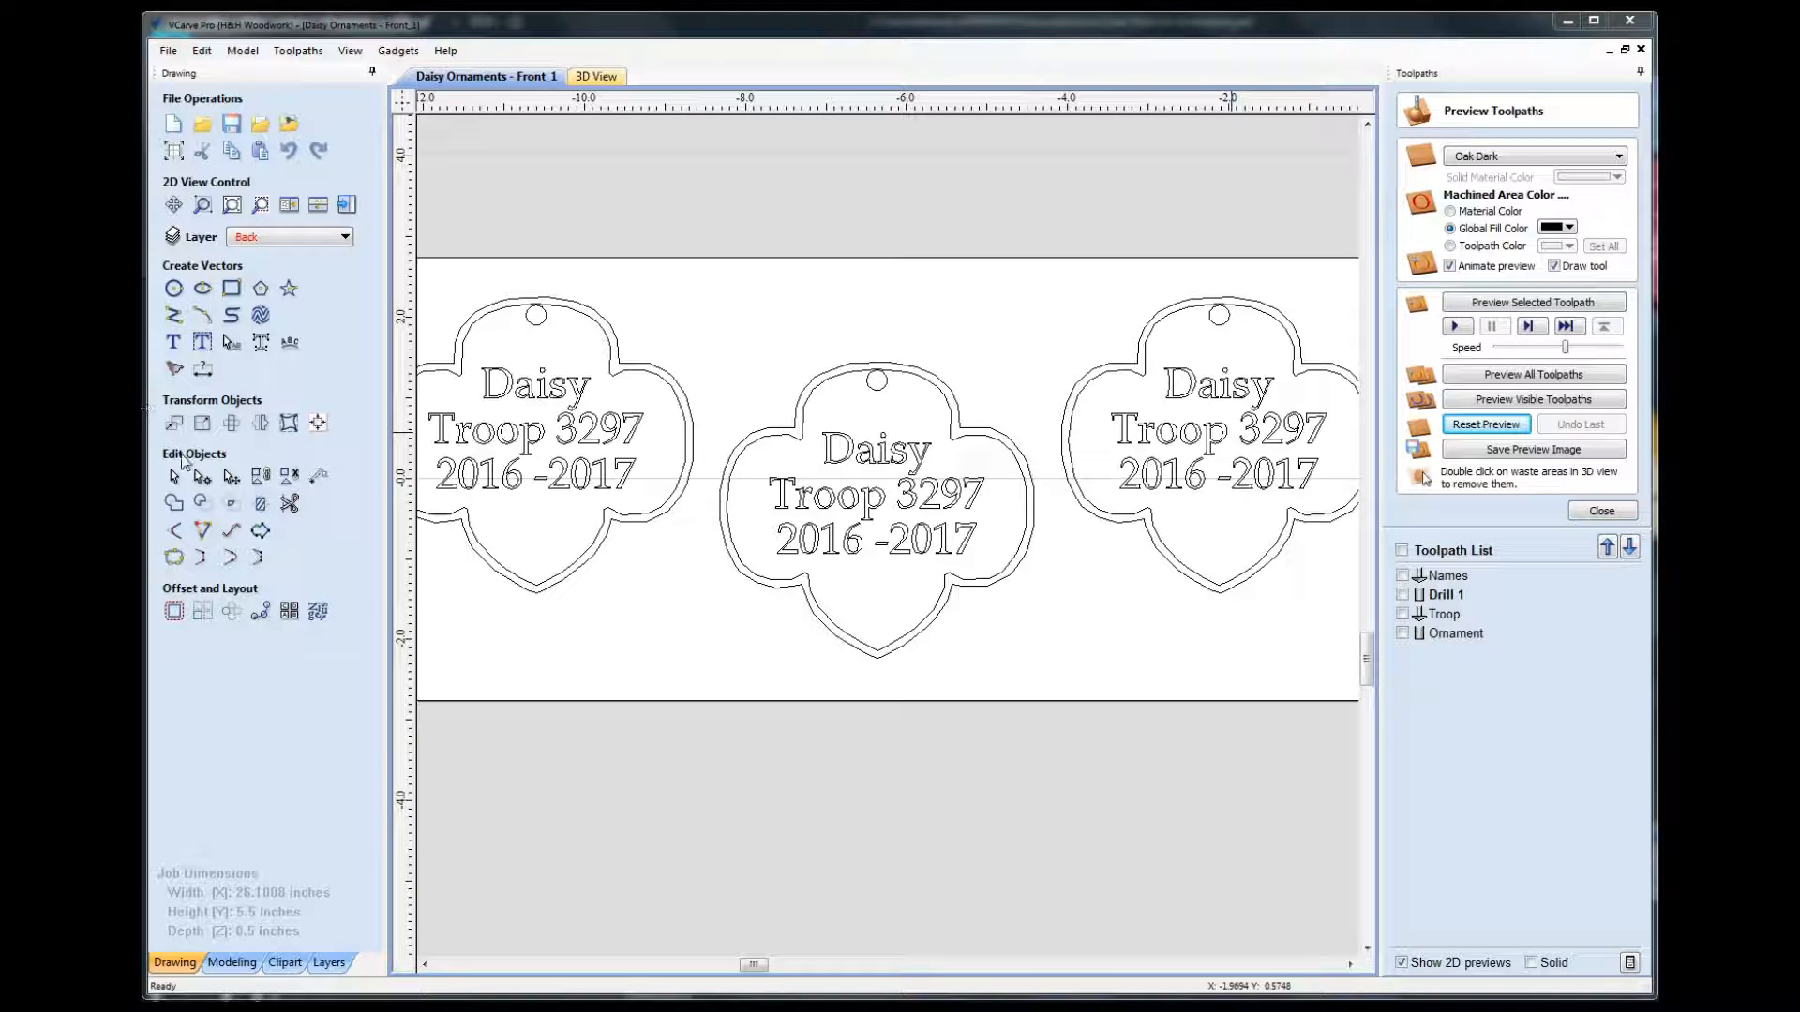
mouse_move(418, 597)
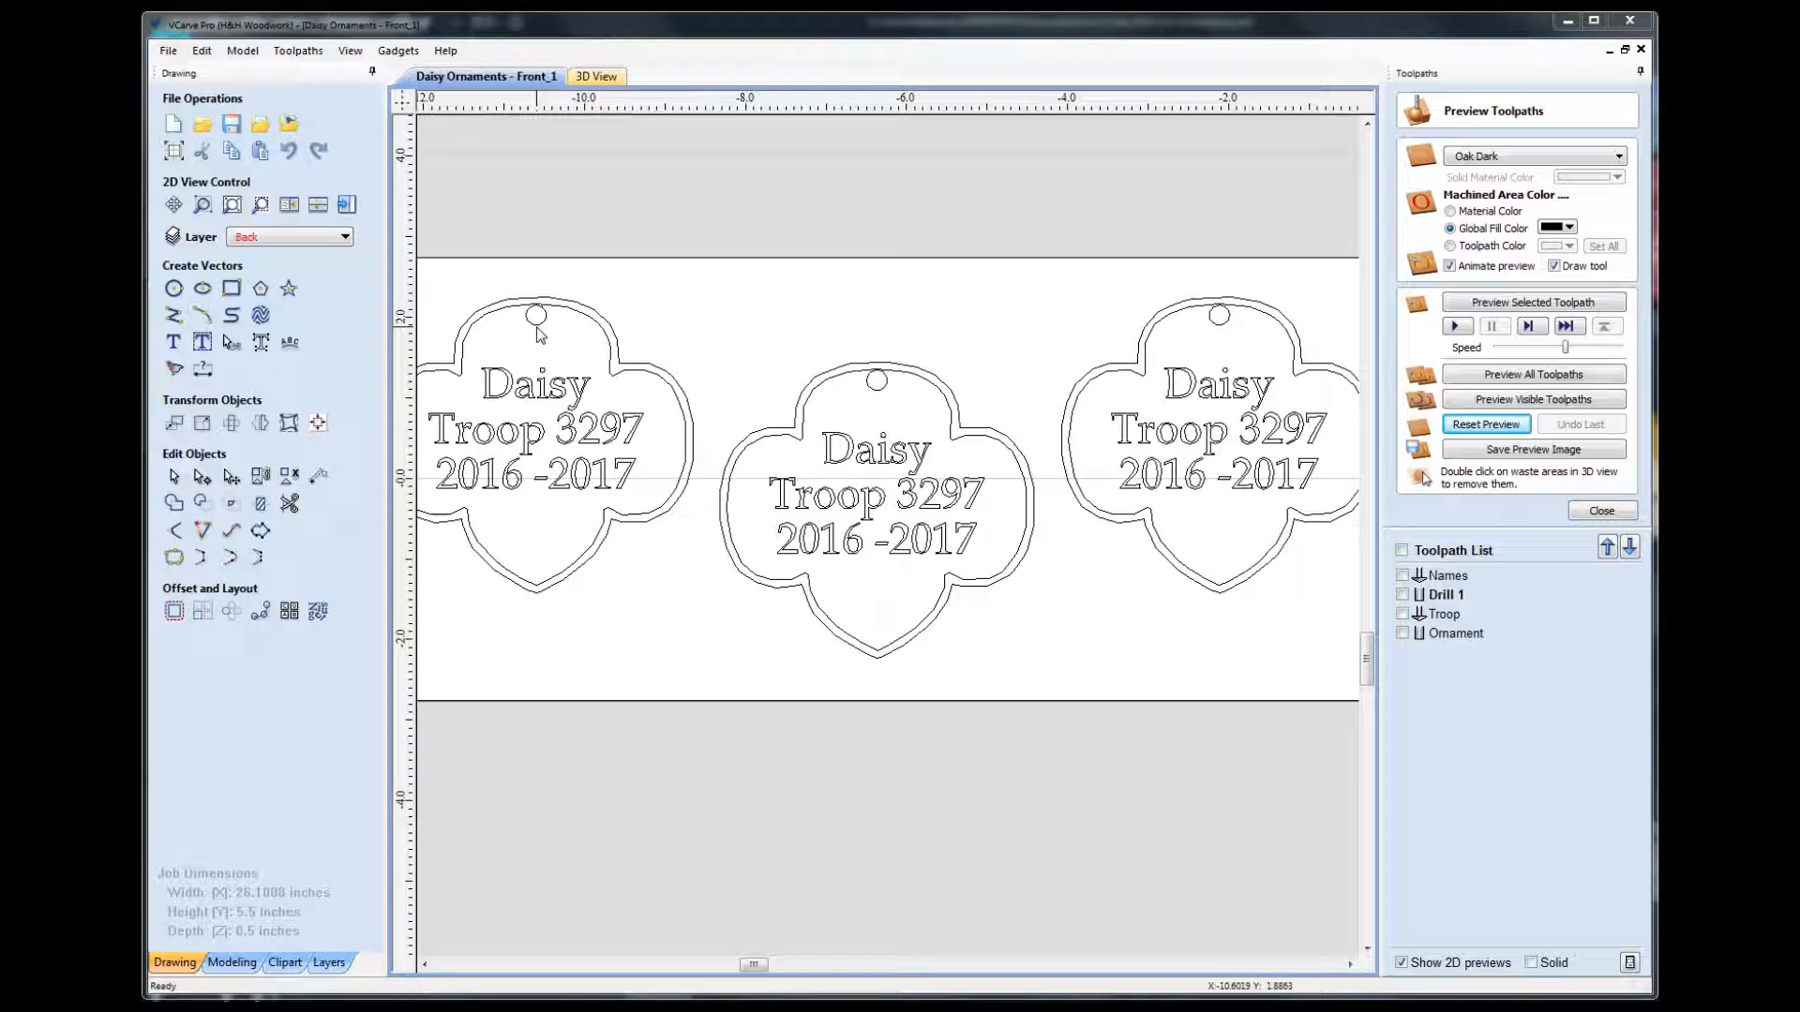
mouse_move(549, 334)
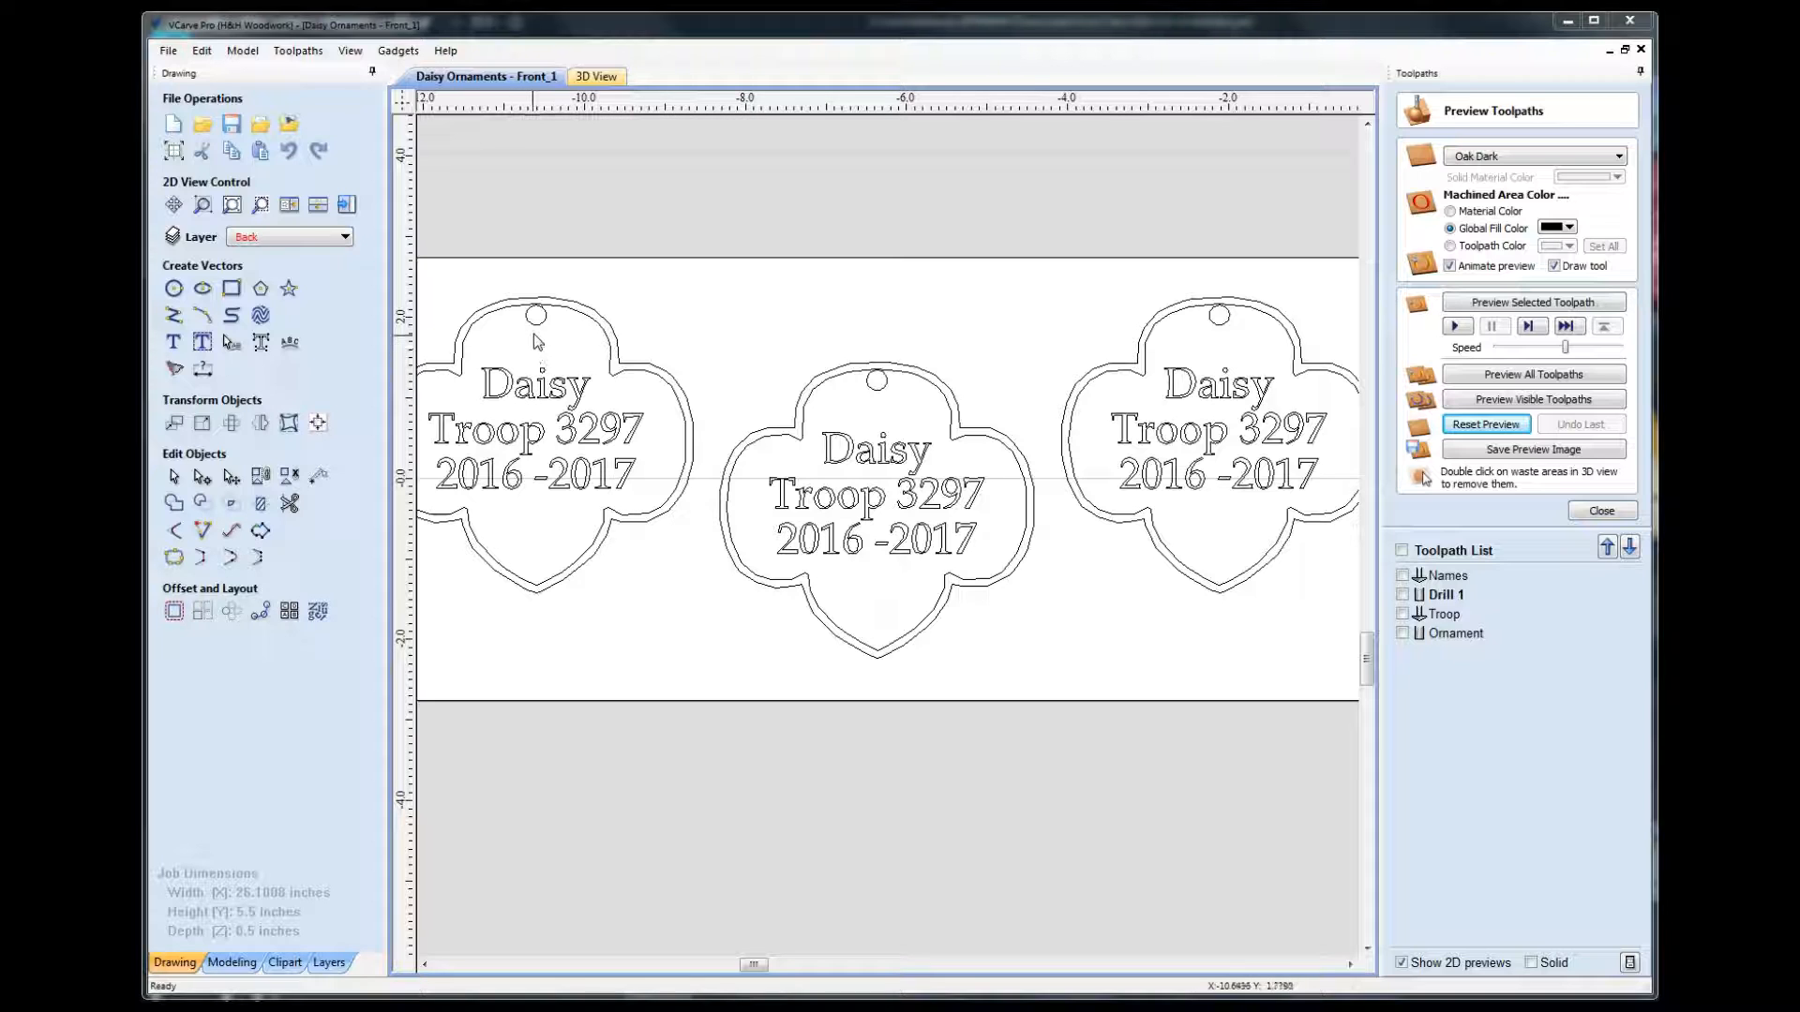
mouse_move(535, 333)
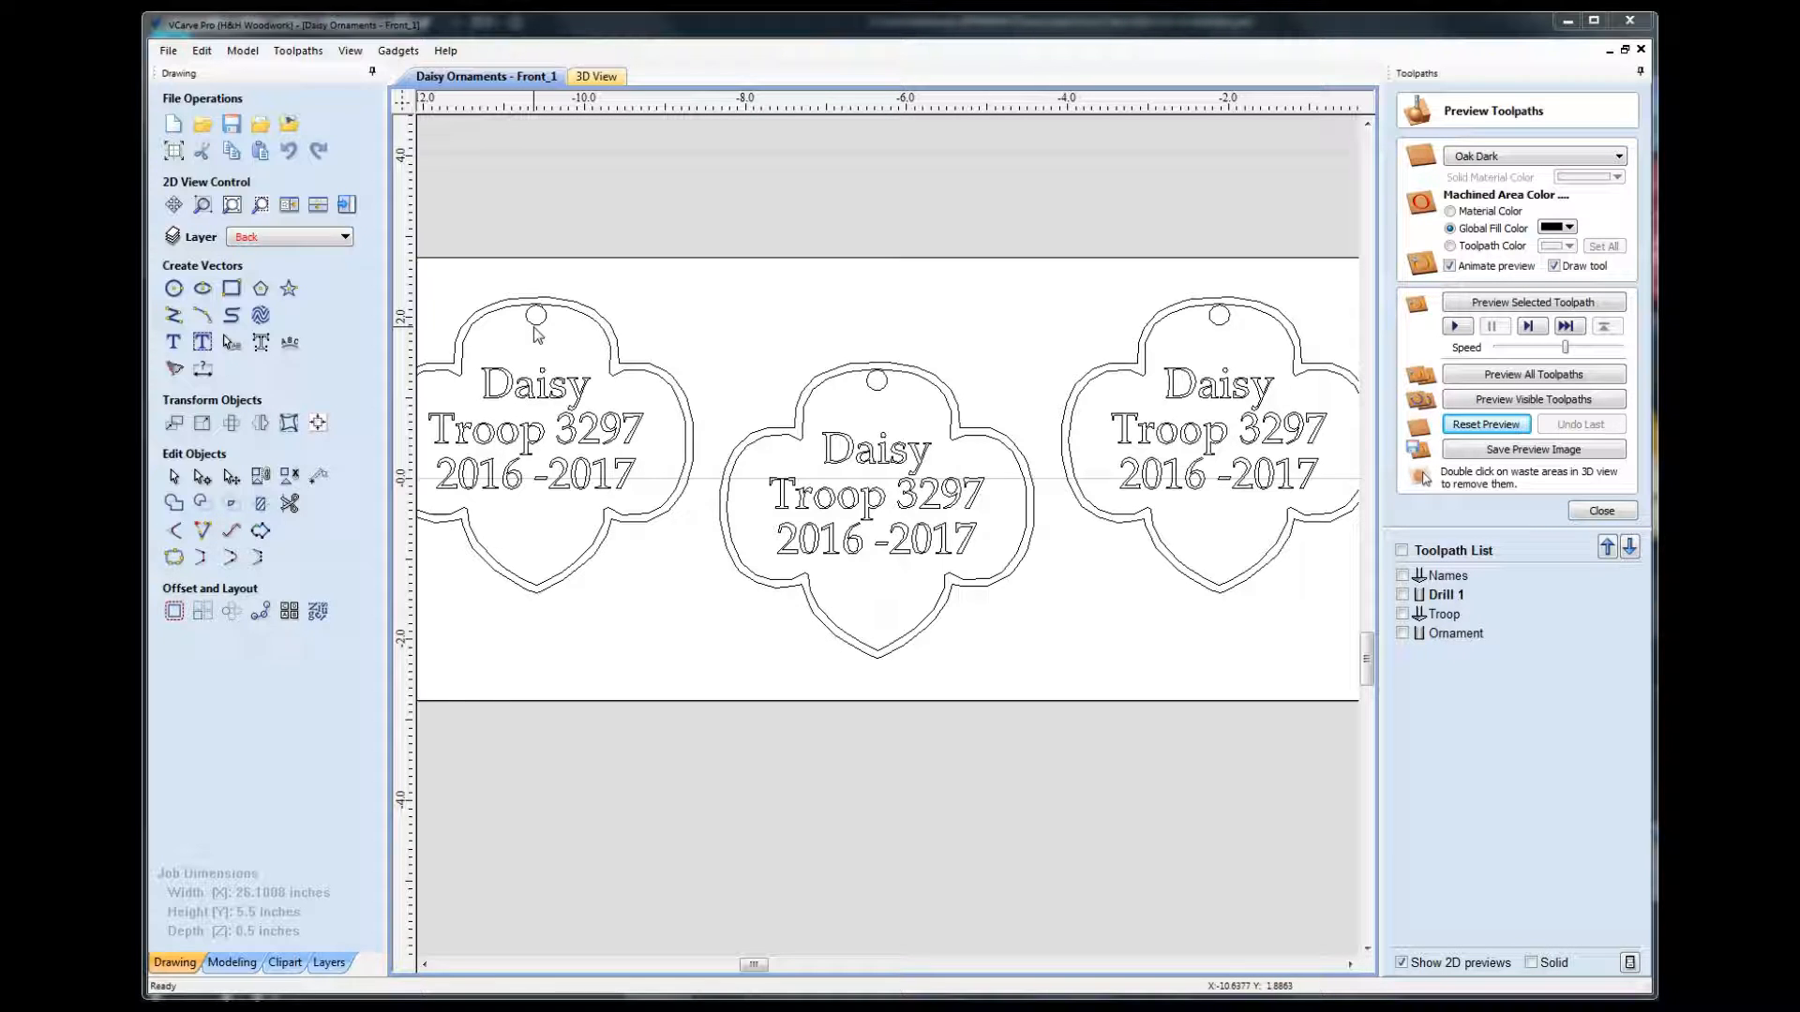
mouse_move(1109, 410)
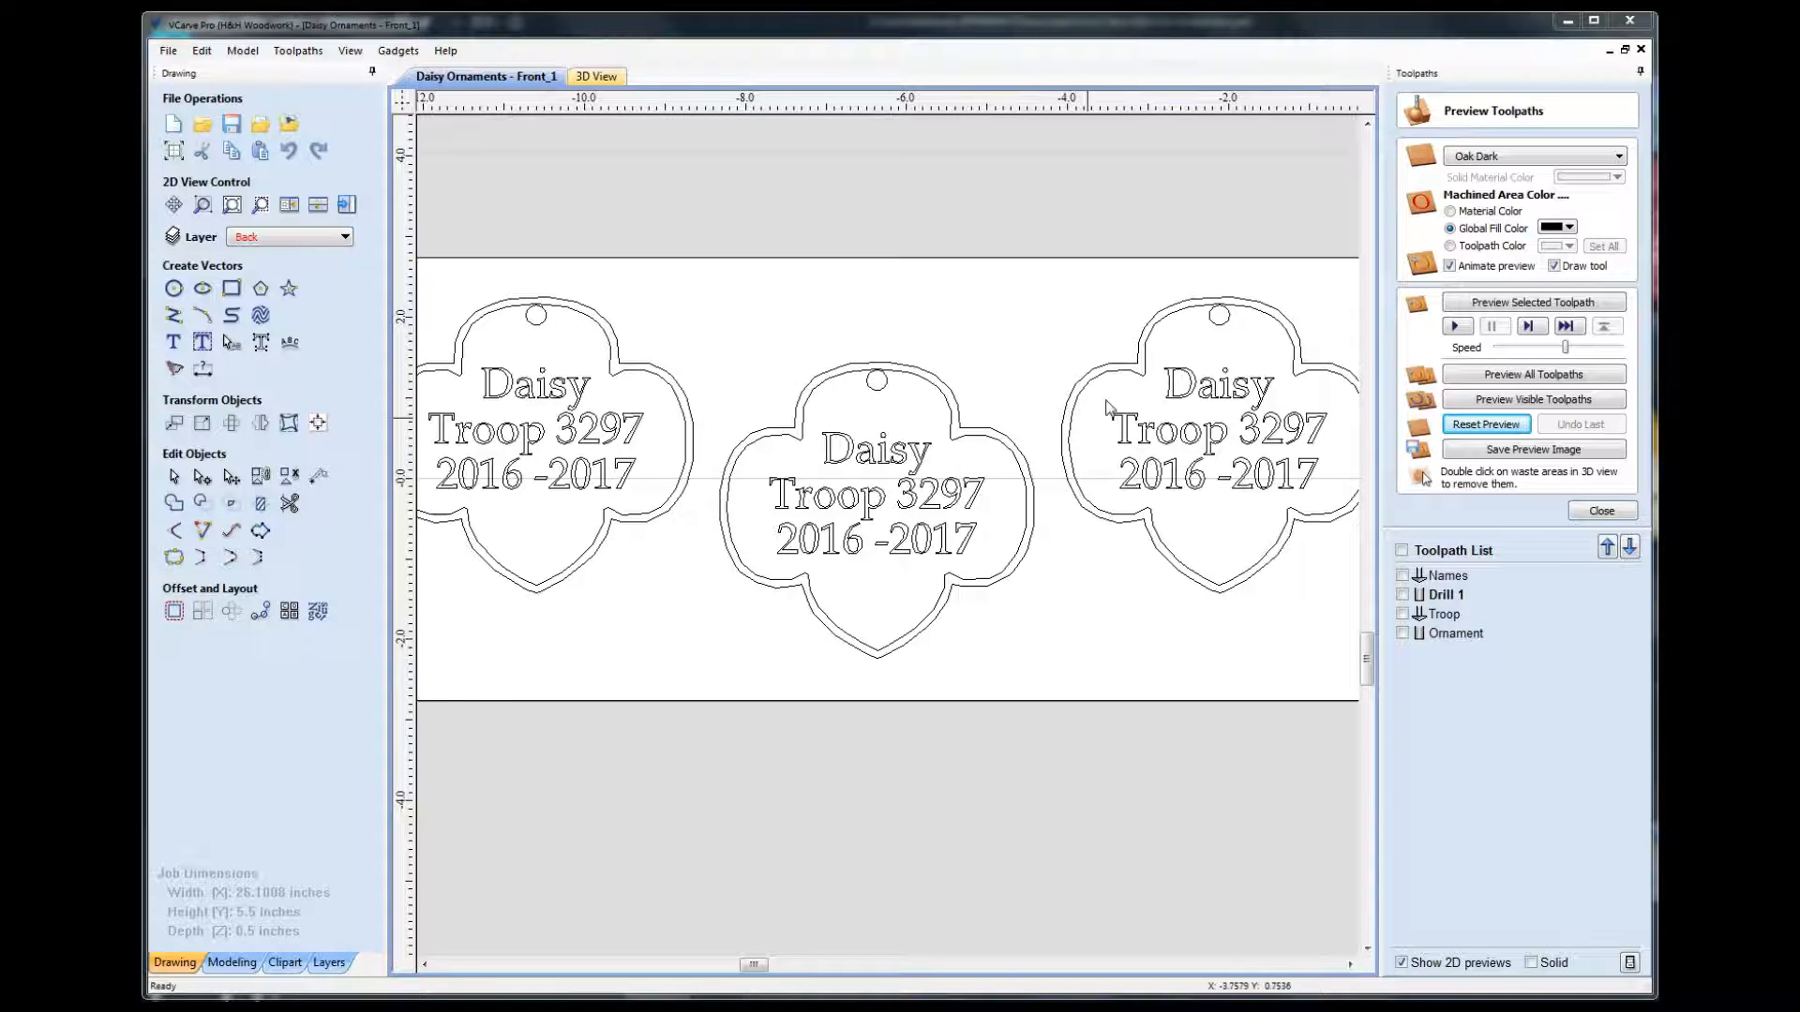
mouse_move(482, 330)
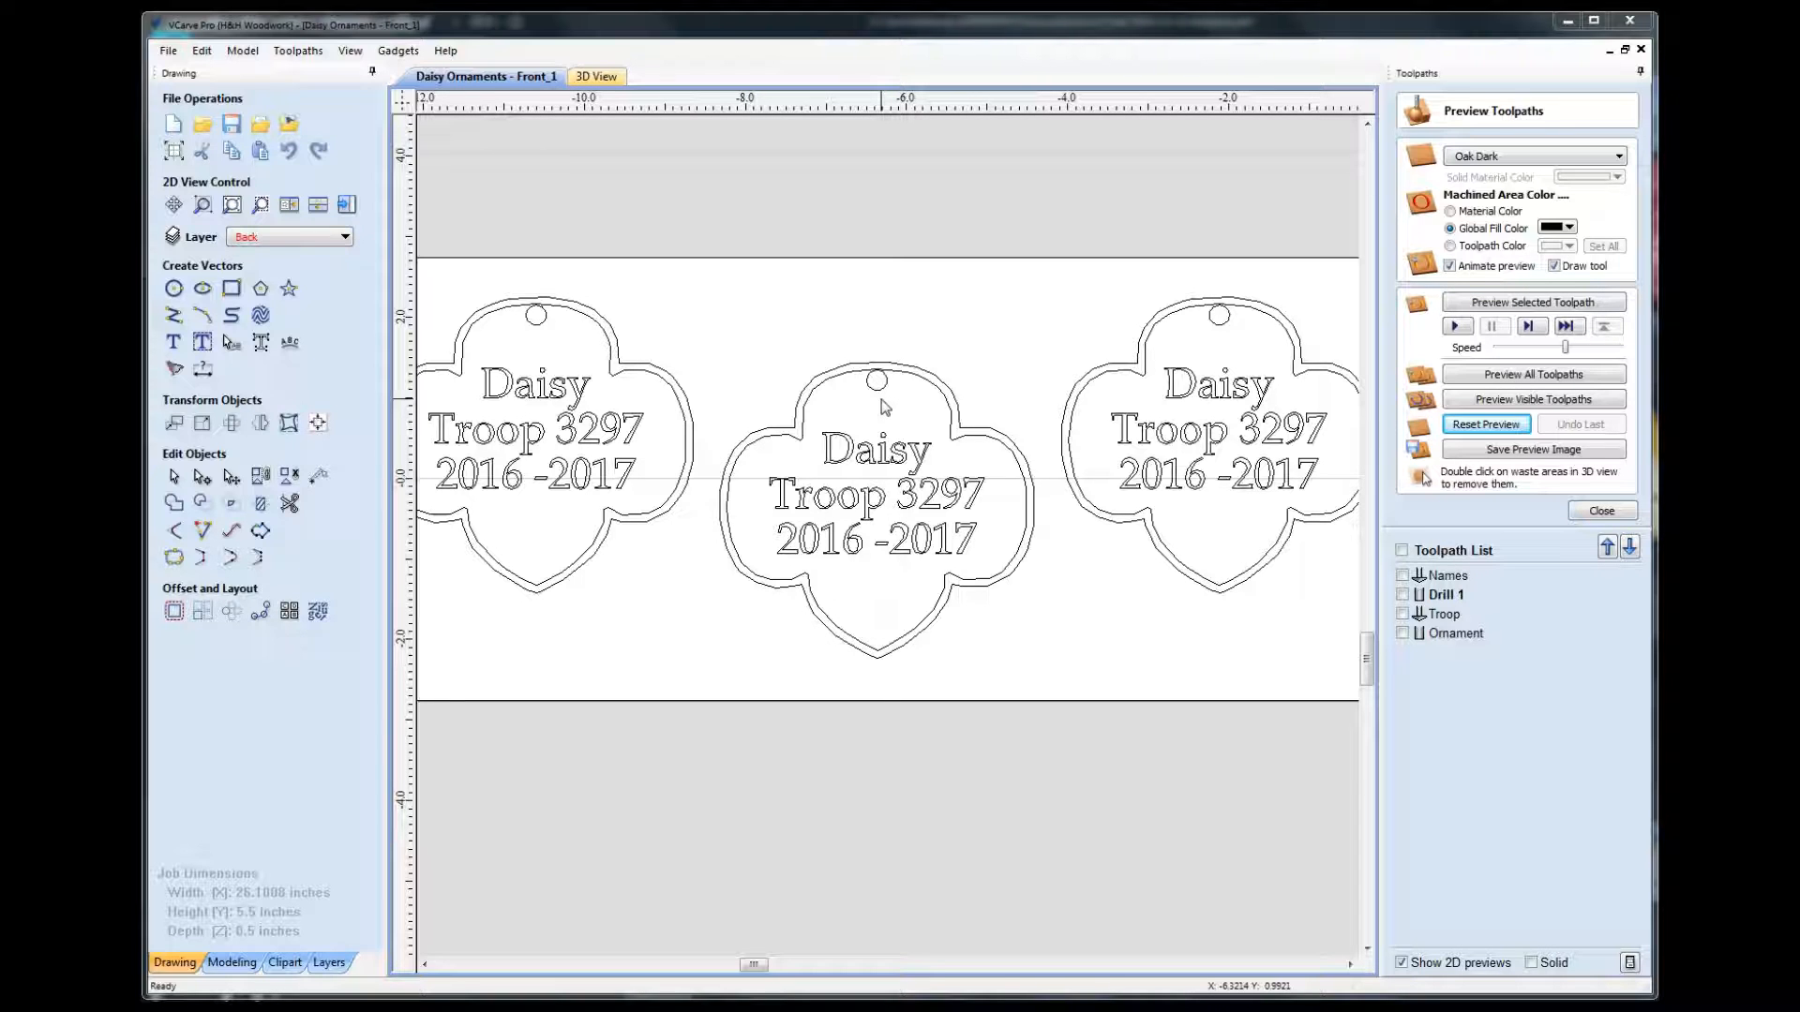
mouse_move(539, 341)
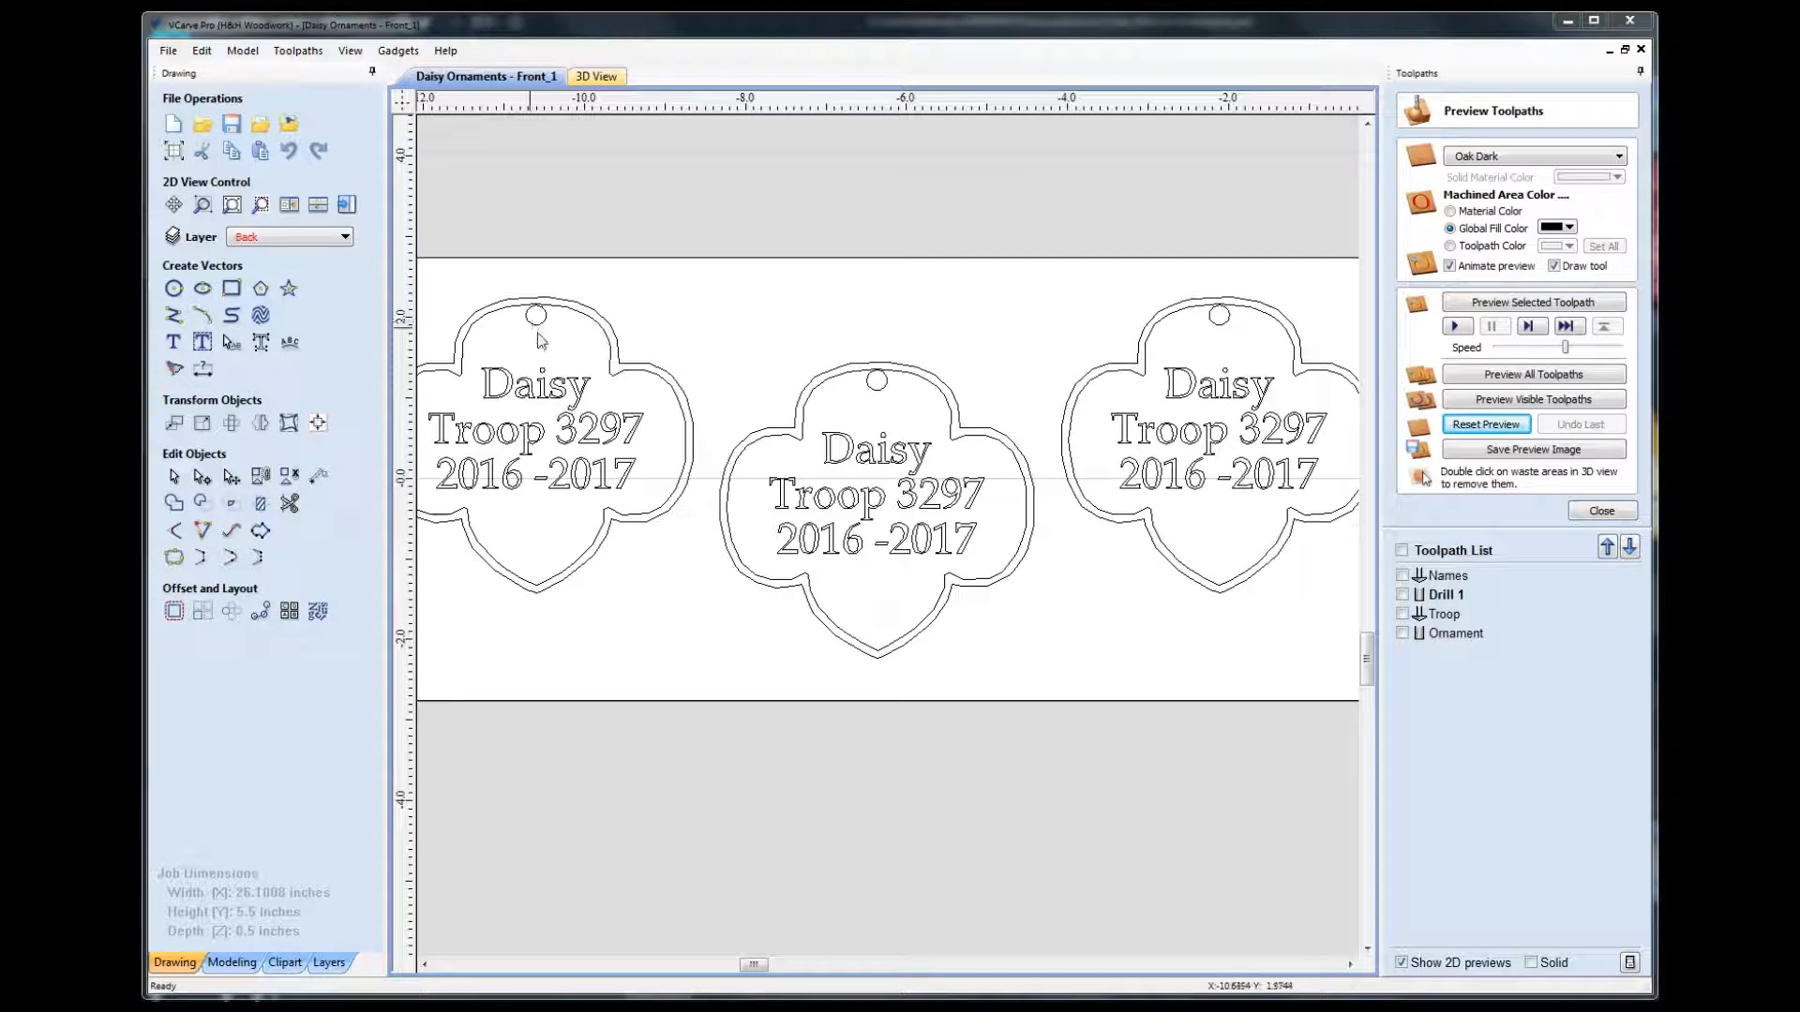
mouse_move(964, 405)
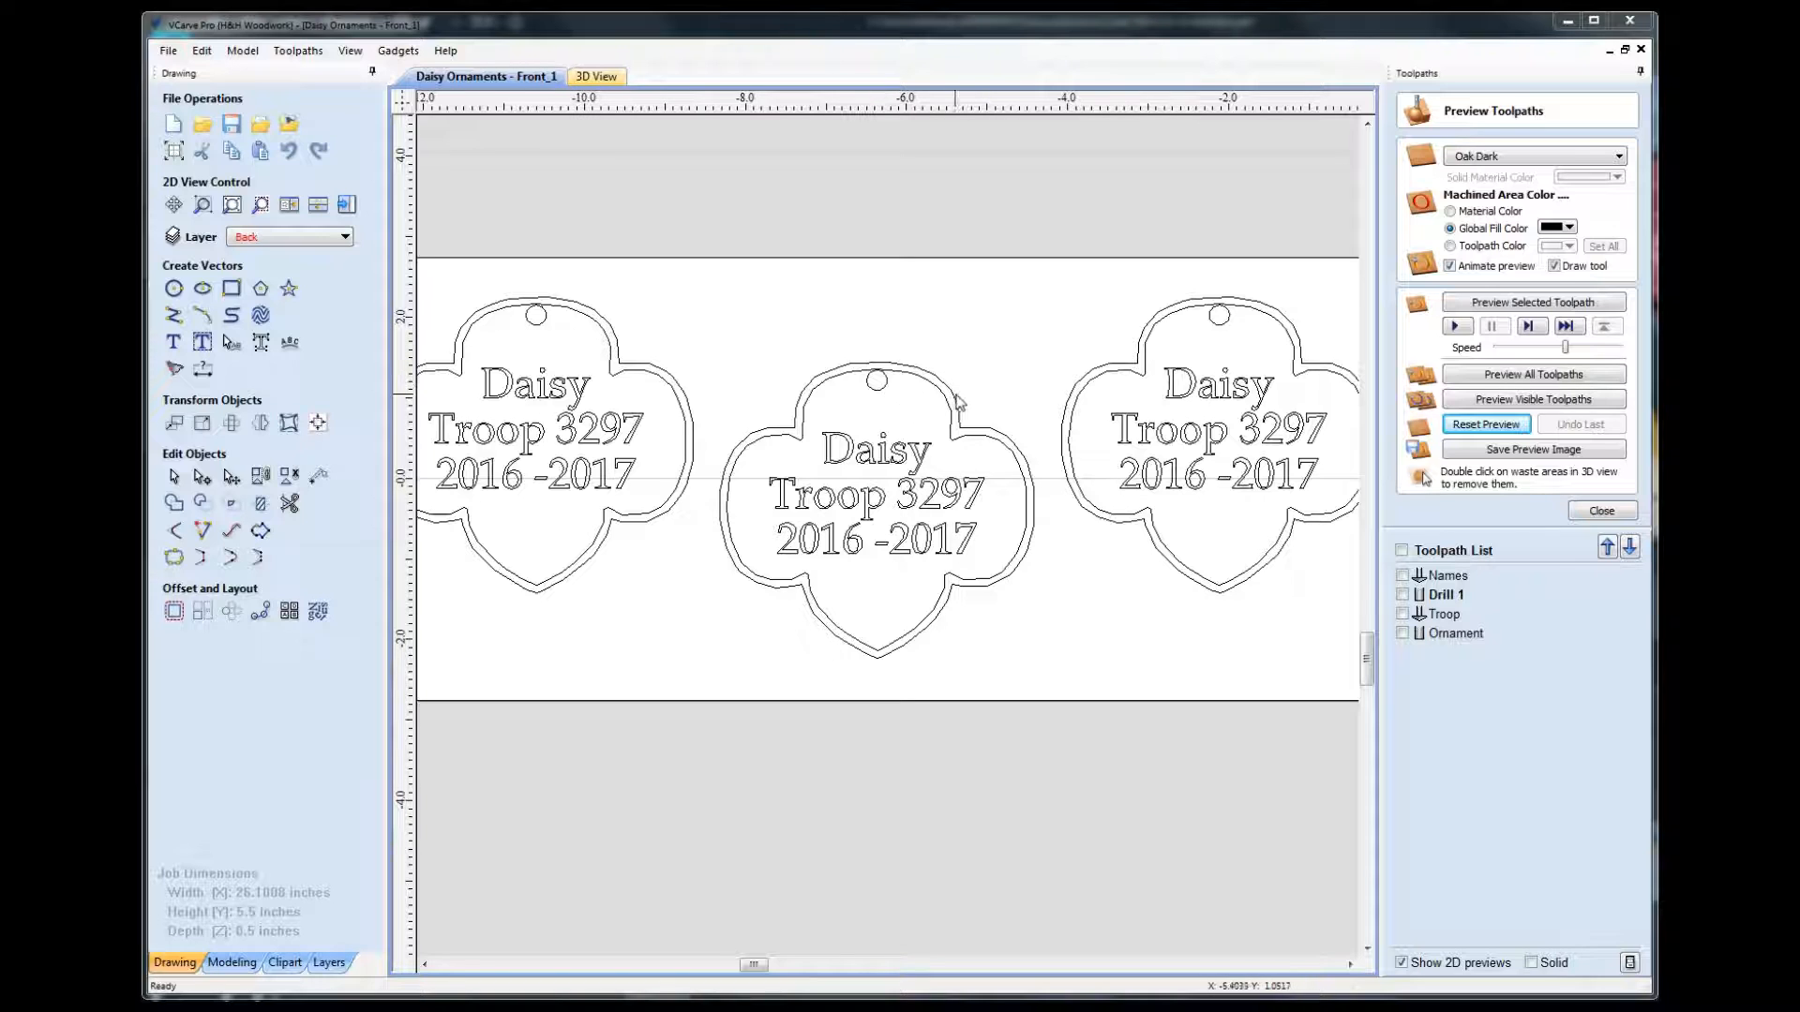
mouse_move(1249, 325)
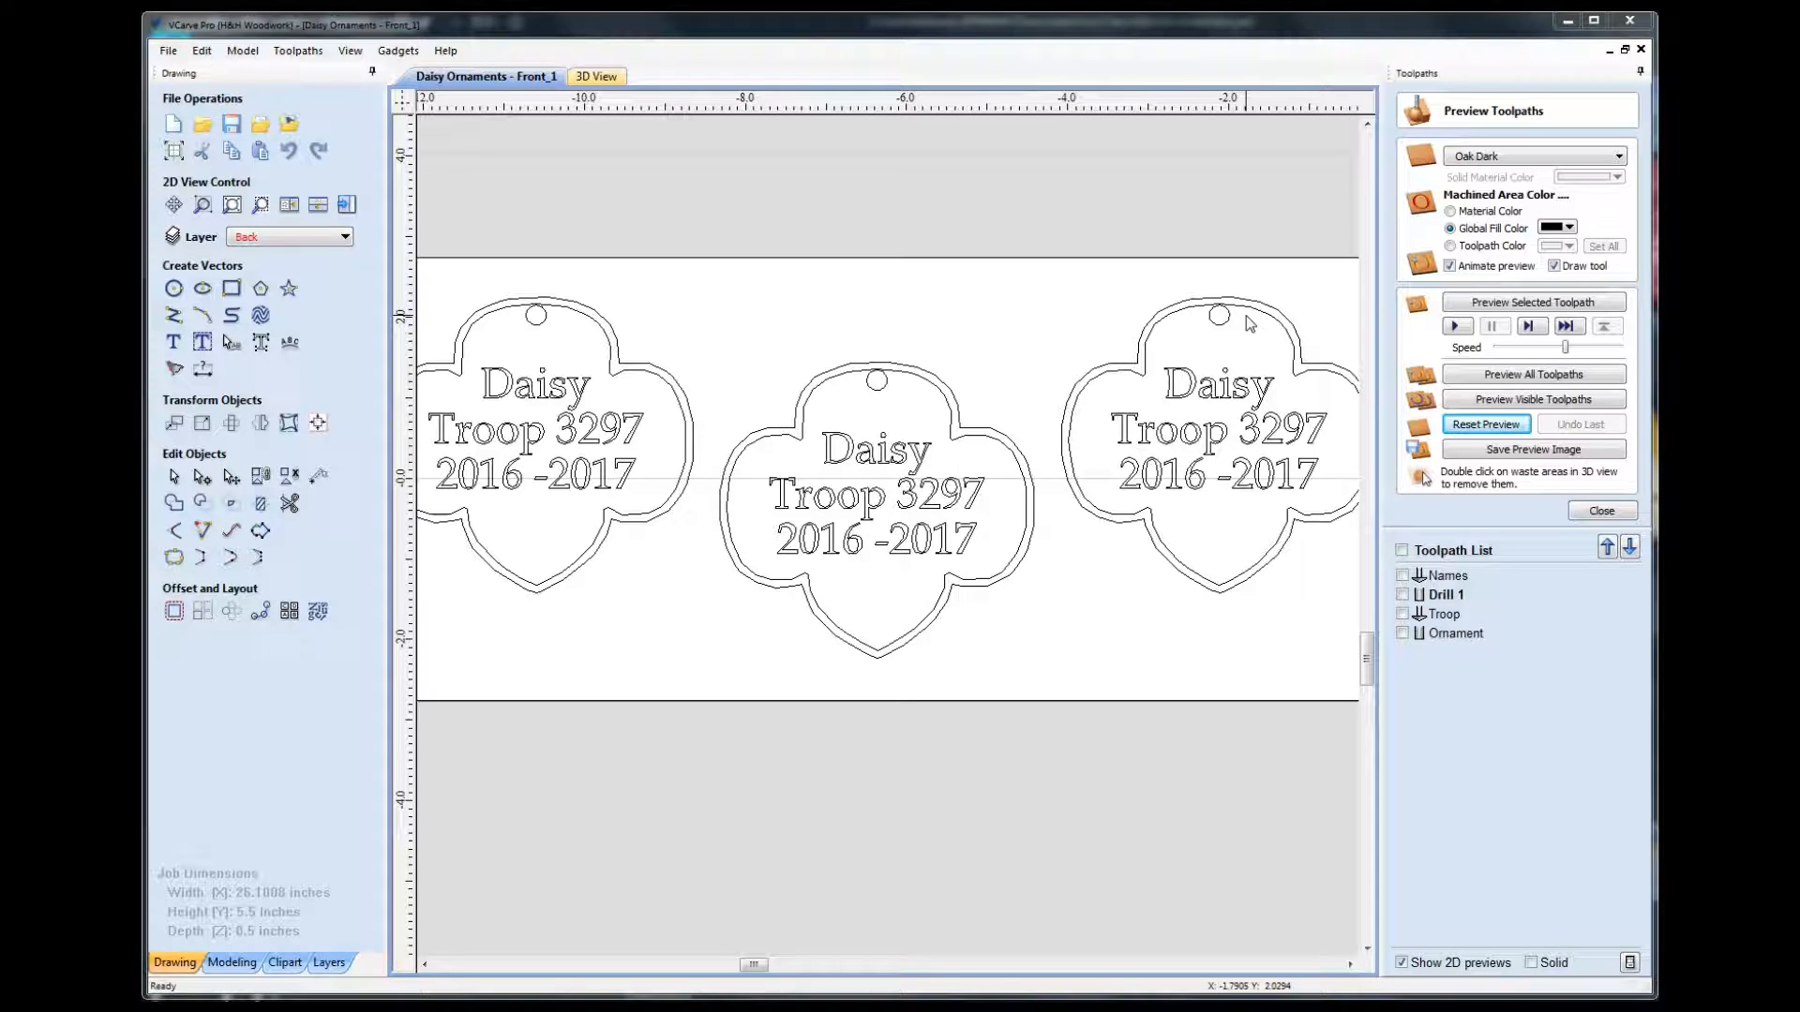
mouse_move(800, 617)
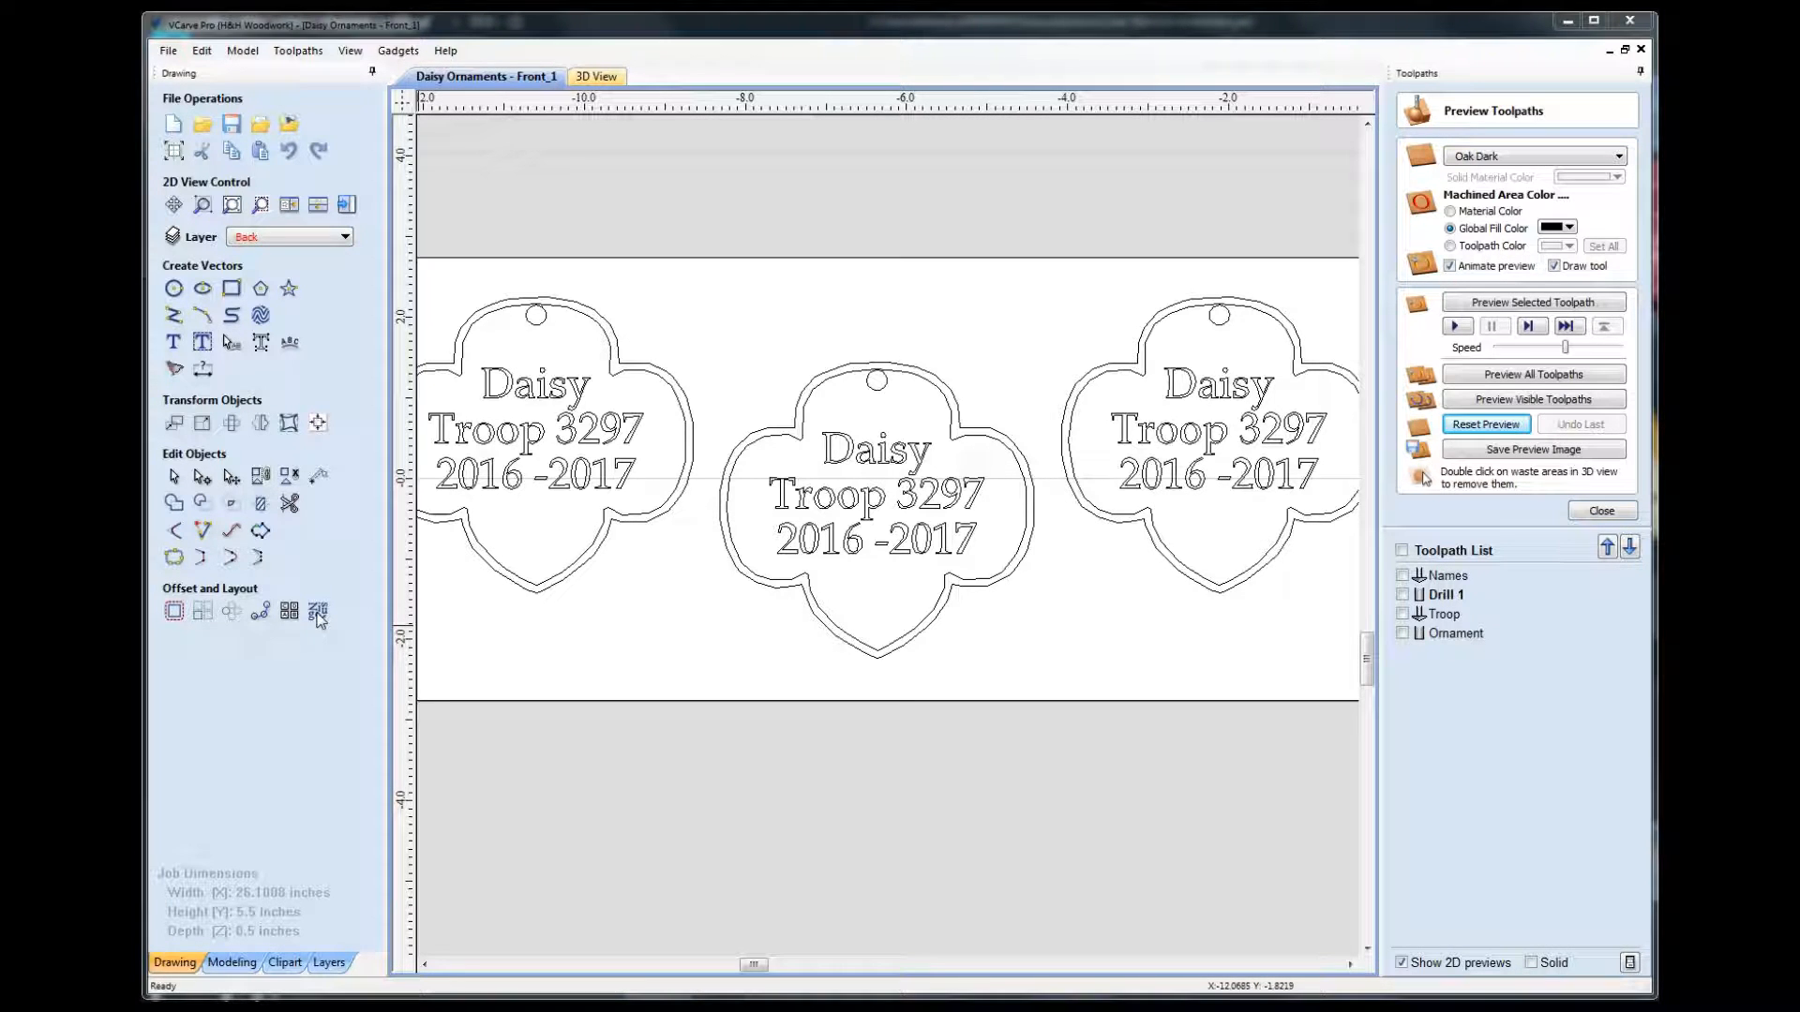
mouse_move(663, 660)
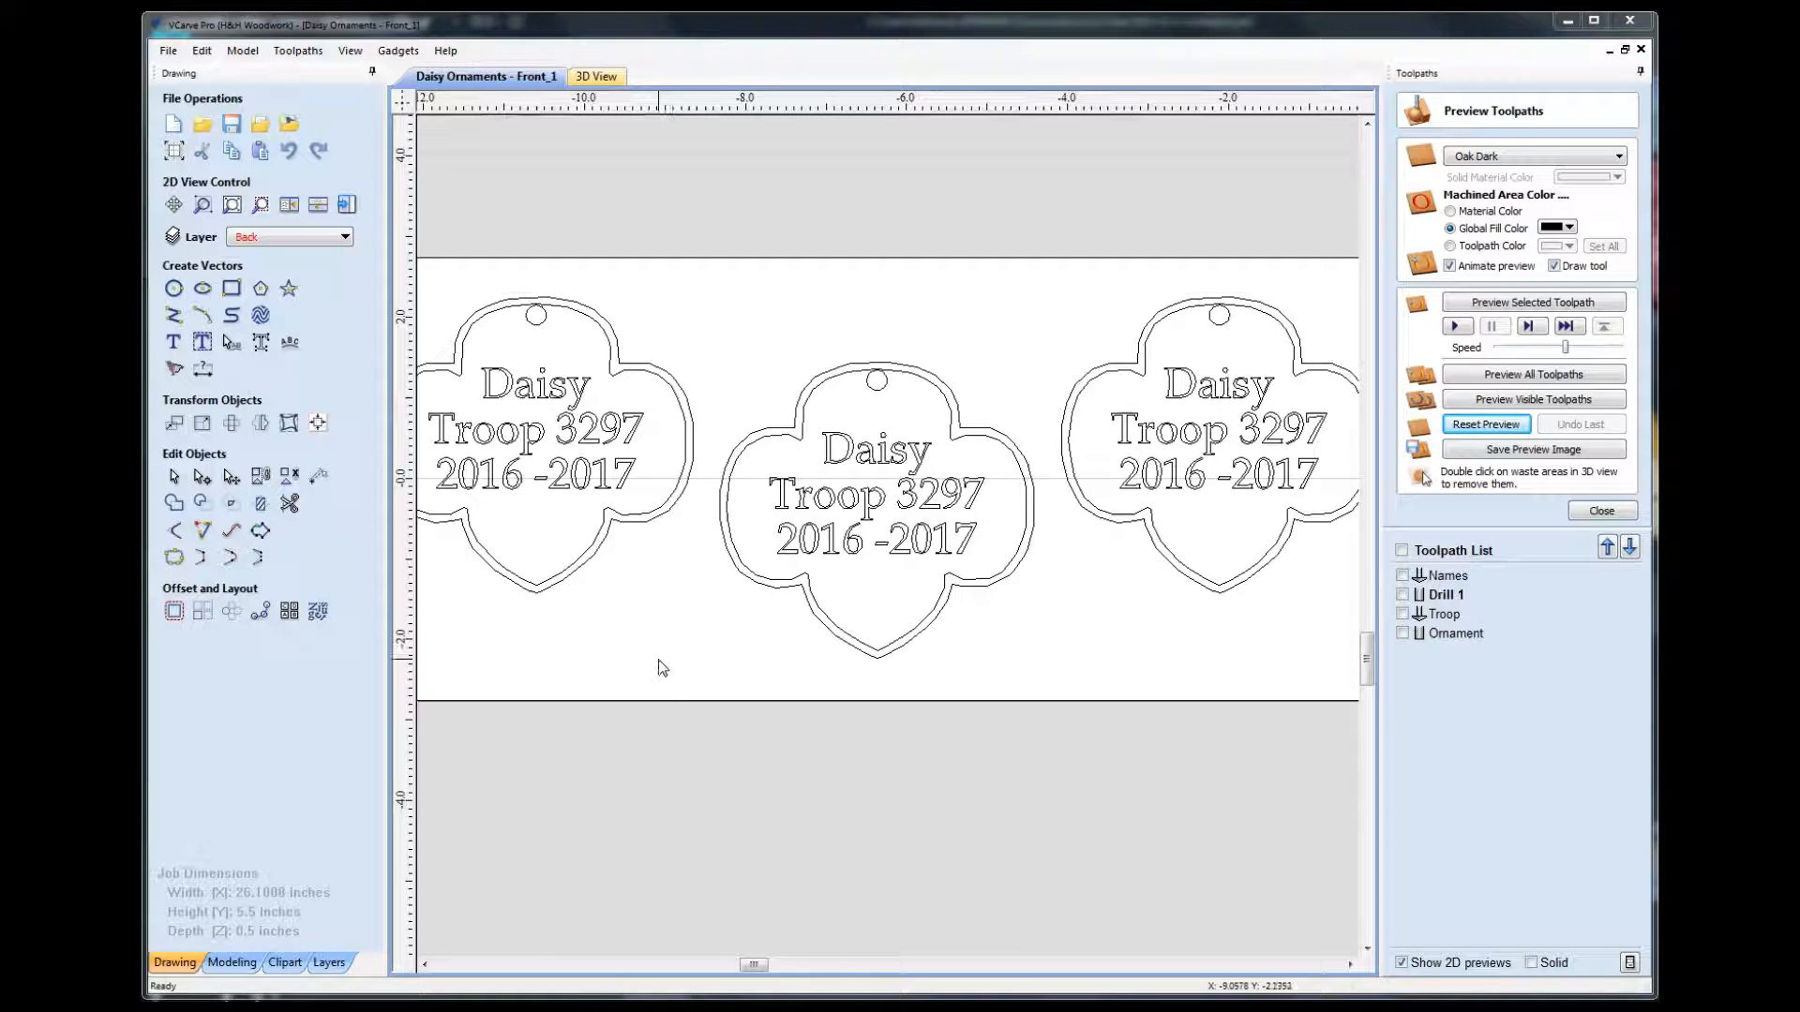
mouse_move(667, 561)
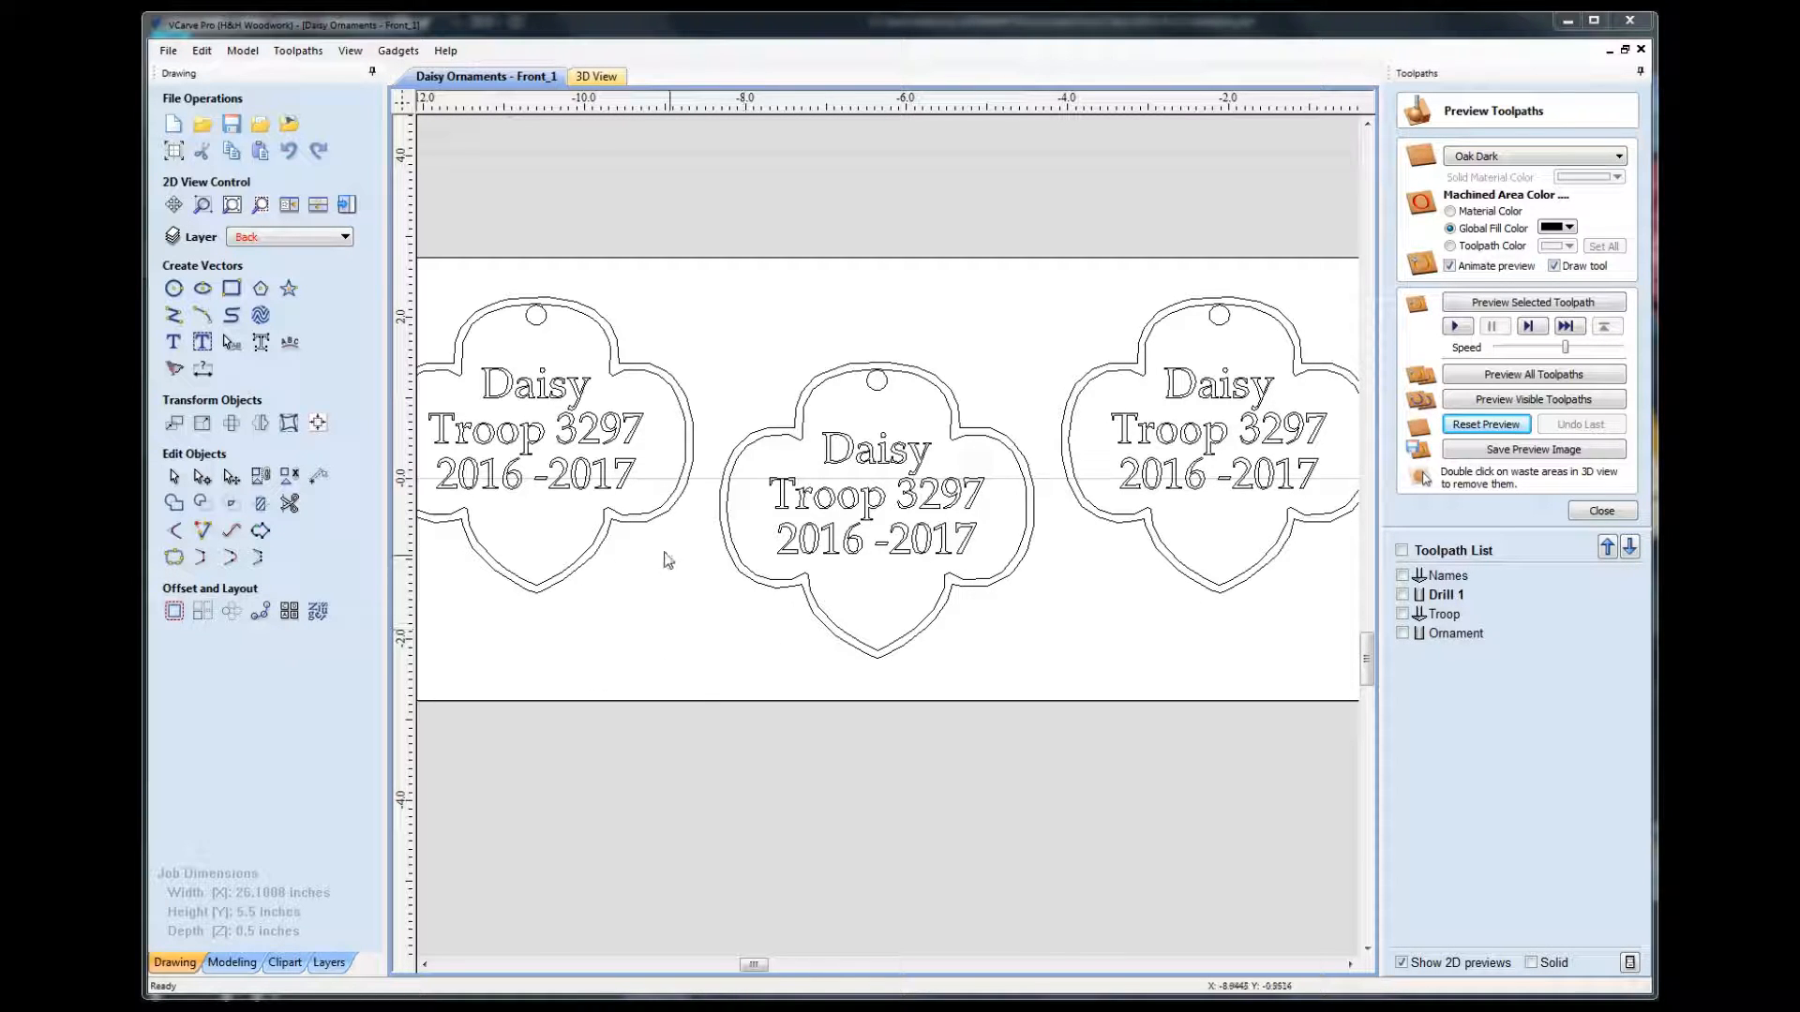
mouse_move(727, 298)
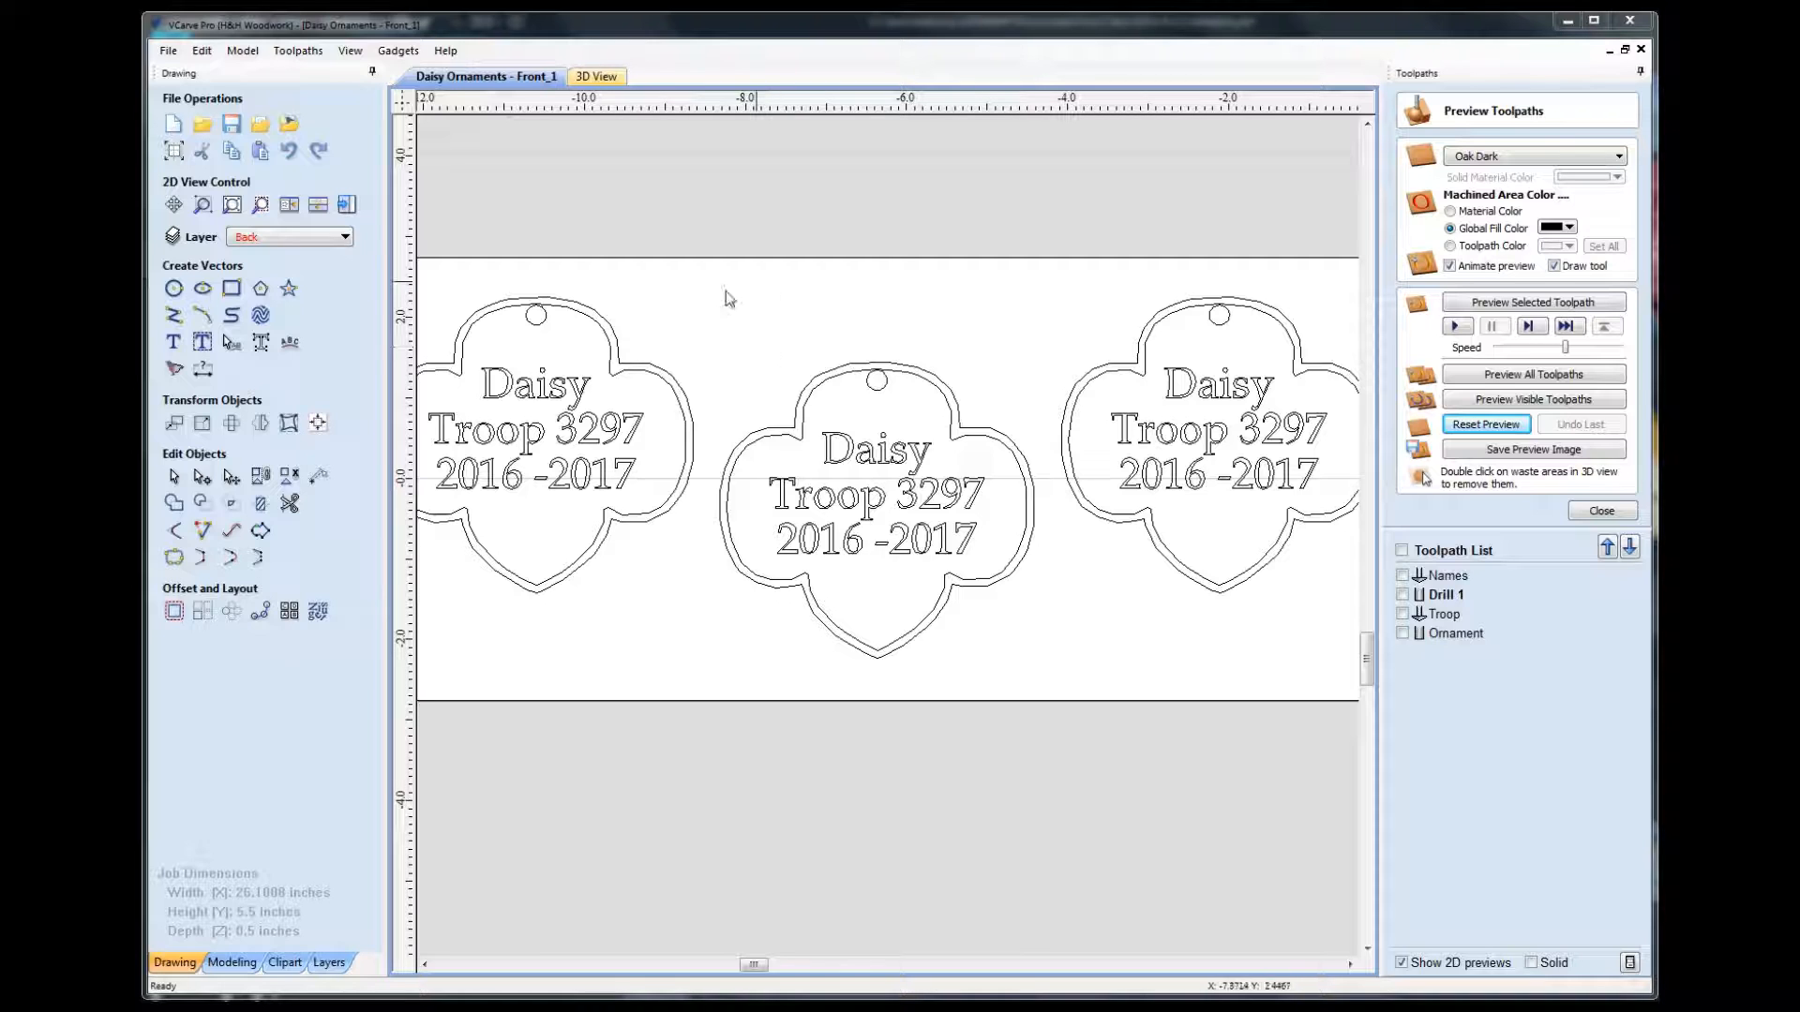
mouse_move(1103, 645)
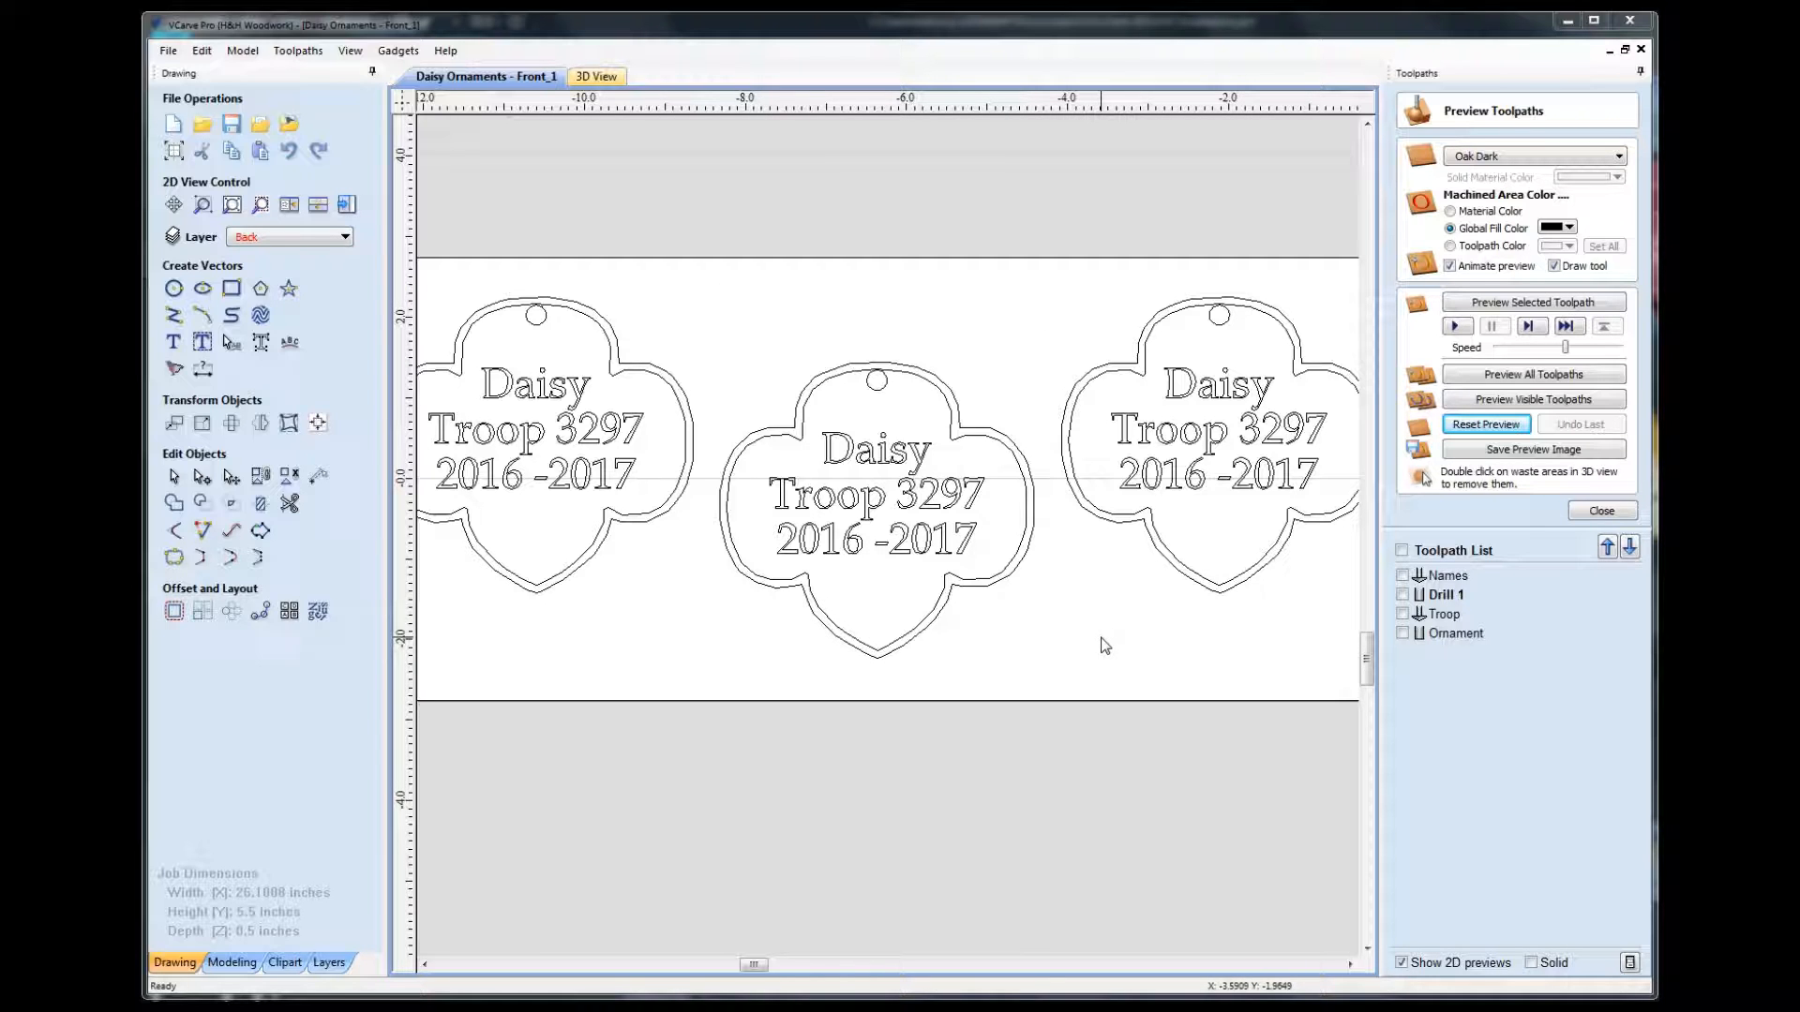
mouse_move(687, 556)
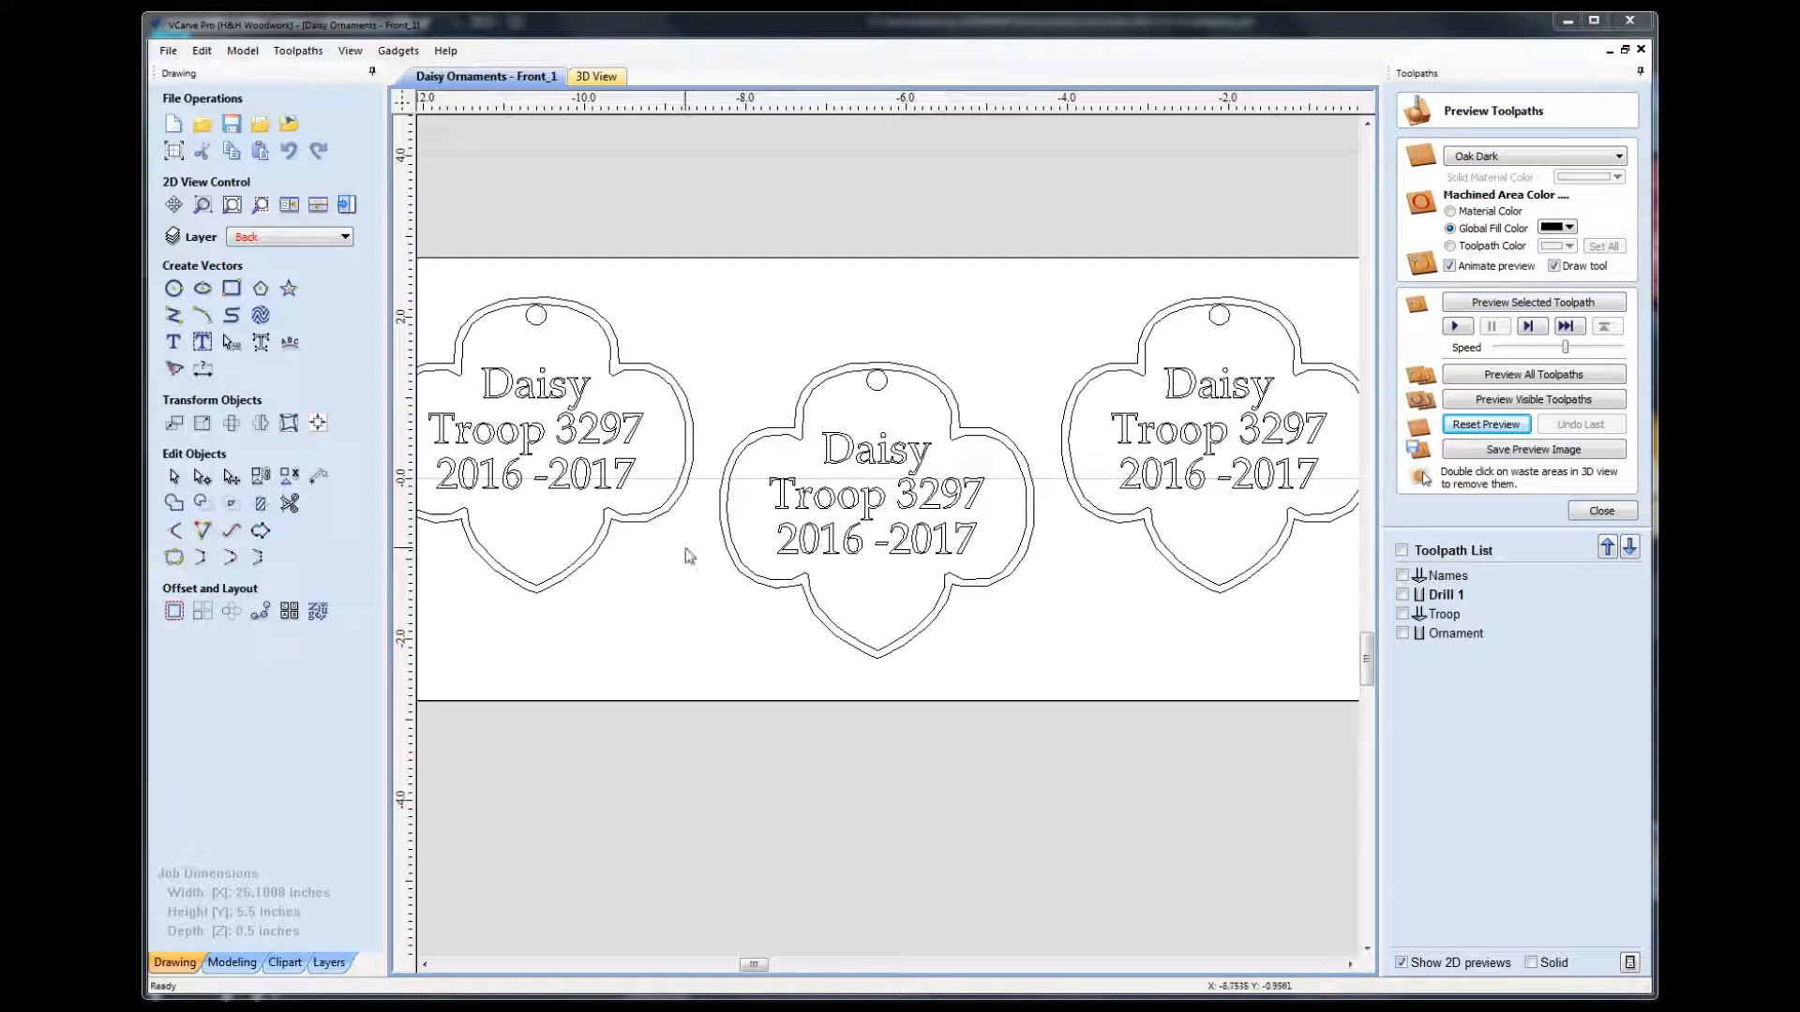
mouse_move(919, 557)
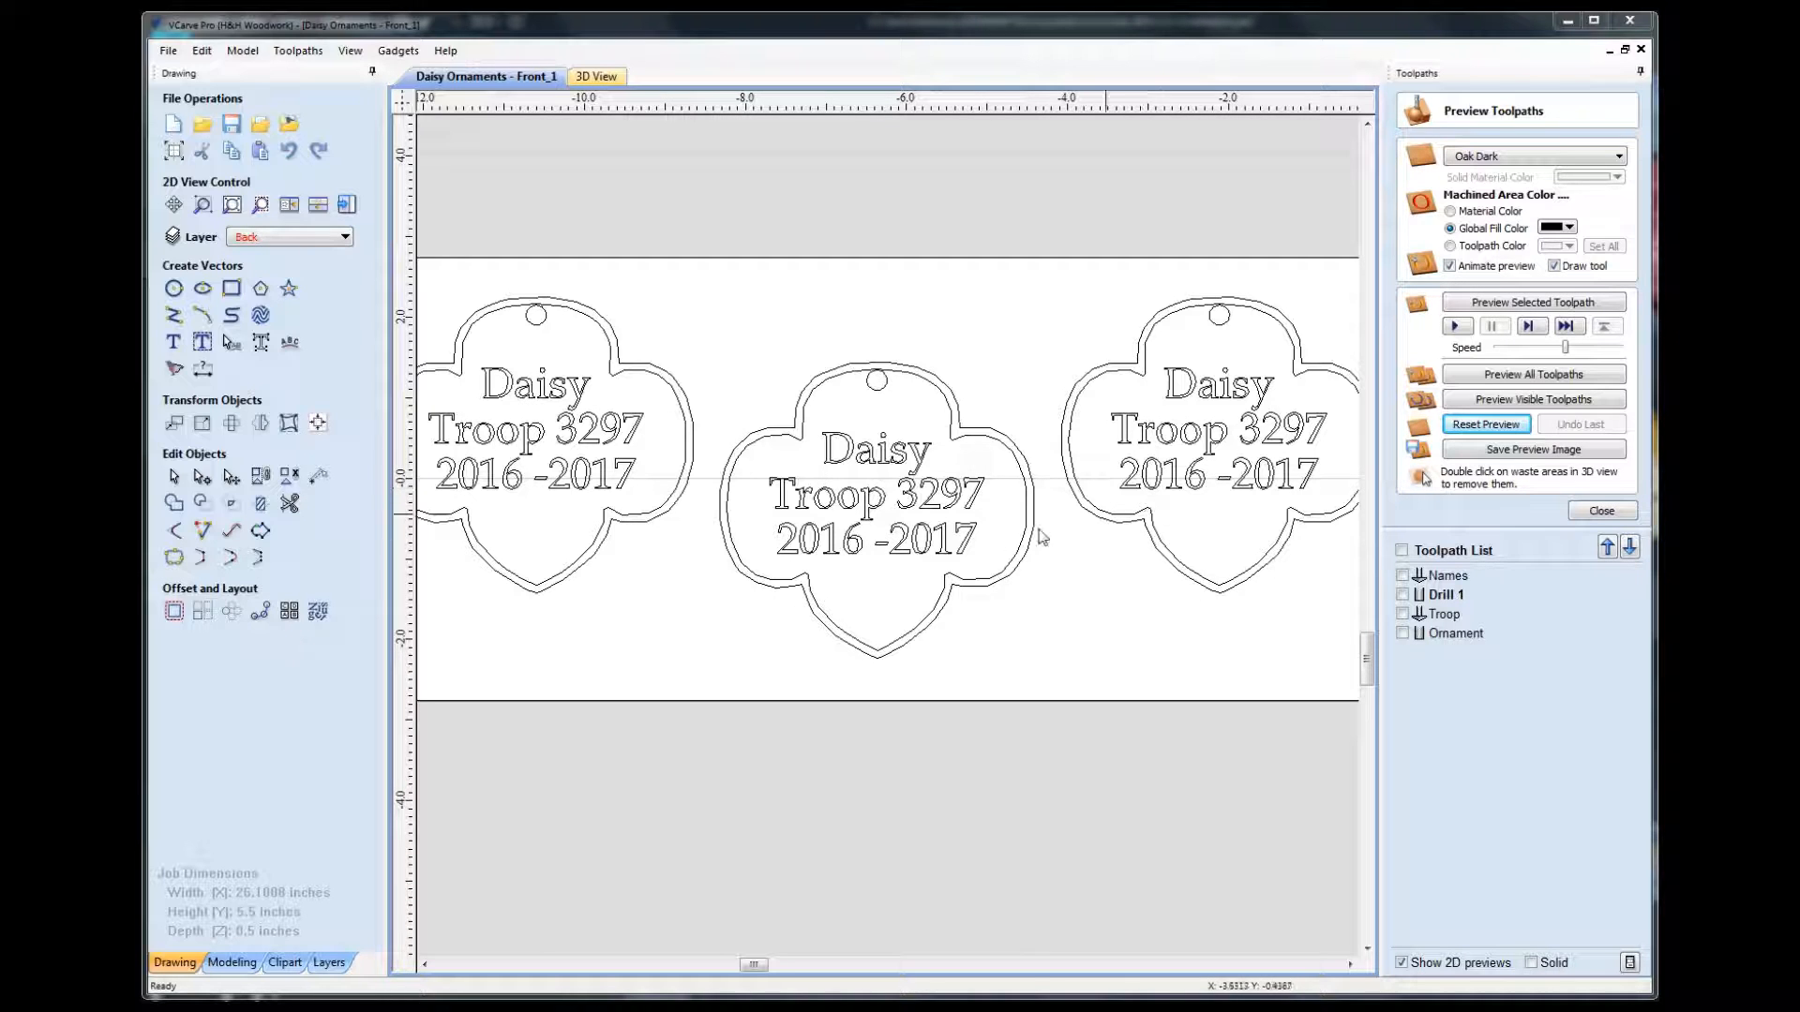
mouse_move(913, 551)
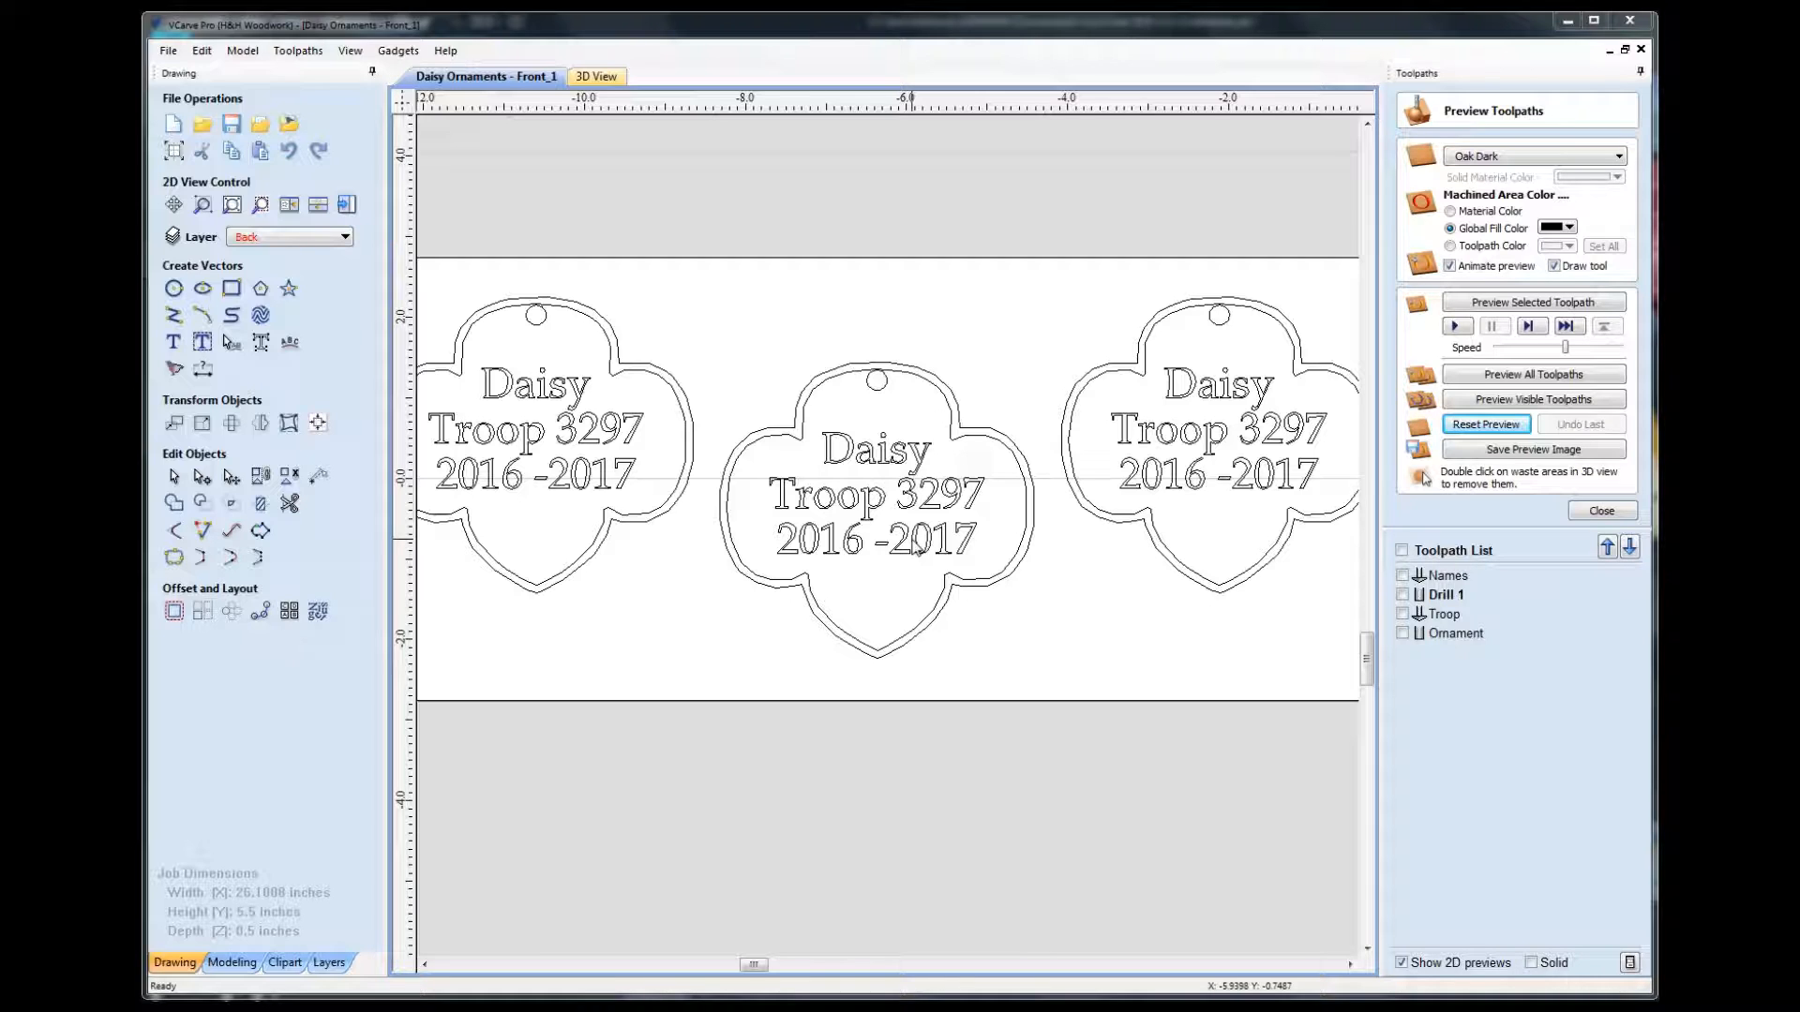
mouse_move(1235, 470)
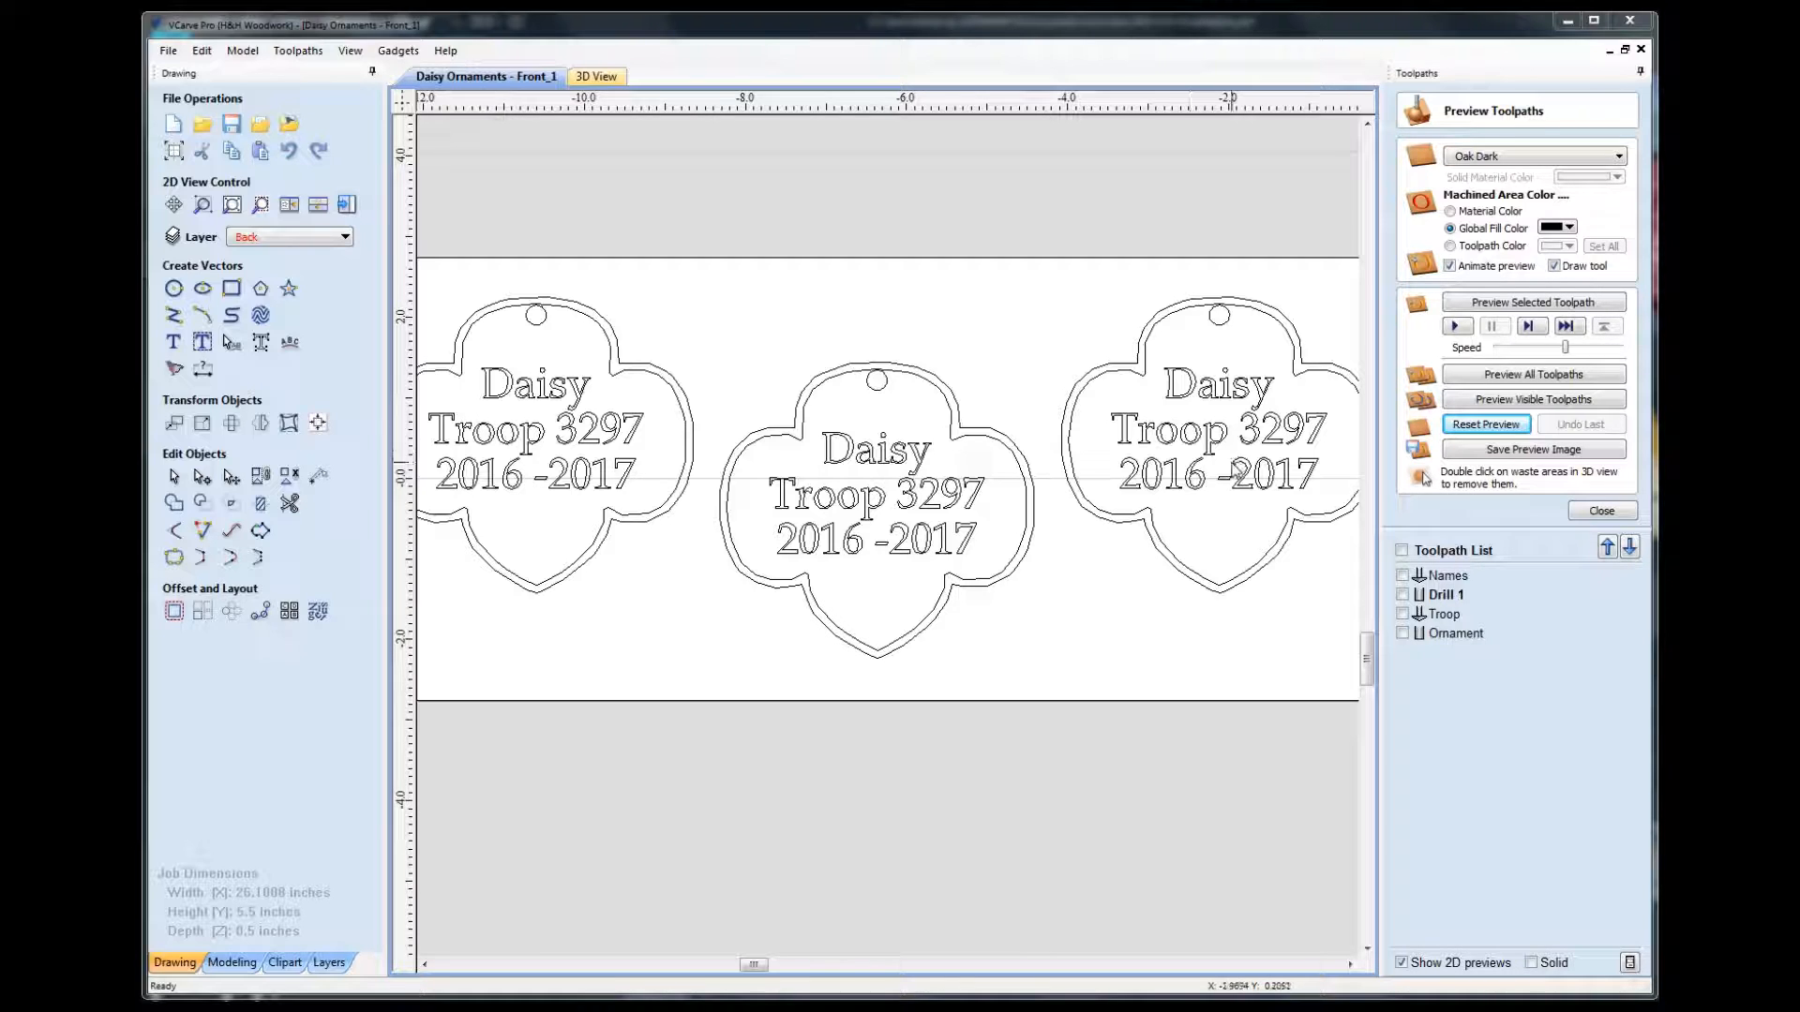
mouse_move(1033, 520)
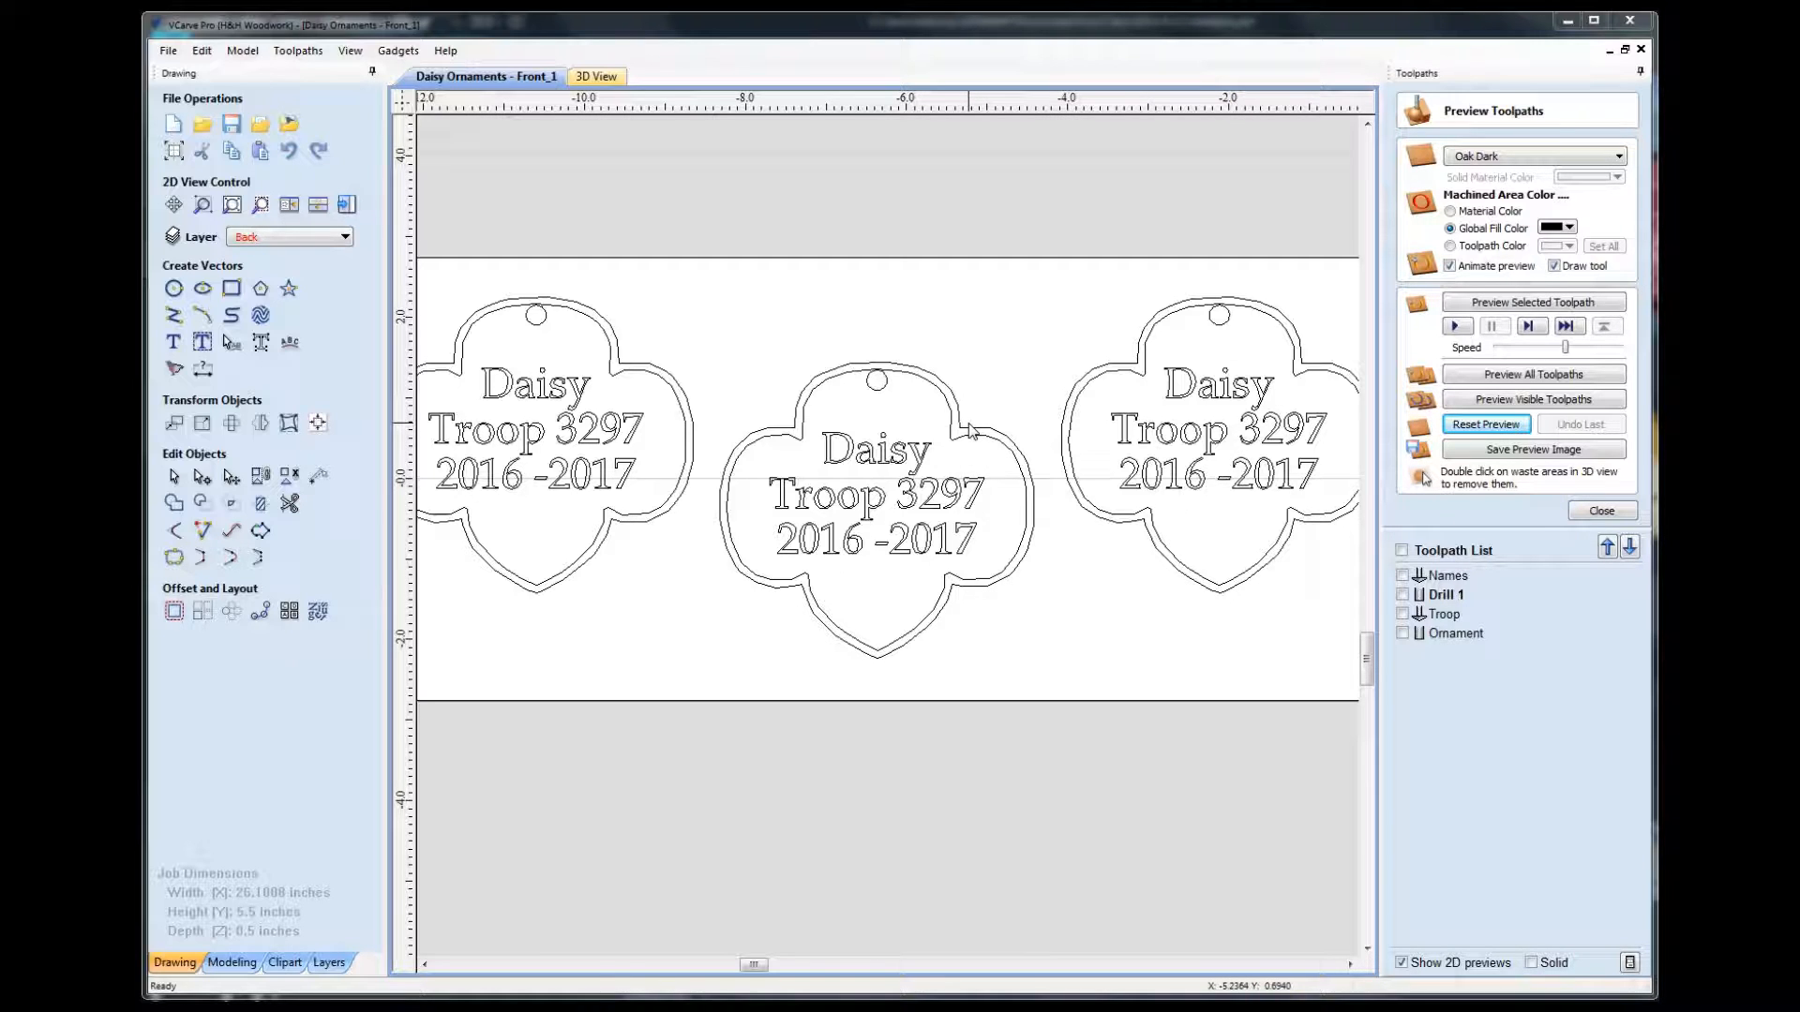
mouse_move(969, 433)
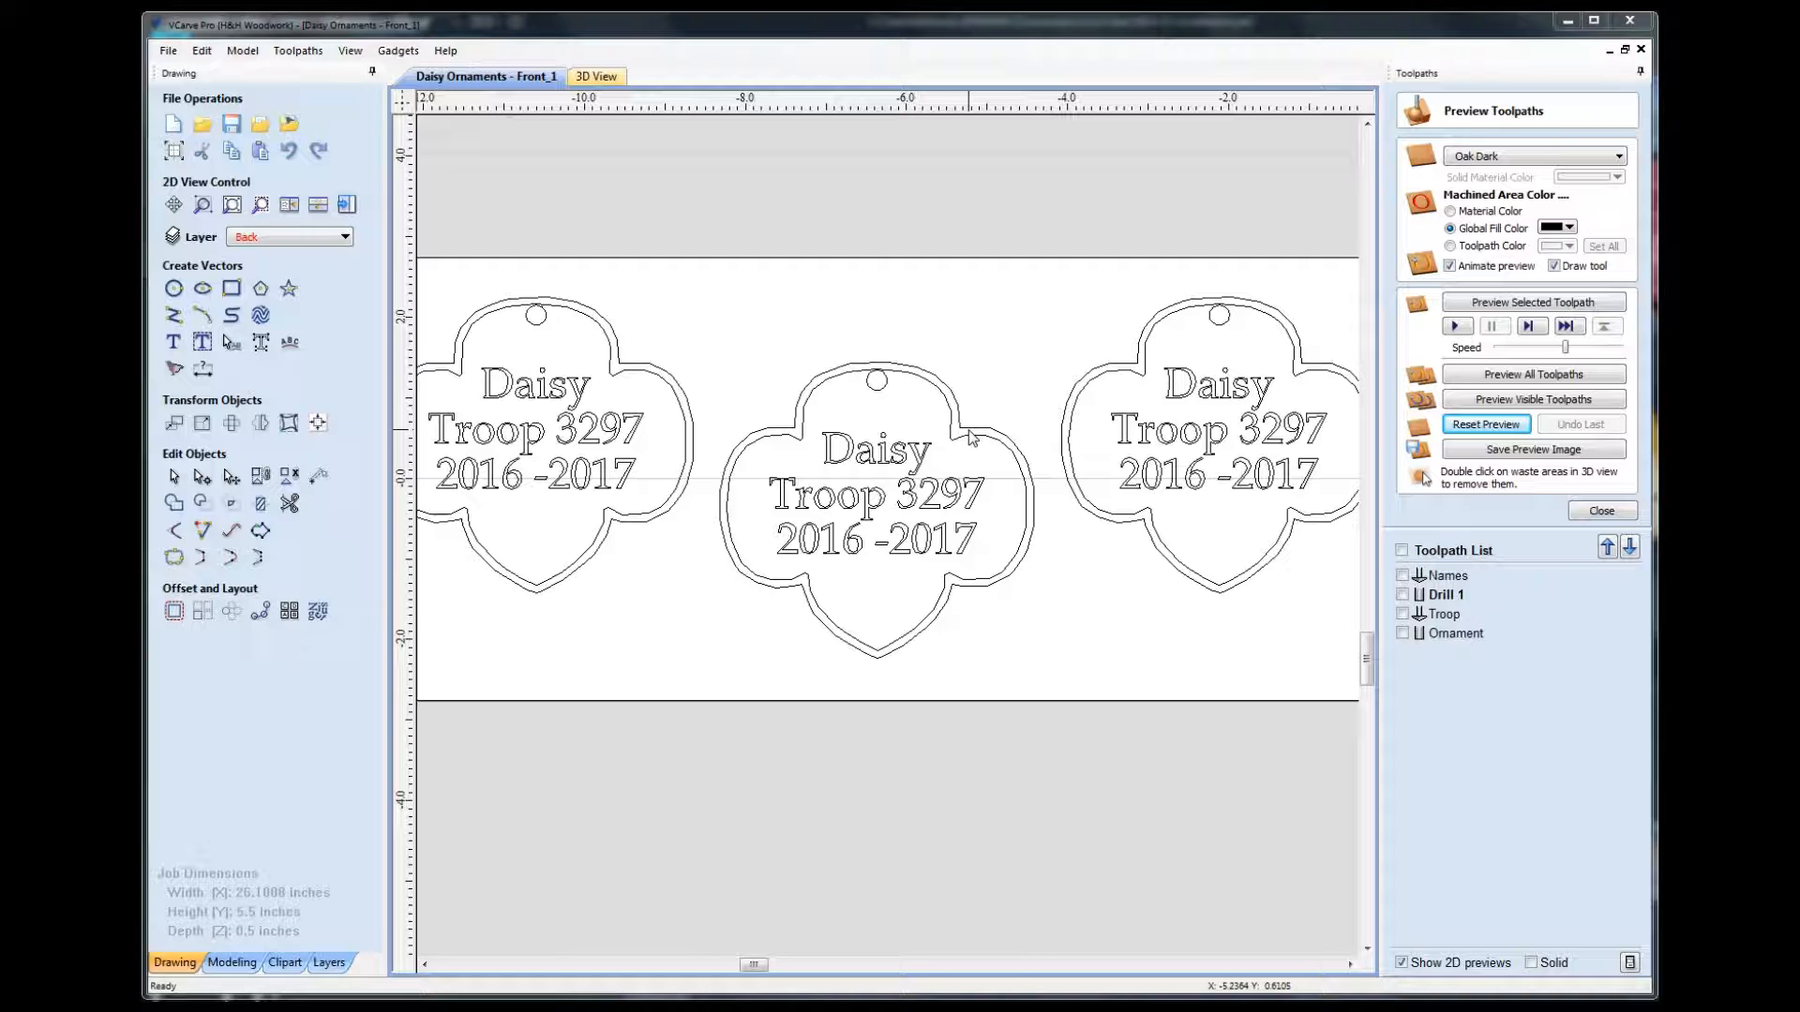
mouse_move(948, 412)
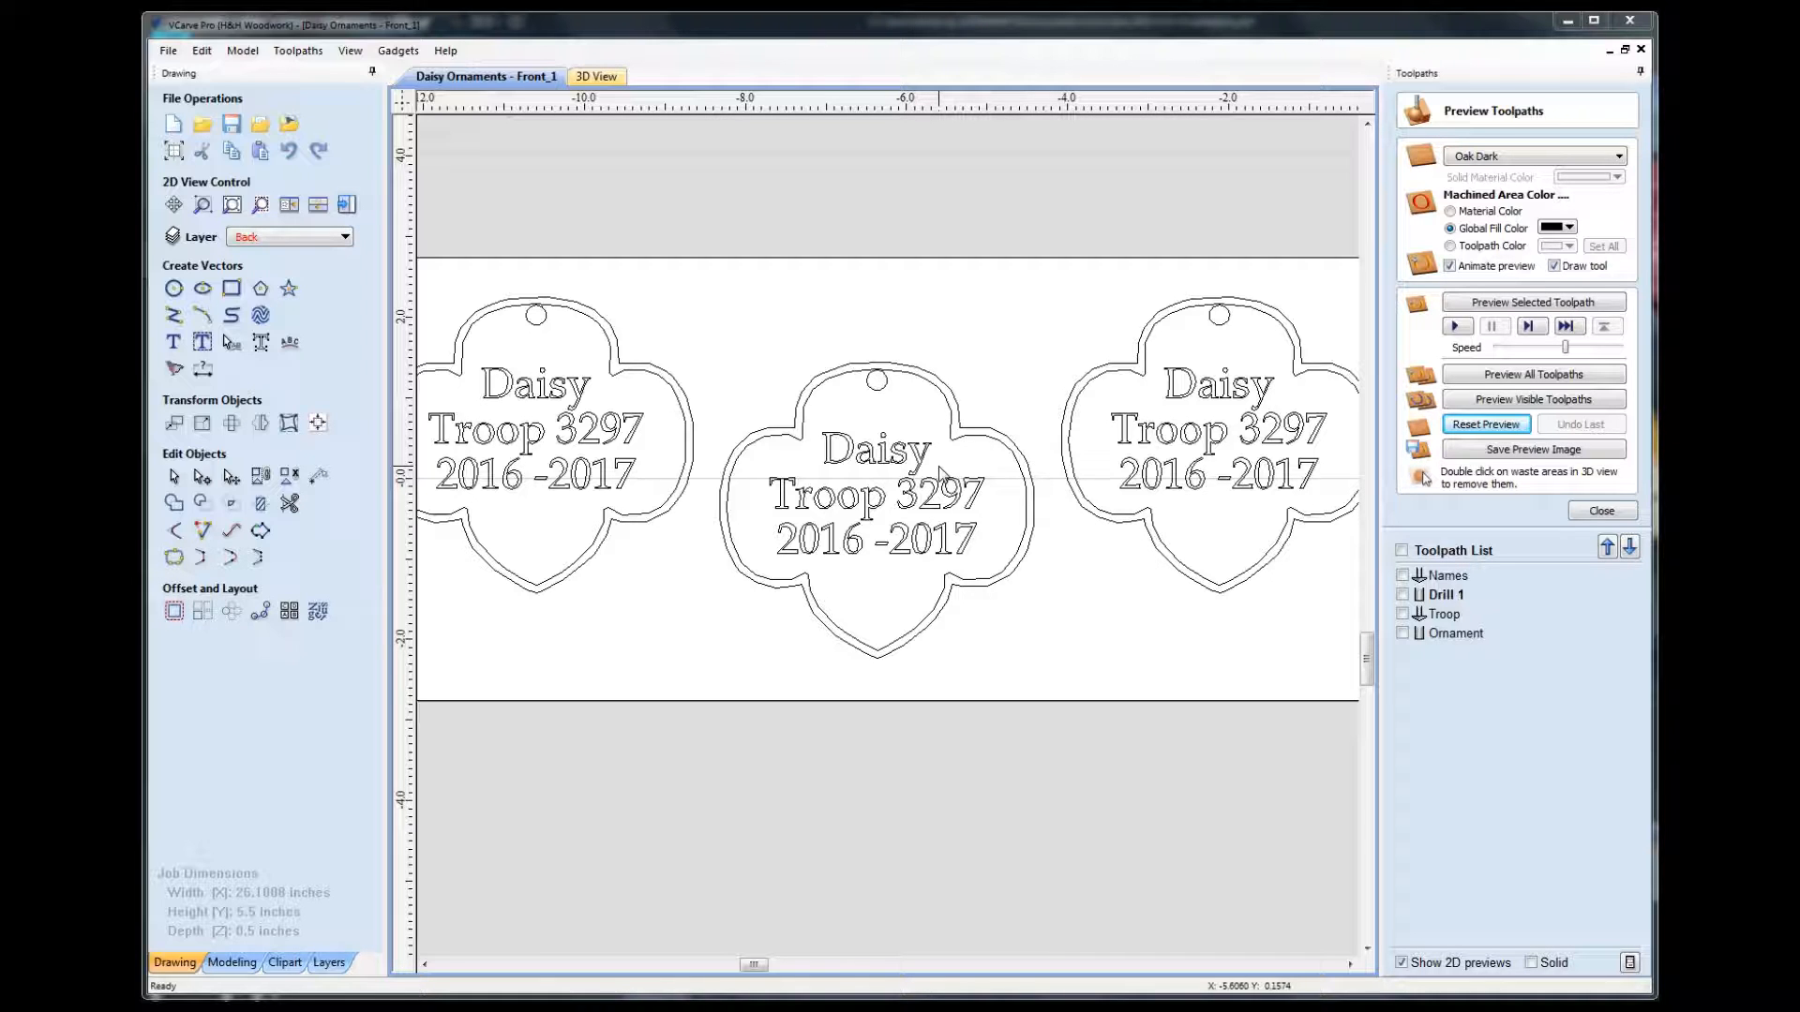
mouse_move(833, 480)
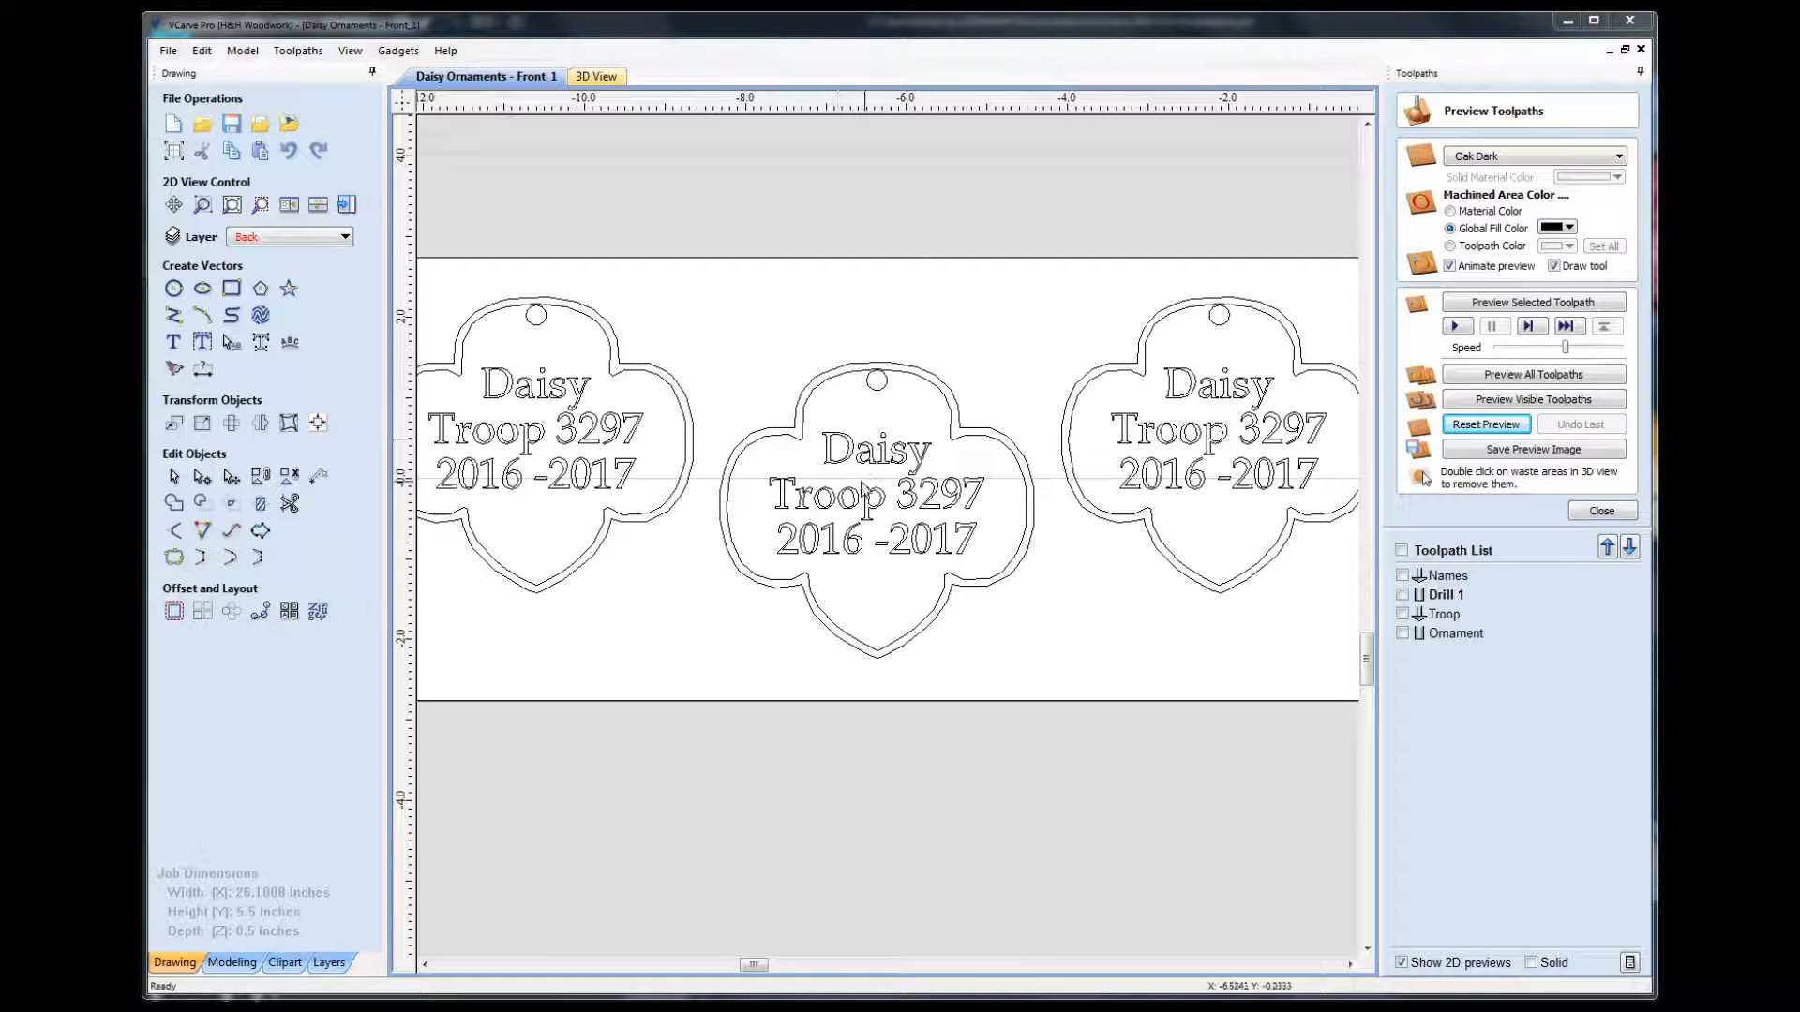
mouse_move(960, 539)
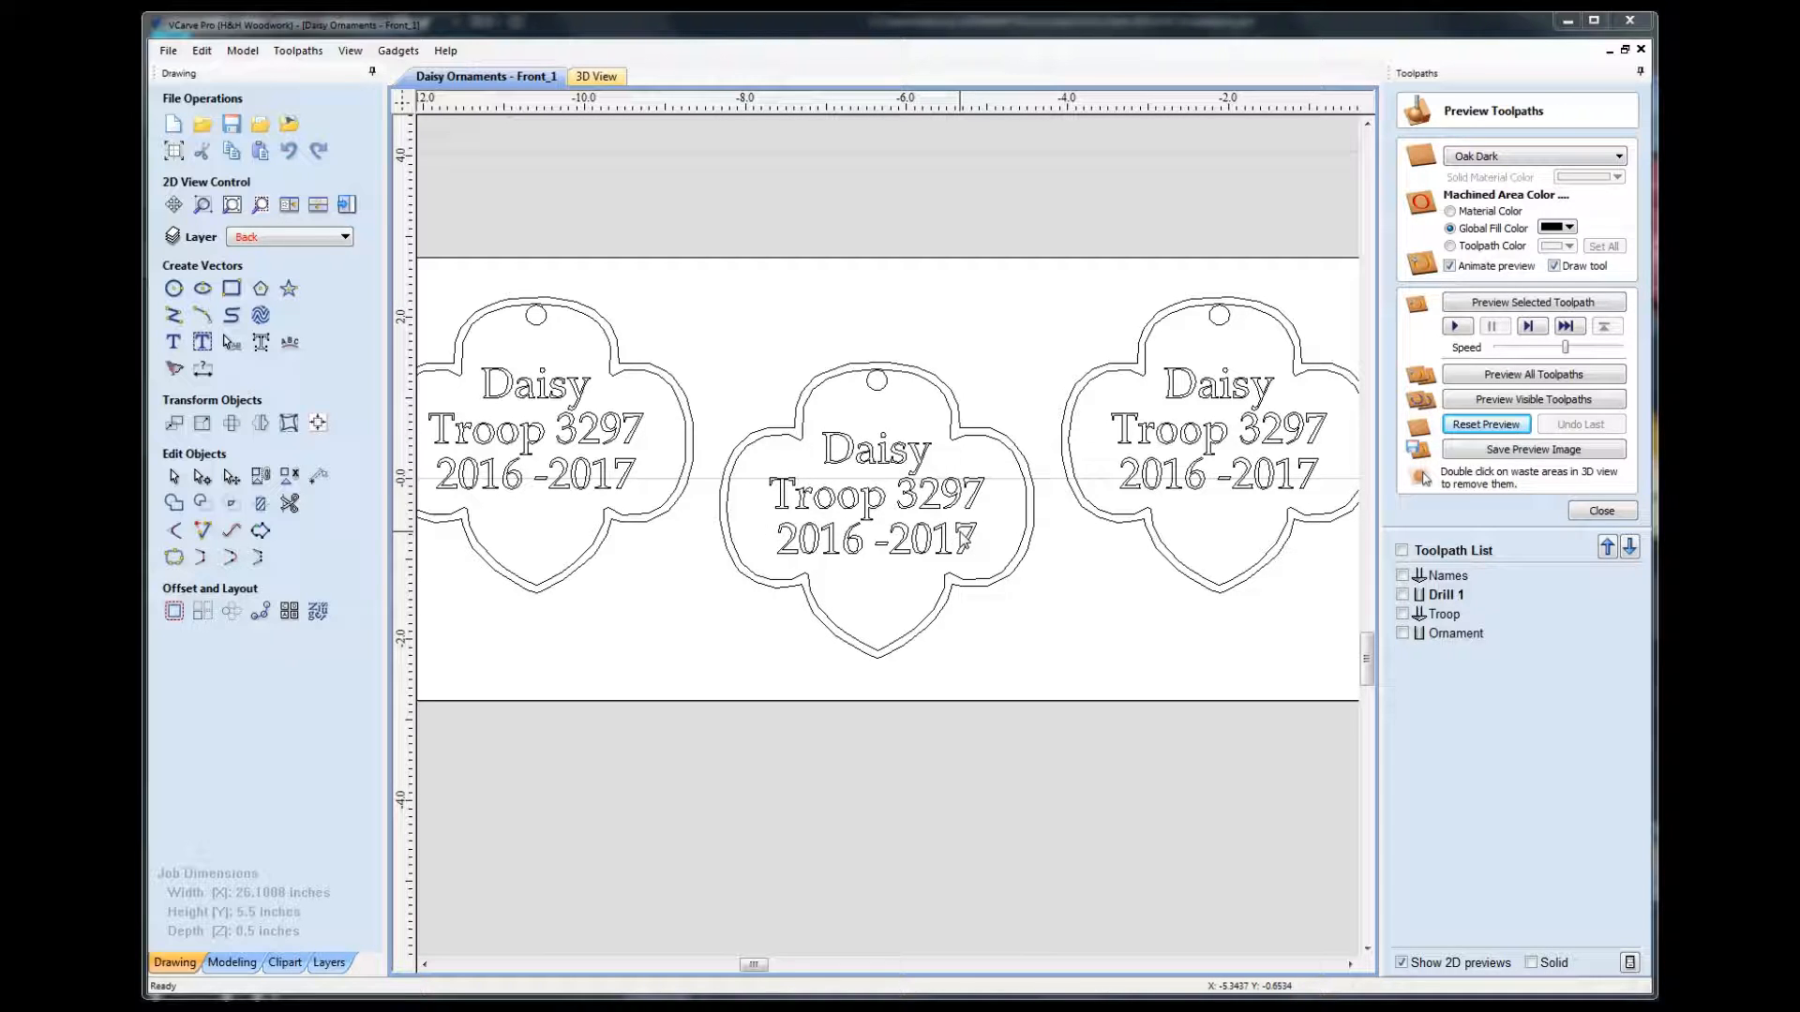
mouse_move(745, 519)
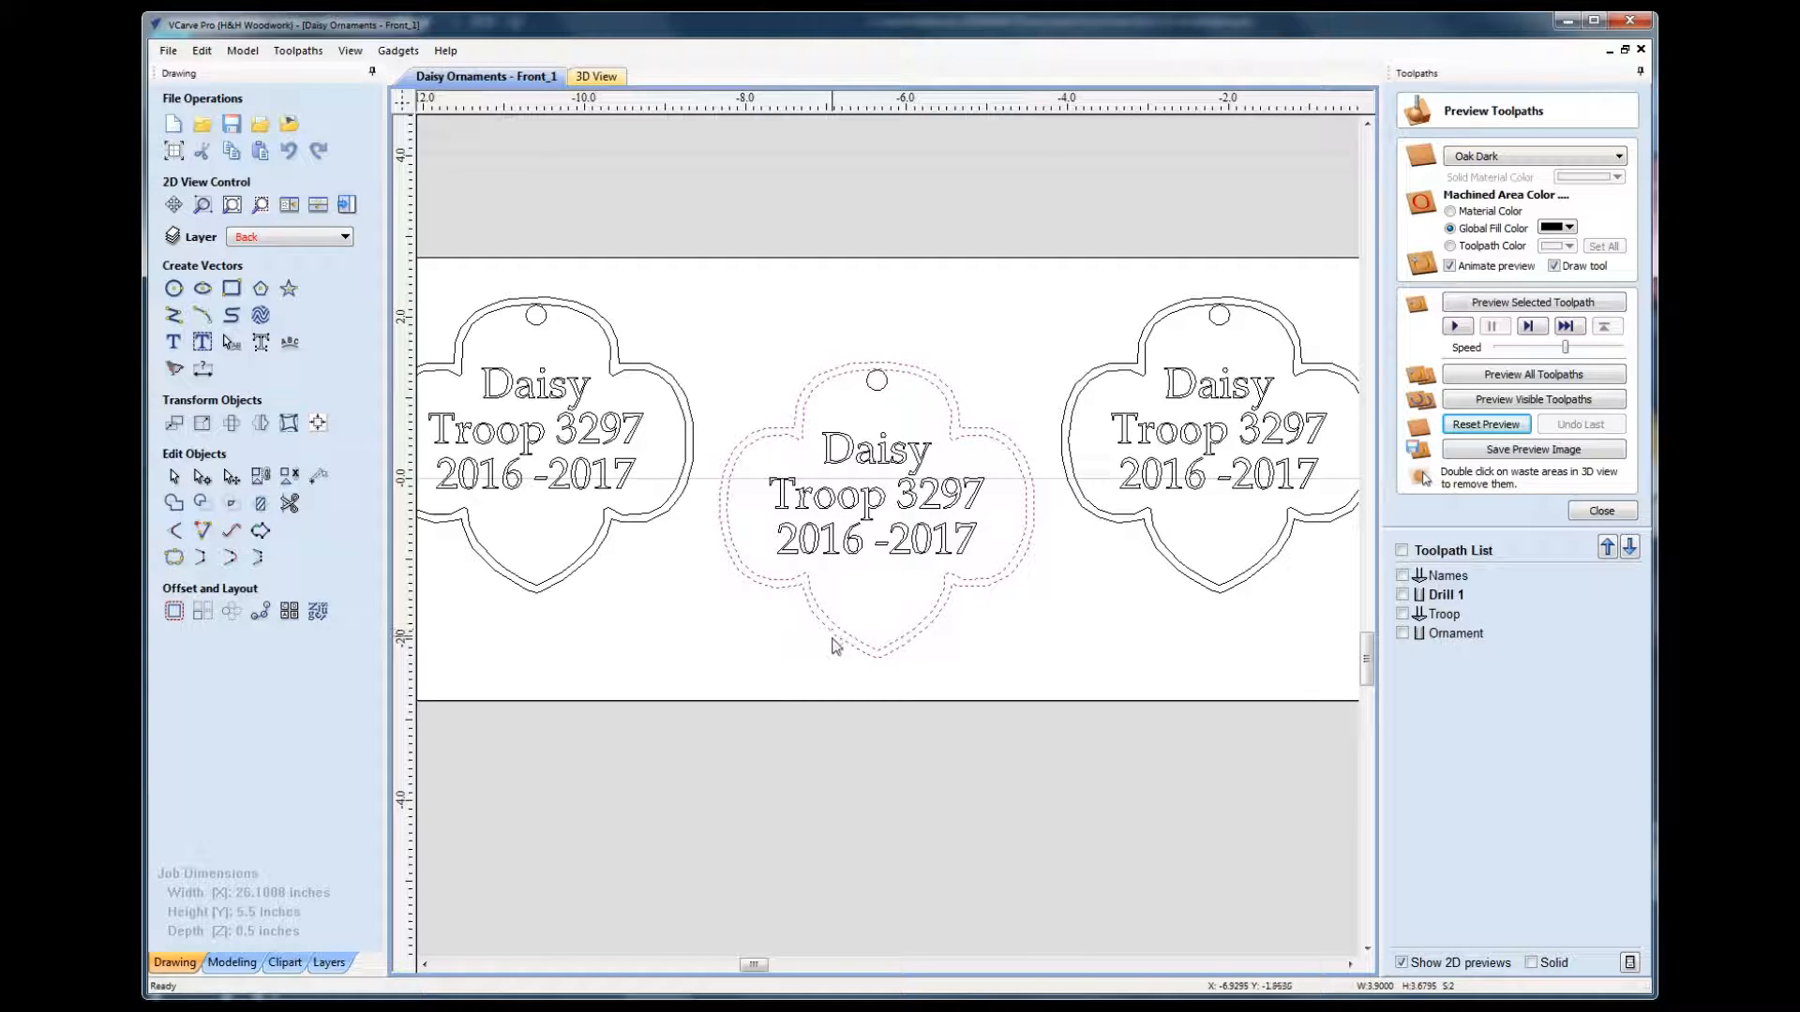
mouse_move(733, 529)
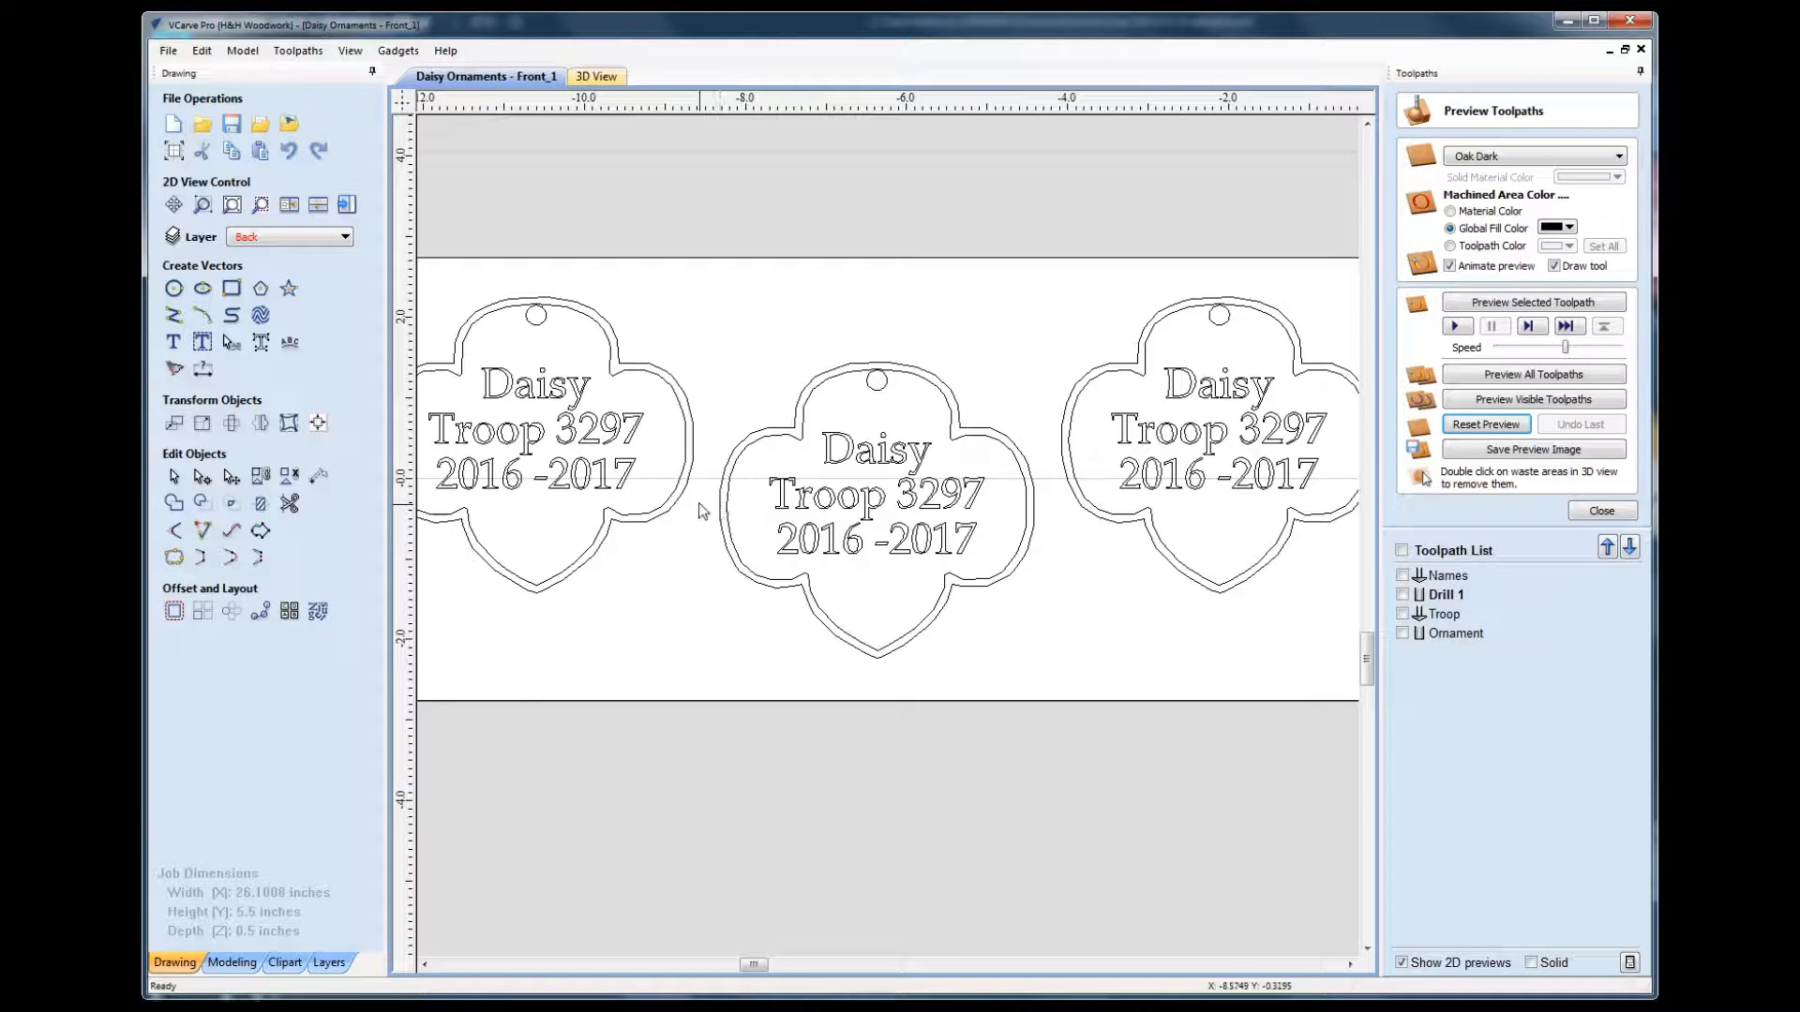
mouse_move(883, 339)
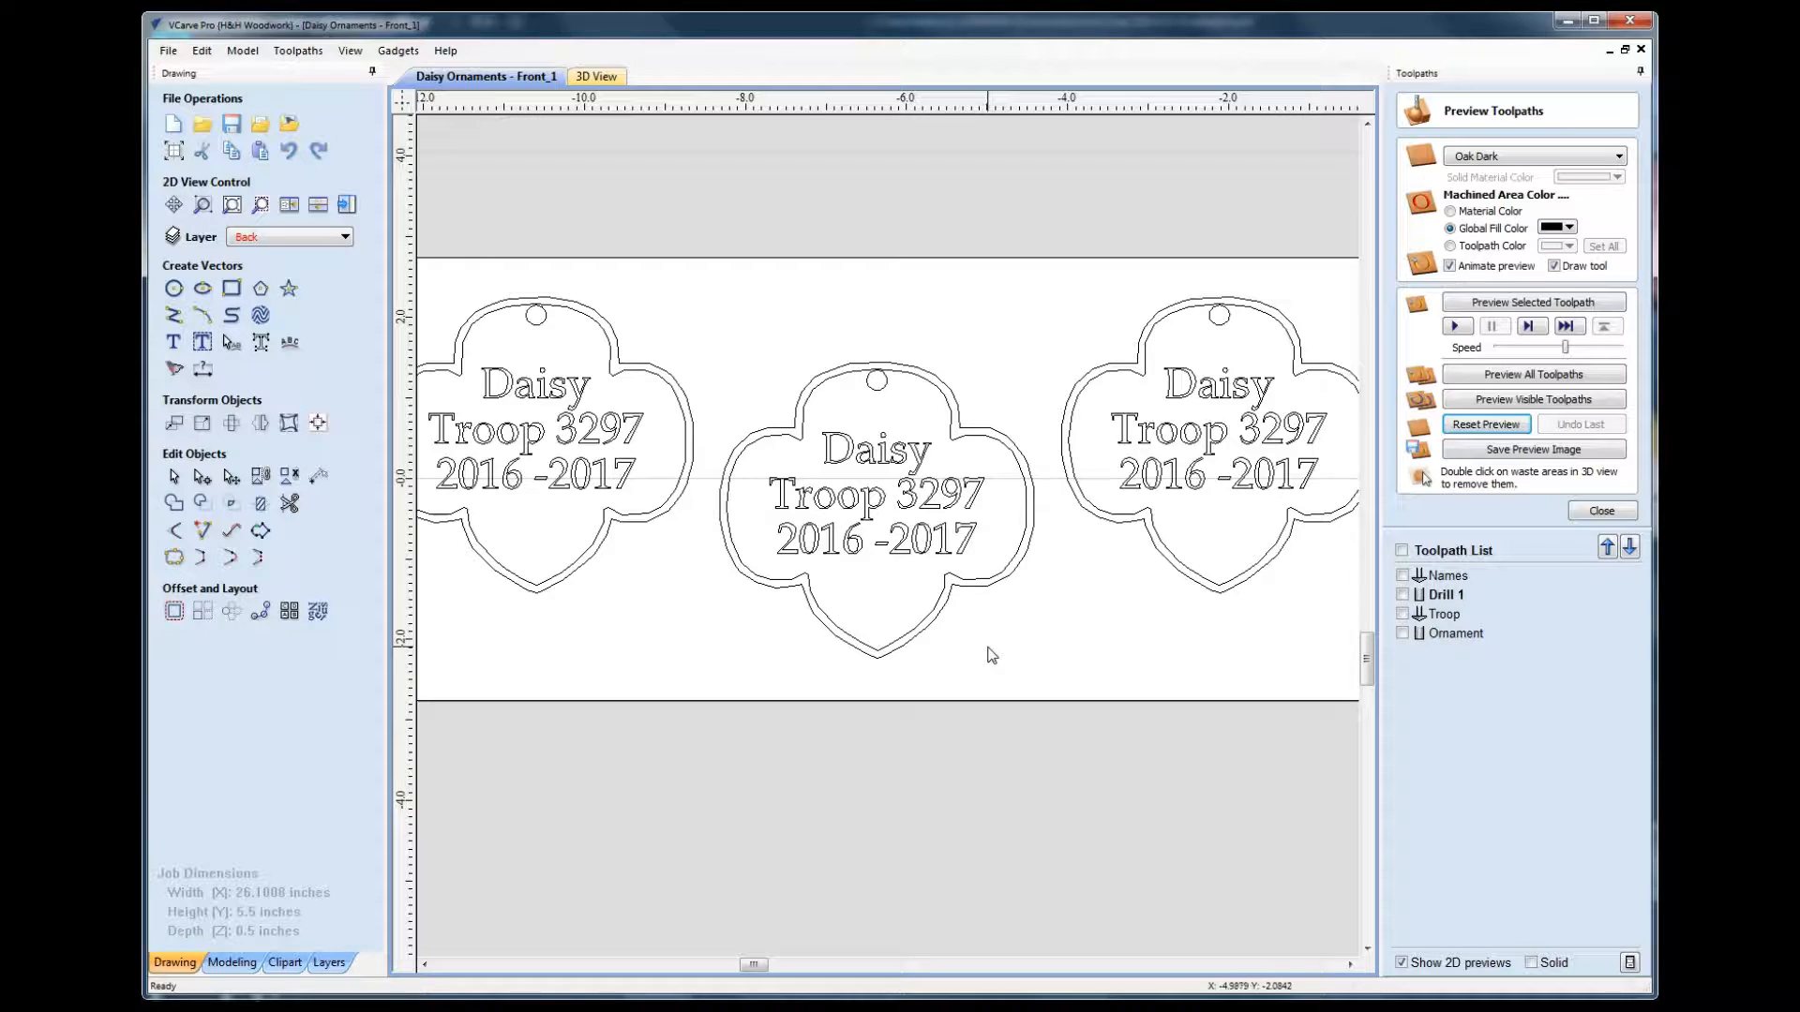
mouse_move(987, 649)
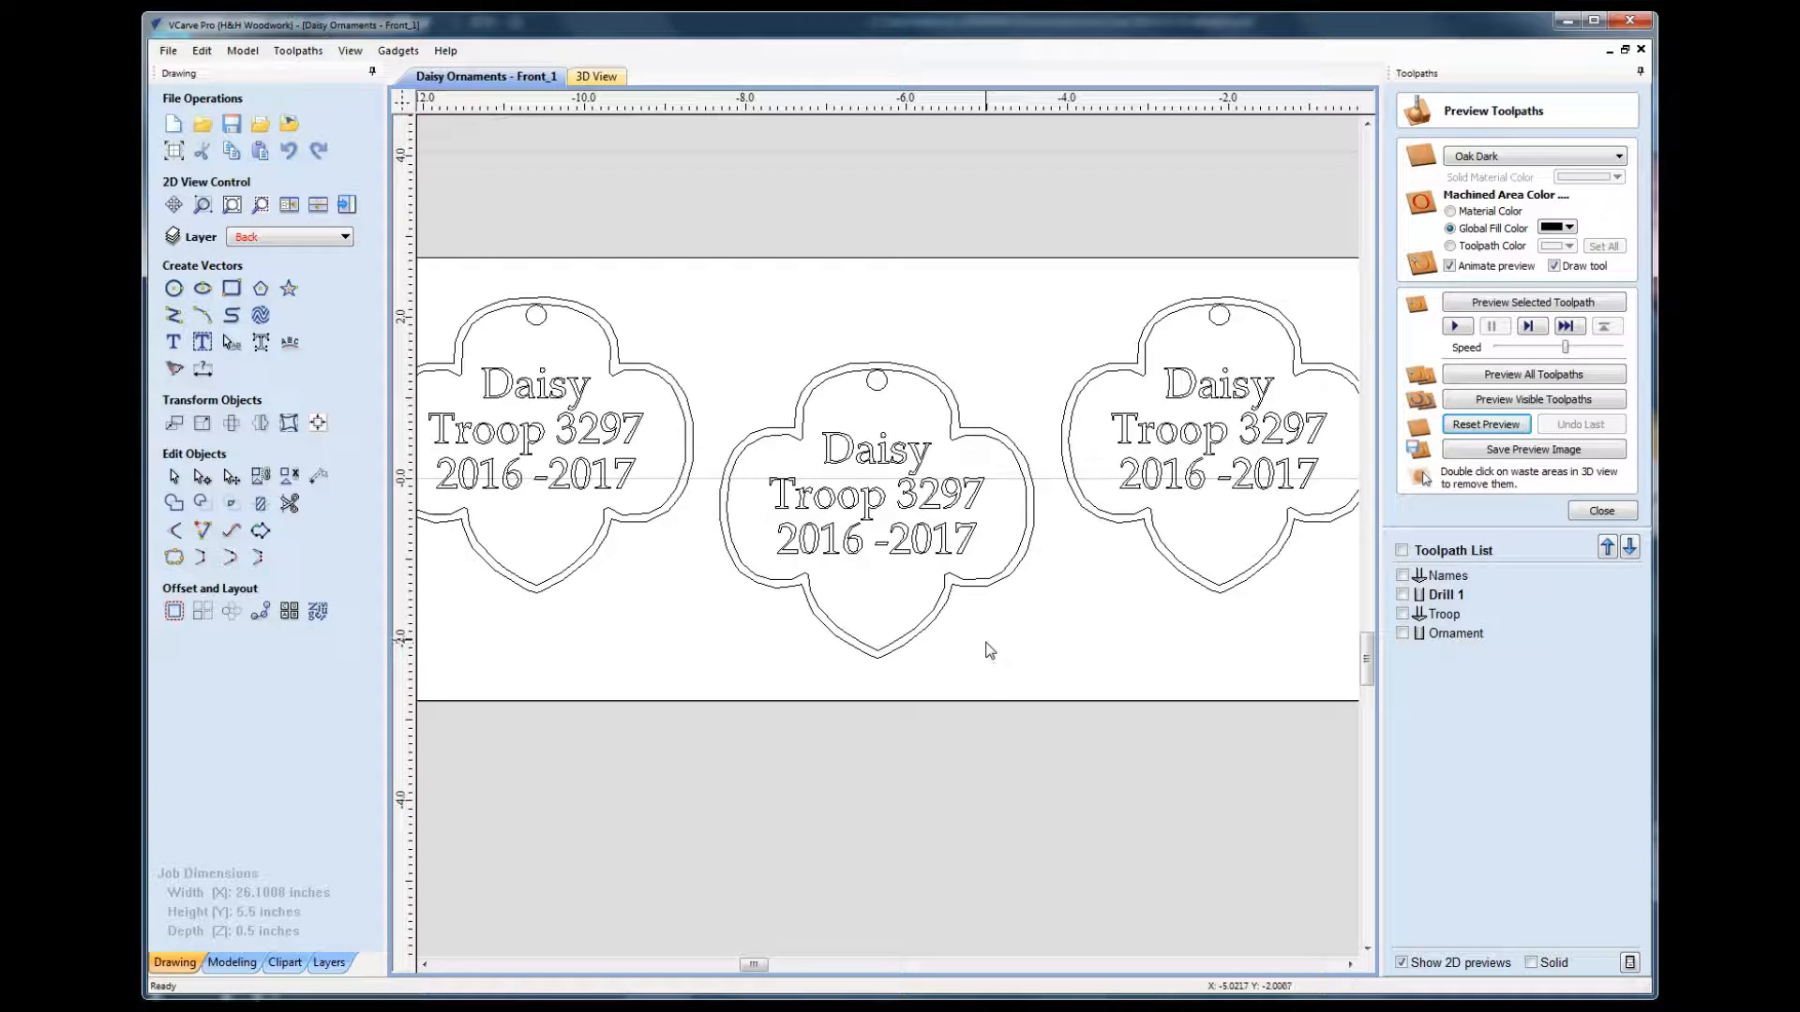
mouse_move(1329, 893)
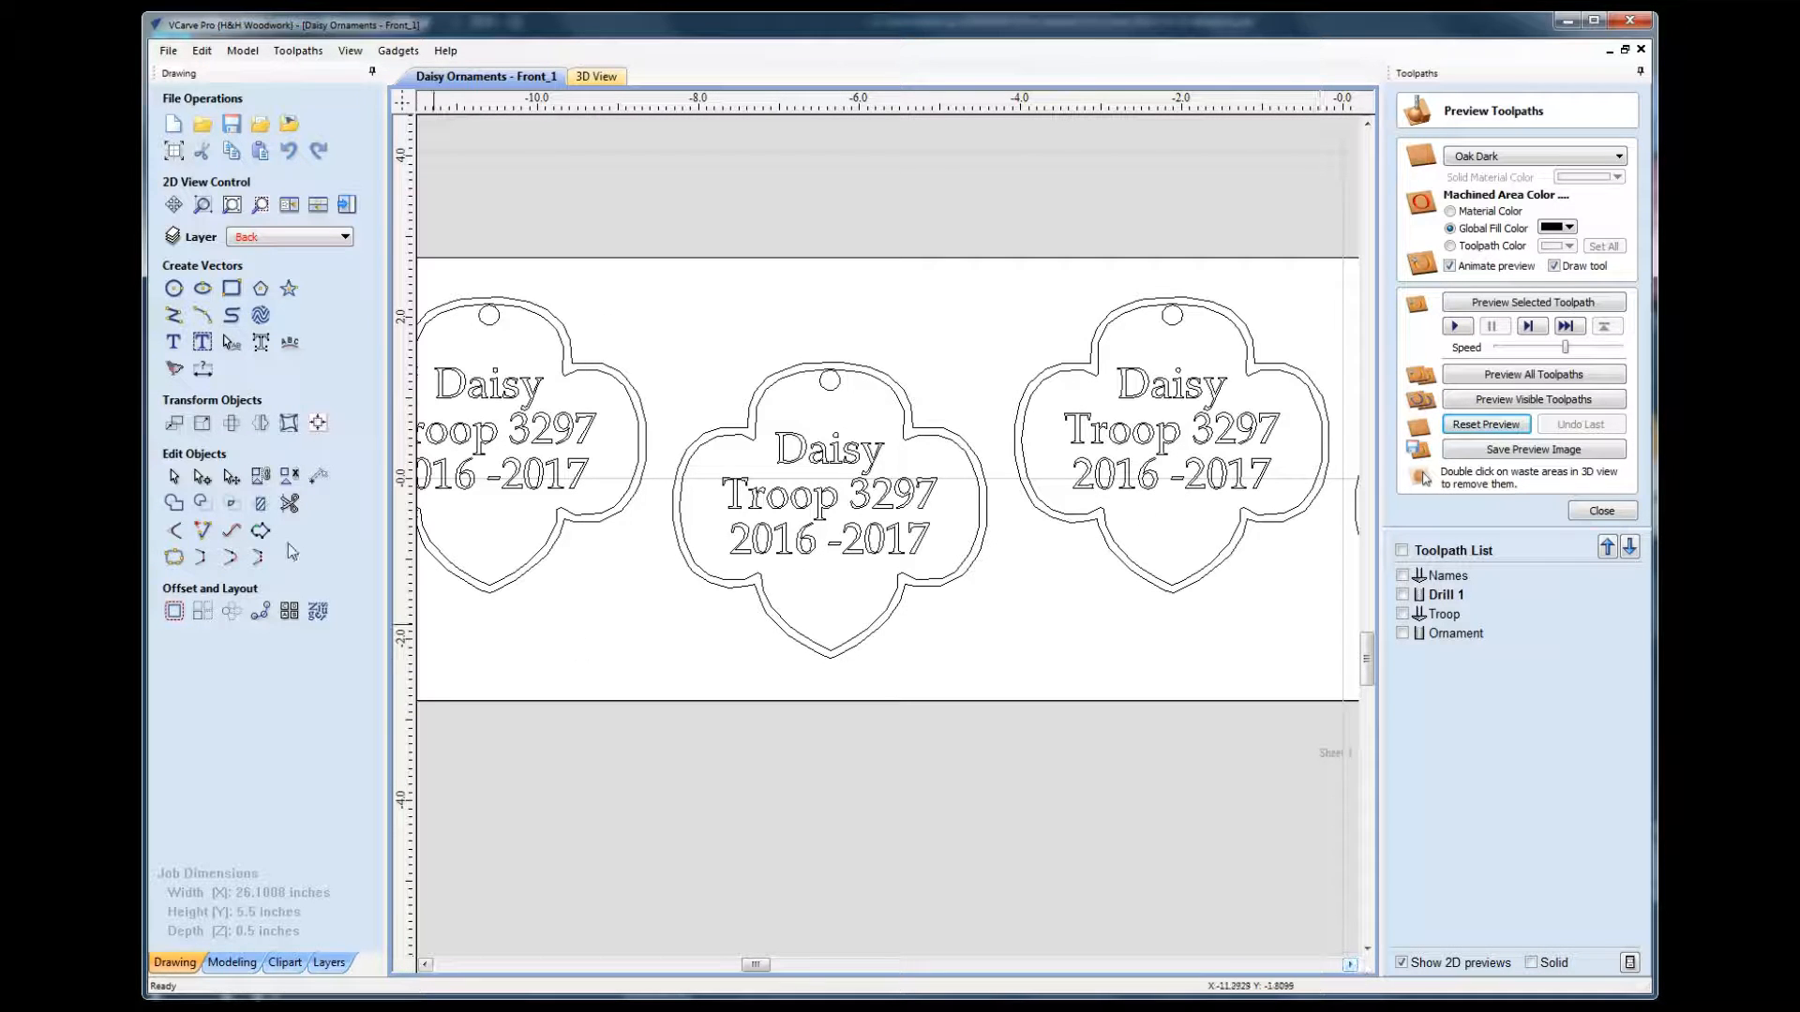
Step: Make the Front layer active and view the blank oak board in 3D
click(345, 236)
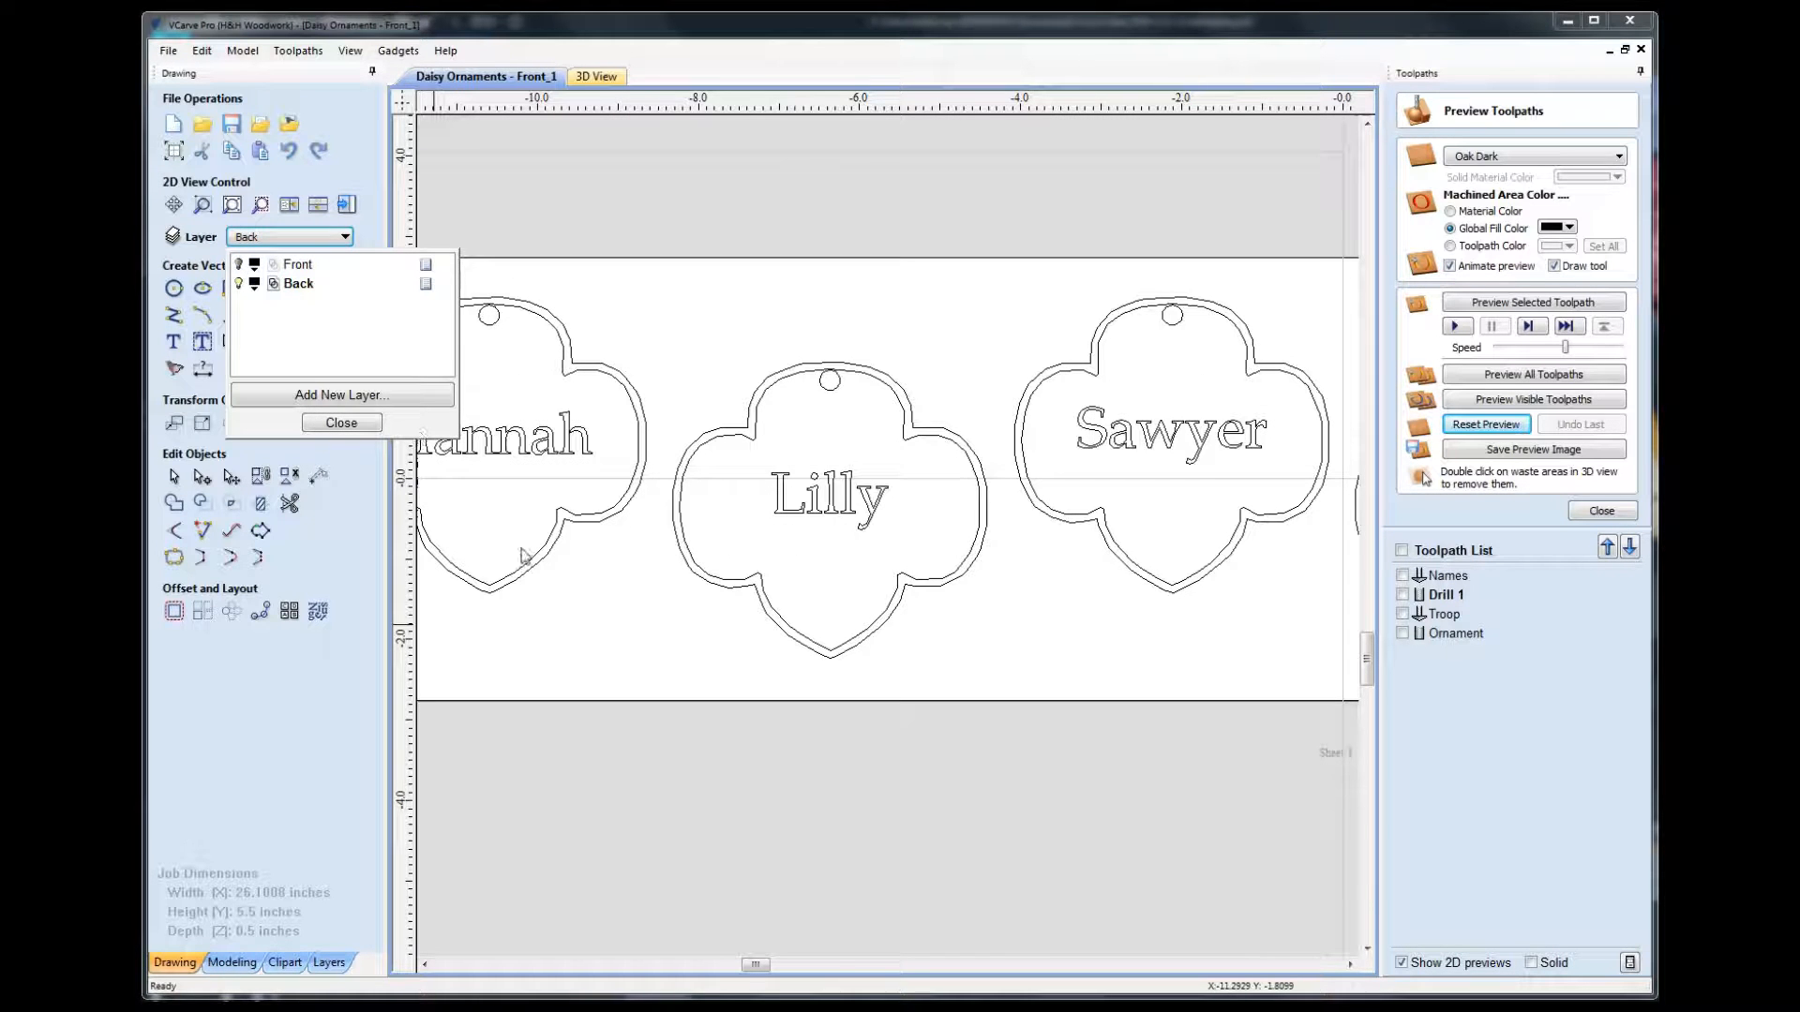
click(341, 421)
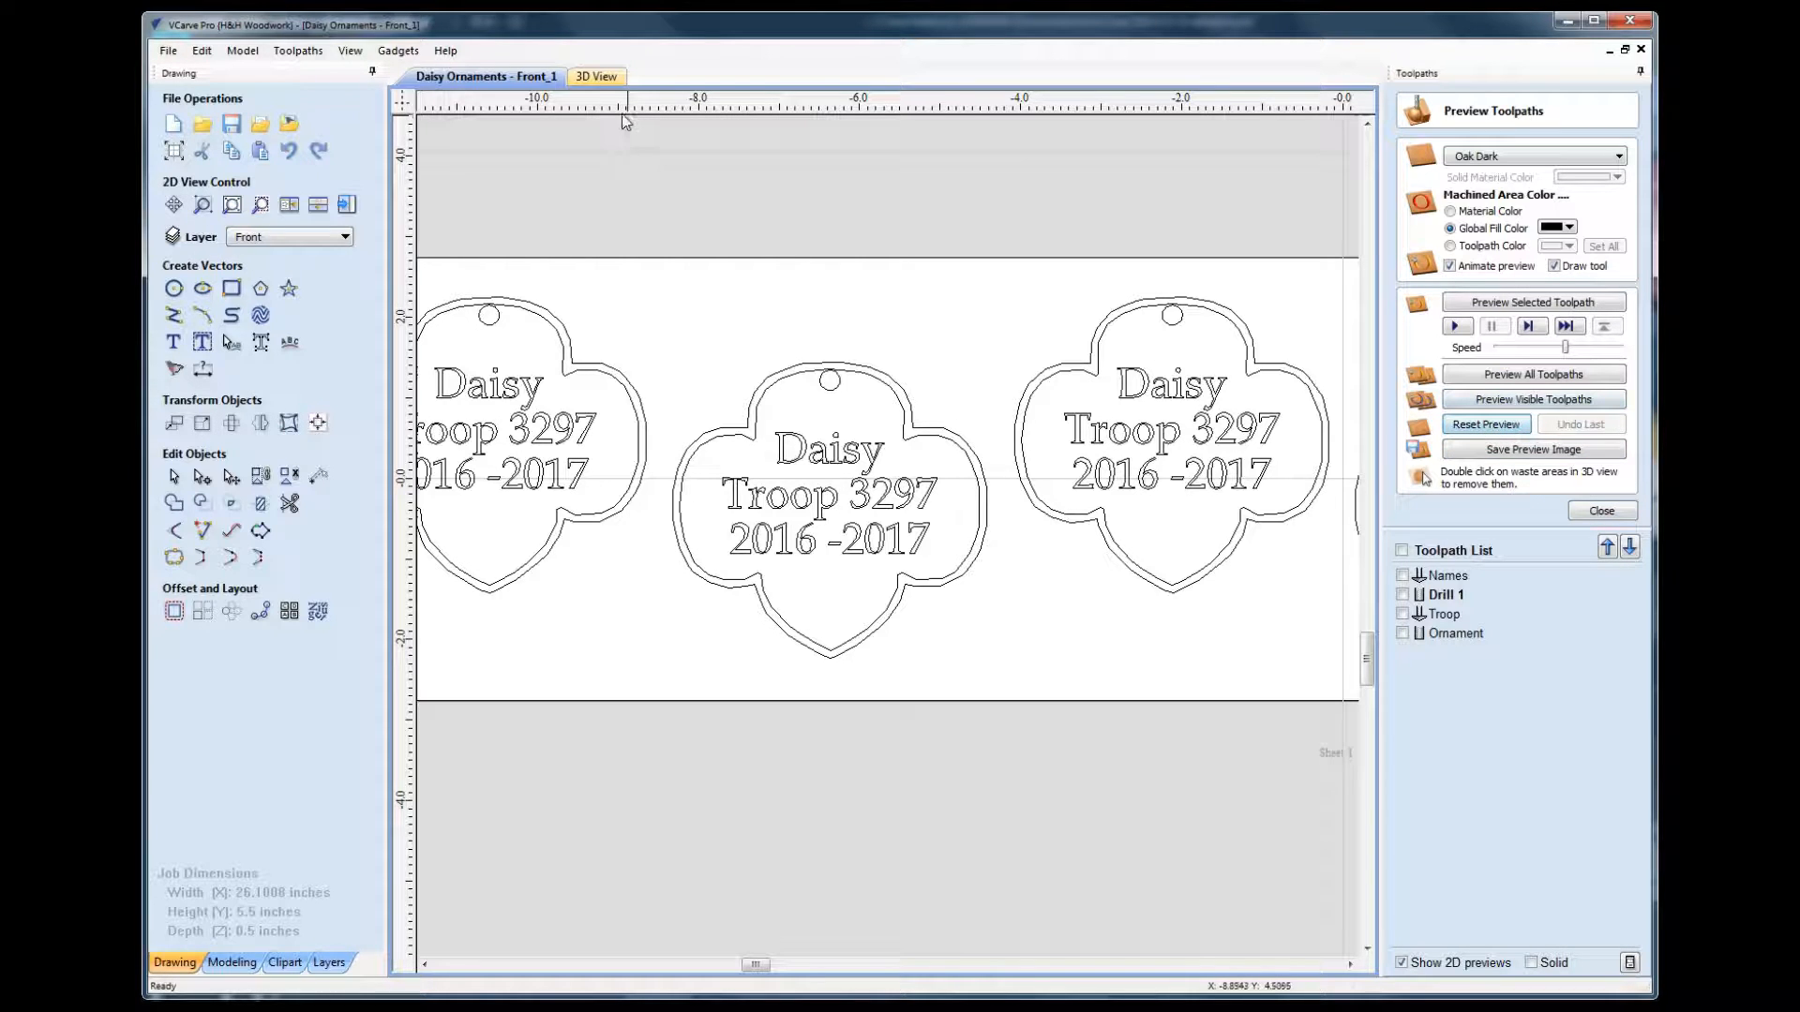
click(594, 75)
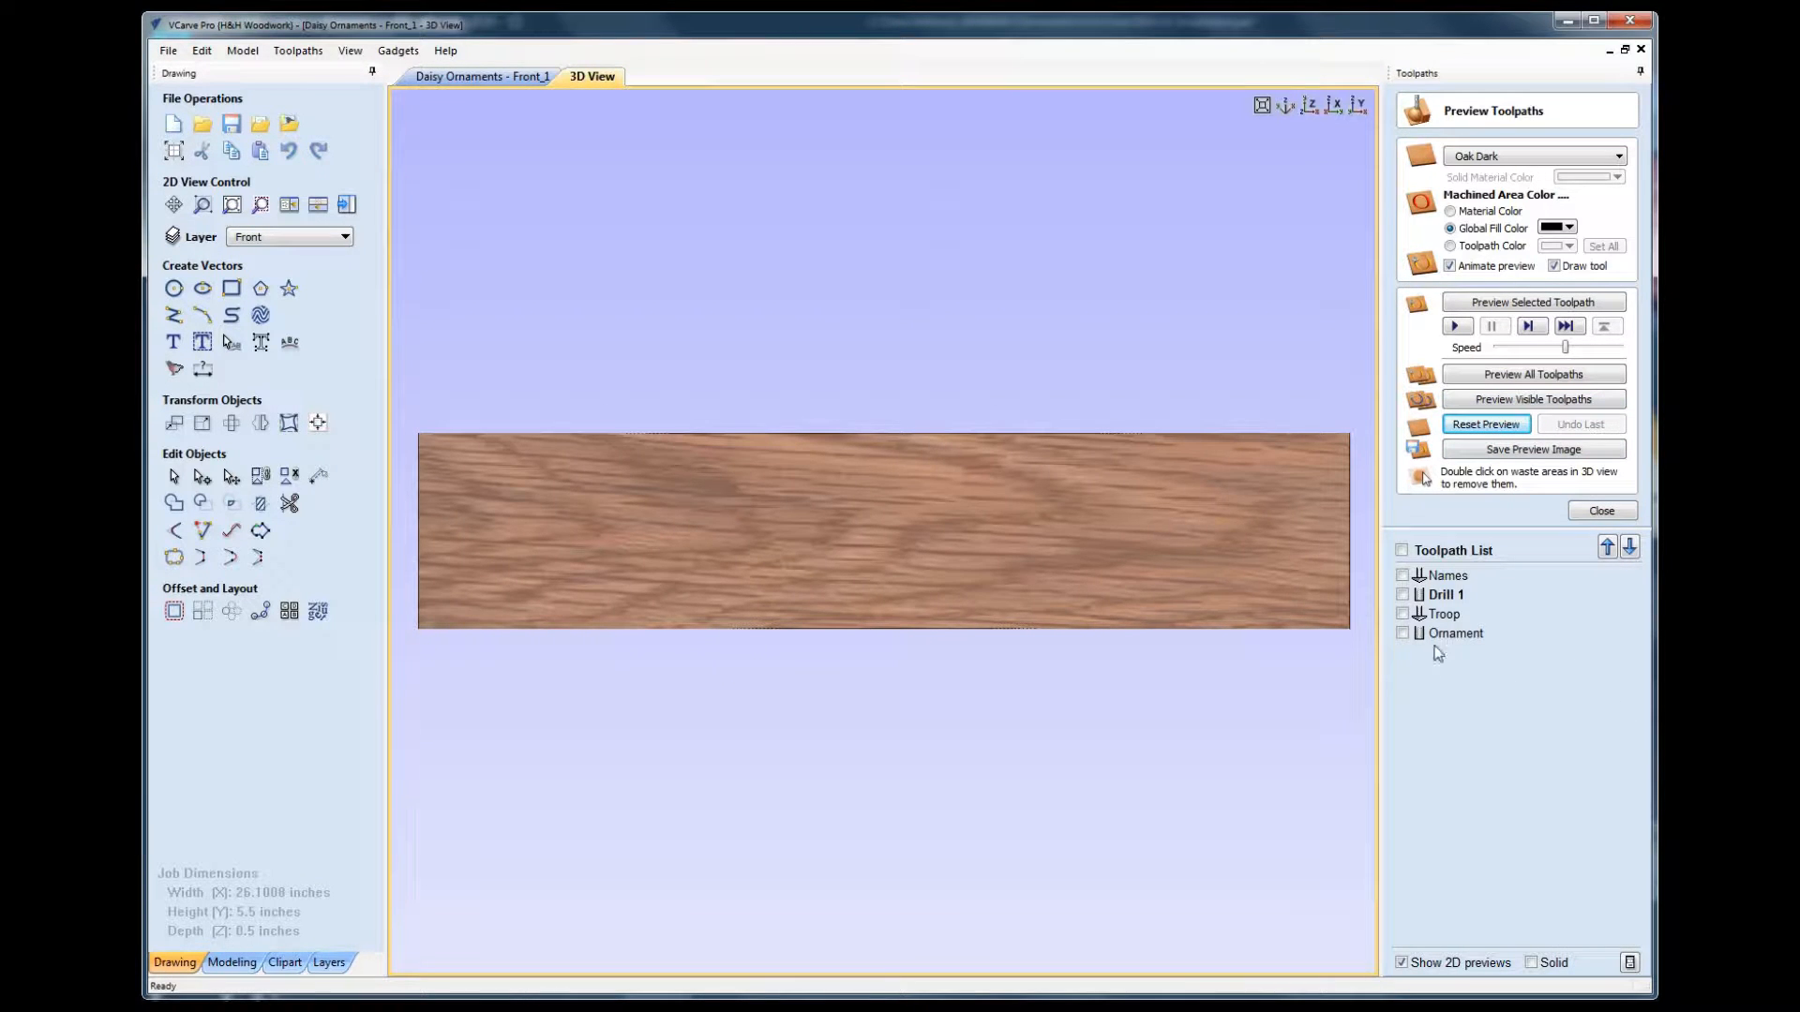
Step: Toggle the Troop toolpath, then leave only the Names engraving toolpath drawn over the board
click(1402, 594)
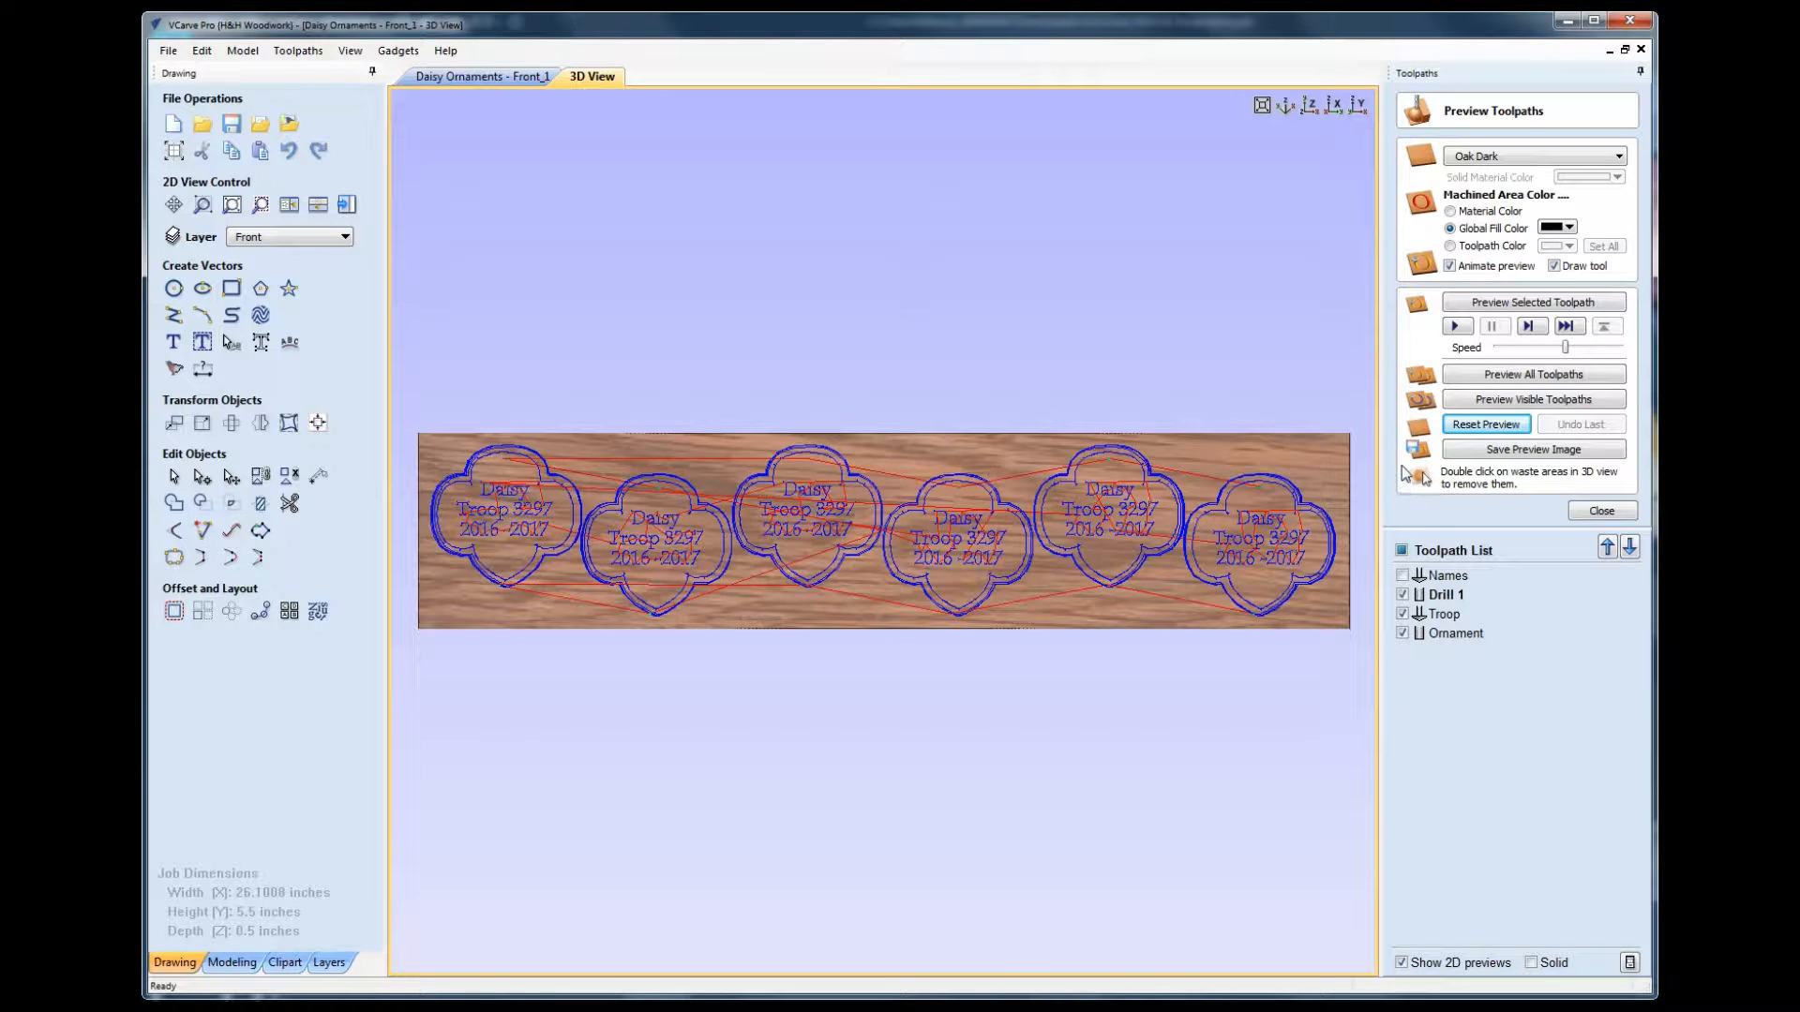
click(1533, 373)
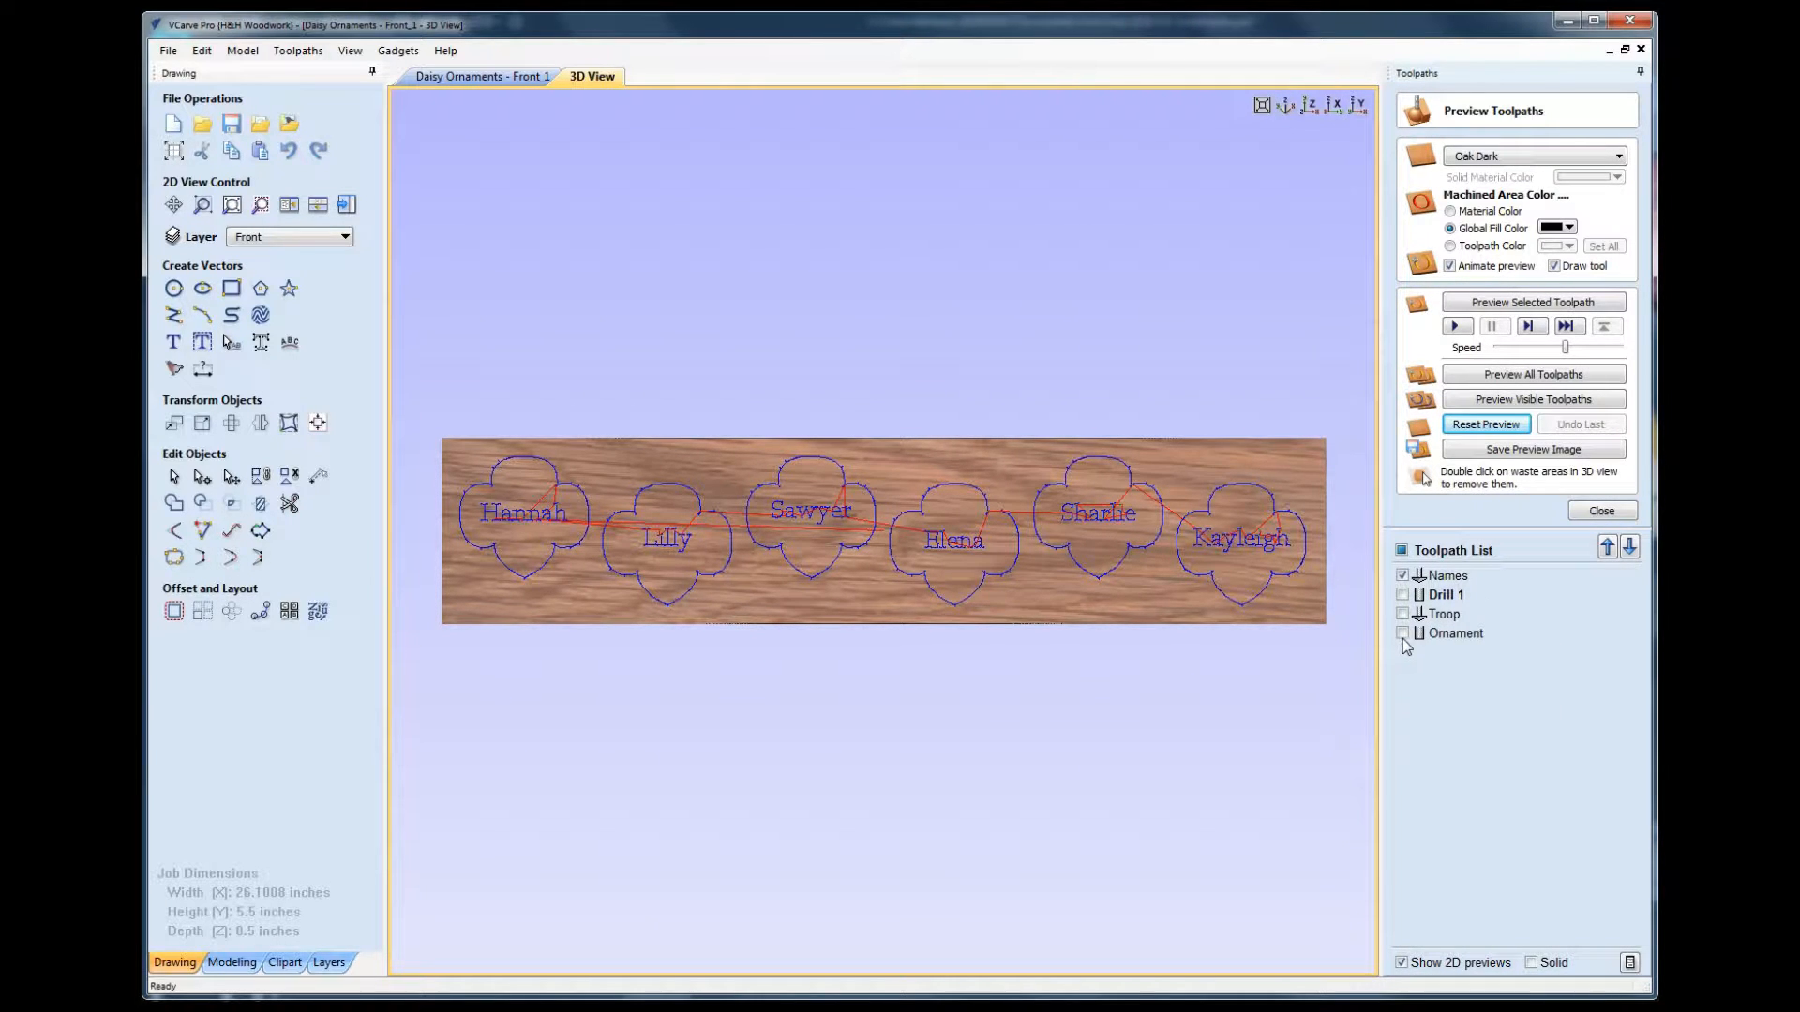
mouse_move(1455, 632)
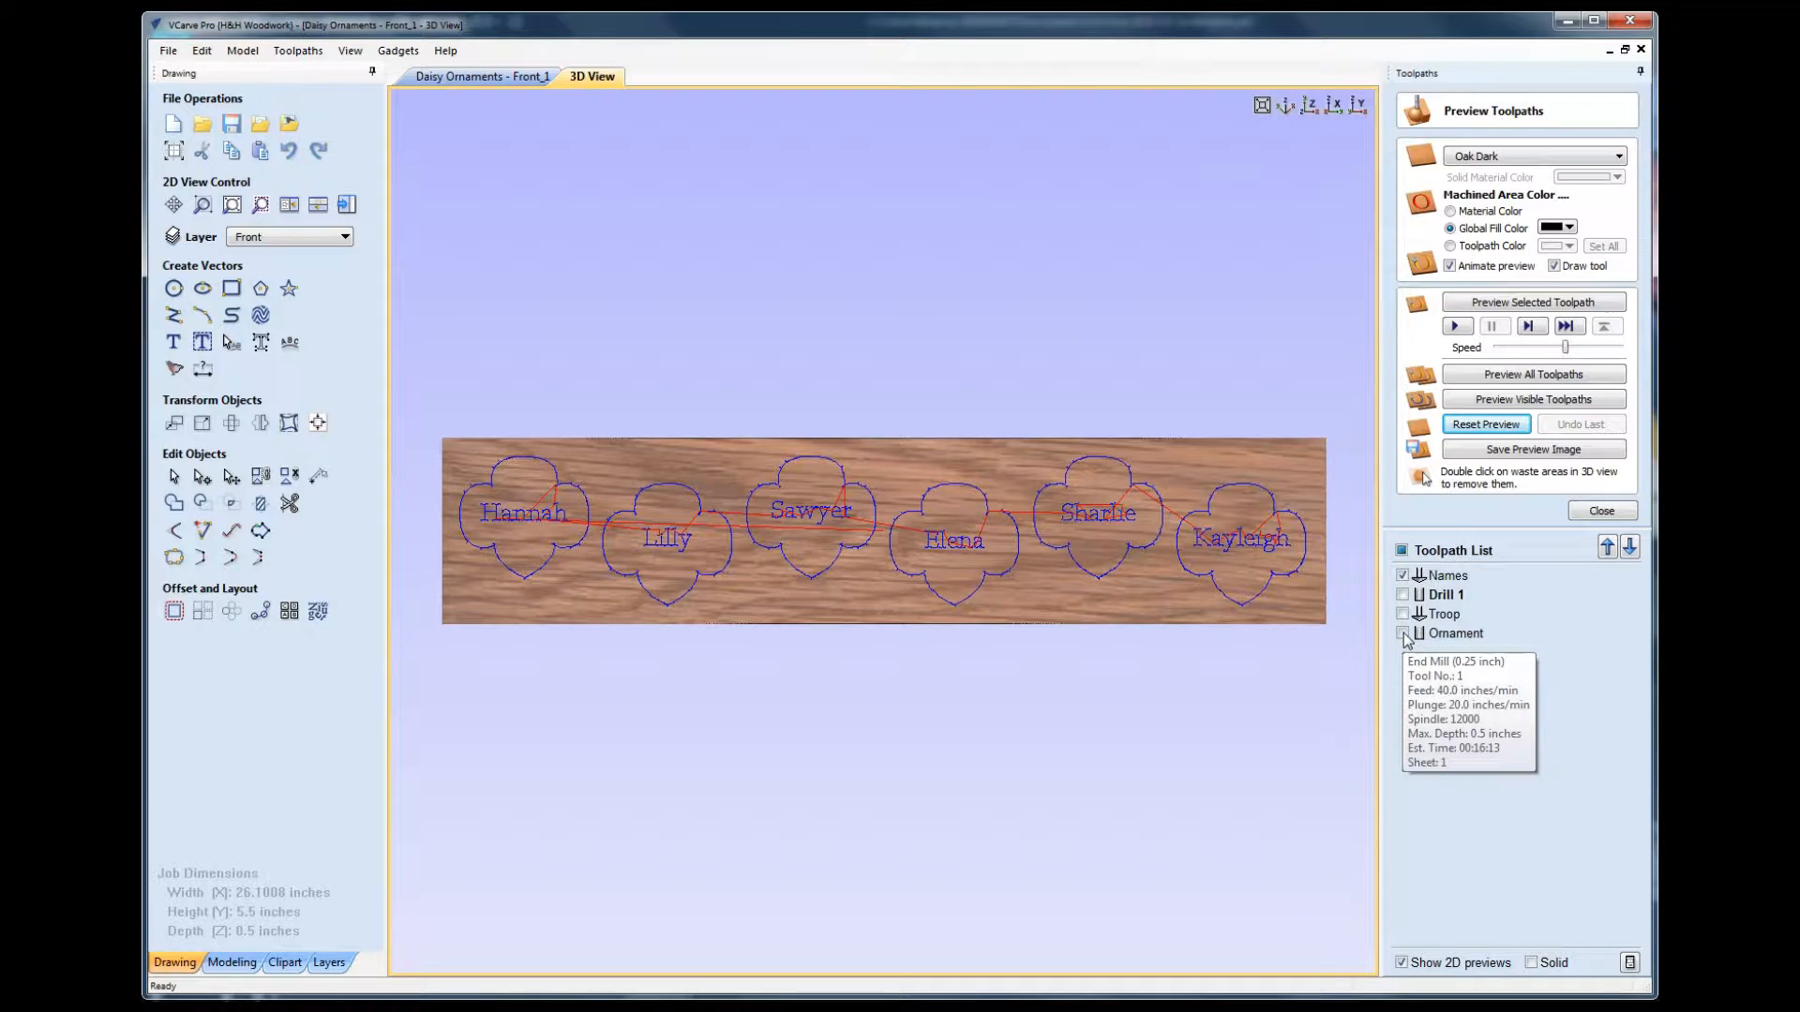
Step: Show the Ornament cut-out toolpath and preview the visible toolpaths carved into the oak
click(1403, 634)
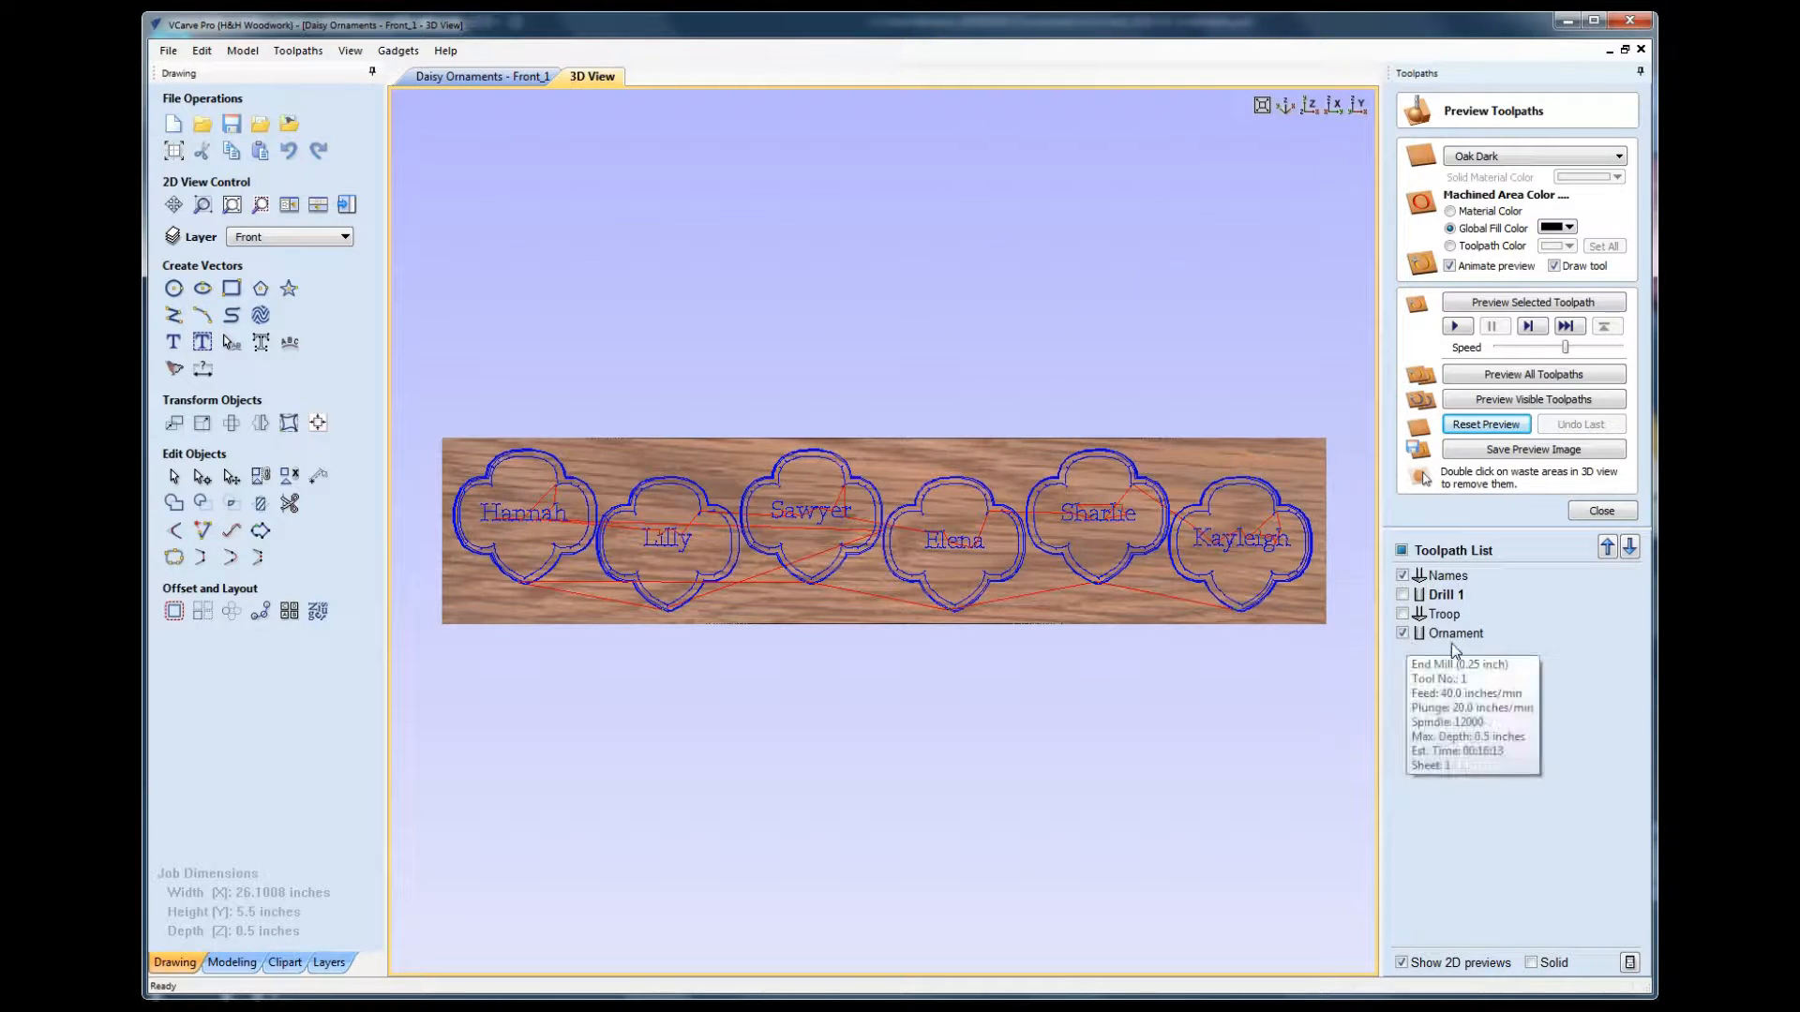
click(1484, 424)
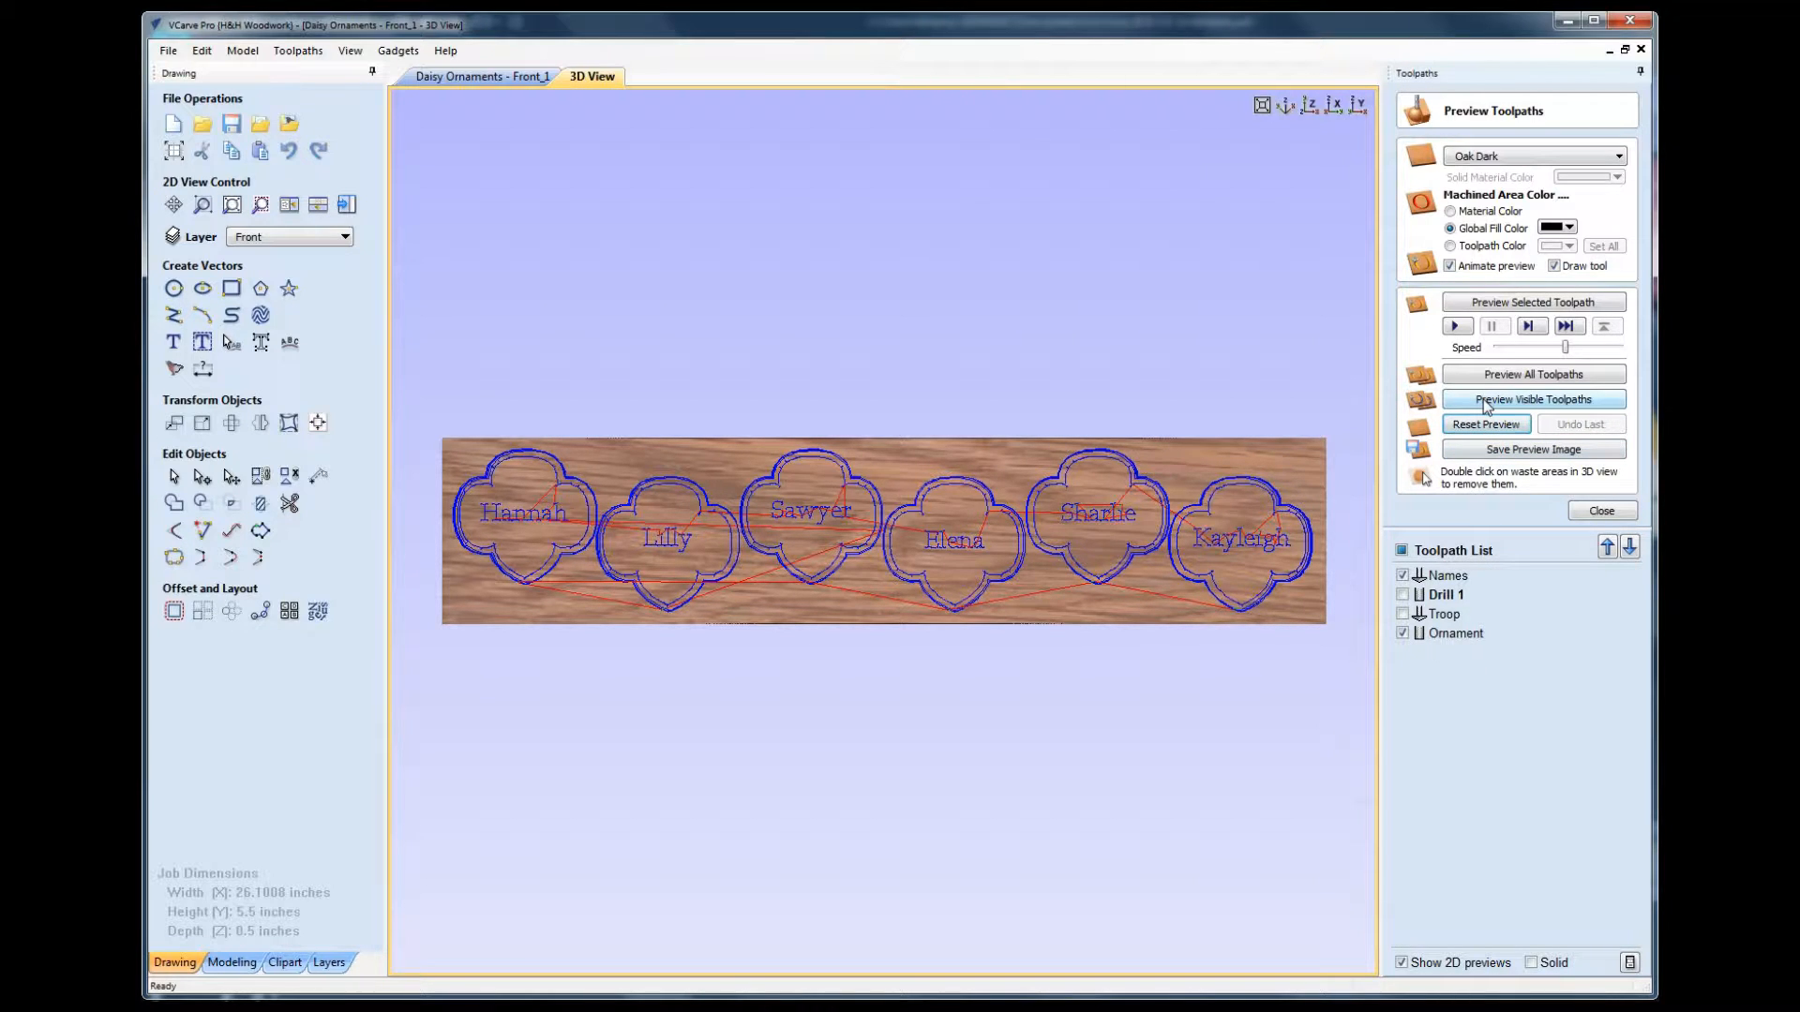
click(1532, 398)
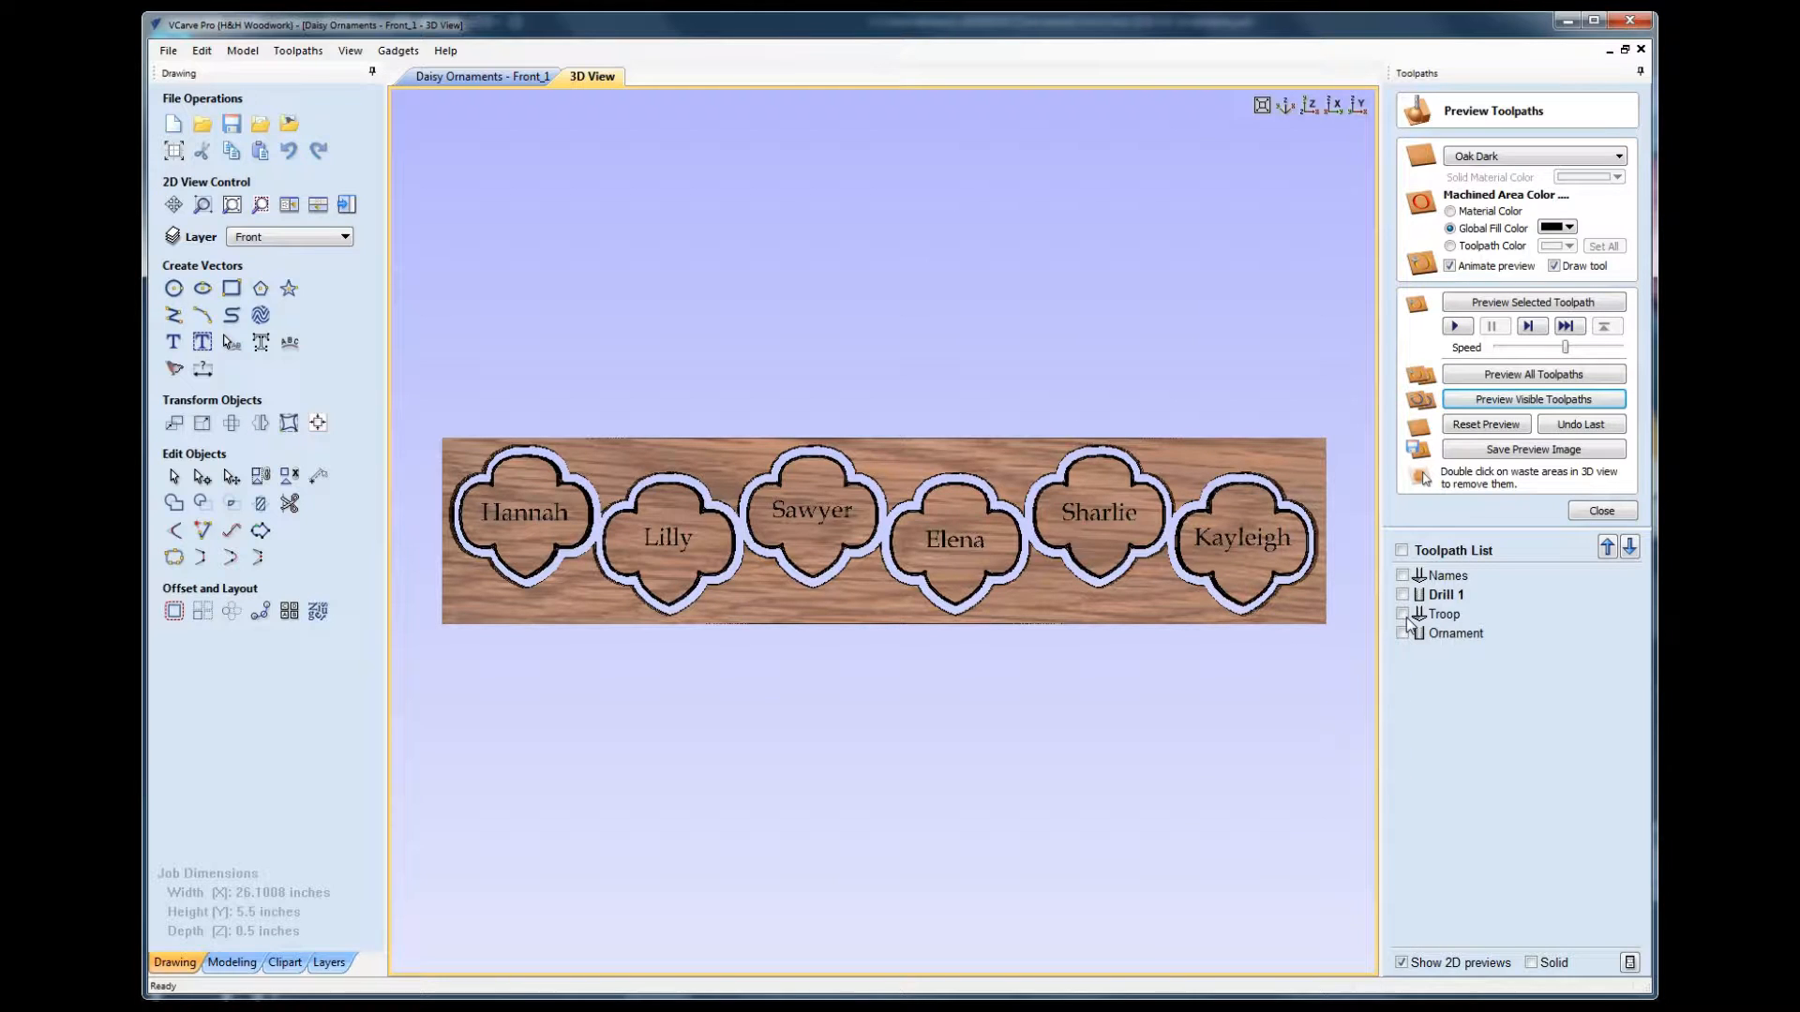
mouse_move(1449, 574)
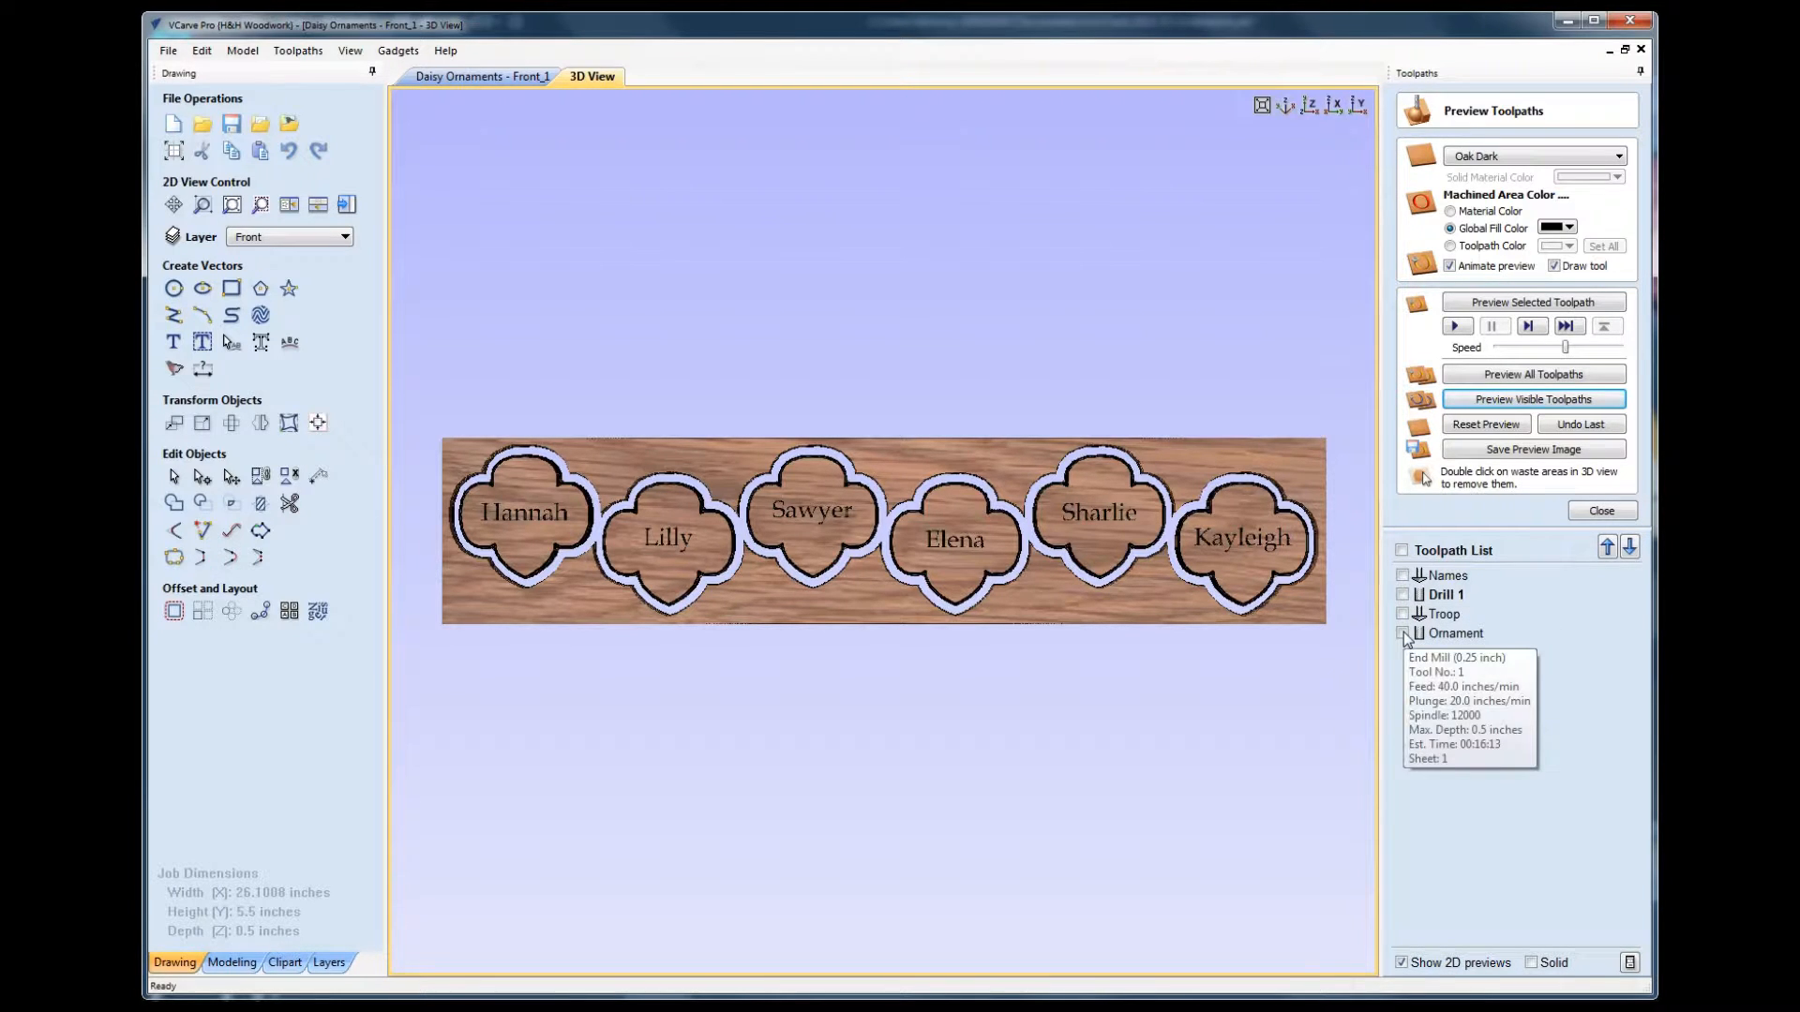
click(1402, 632)
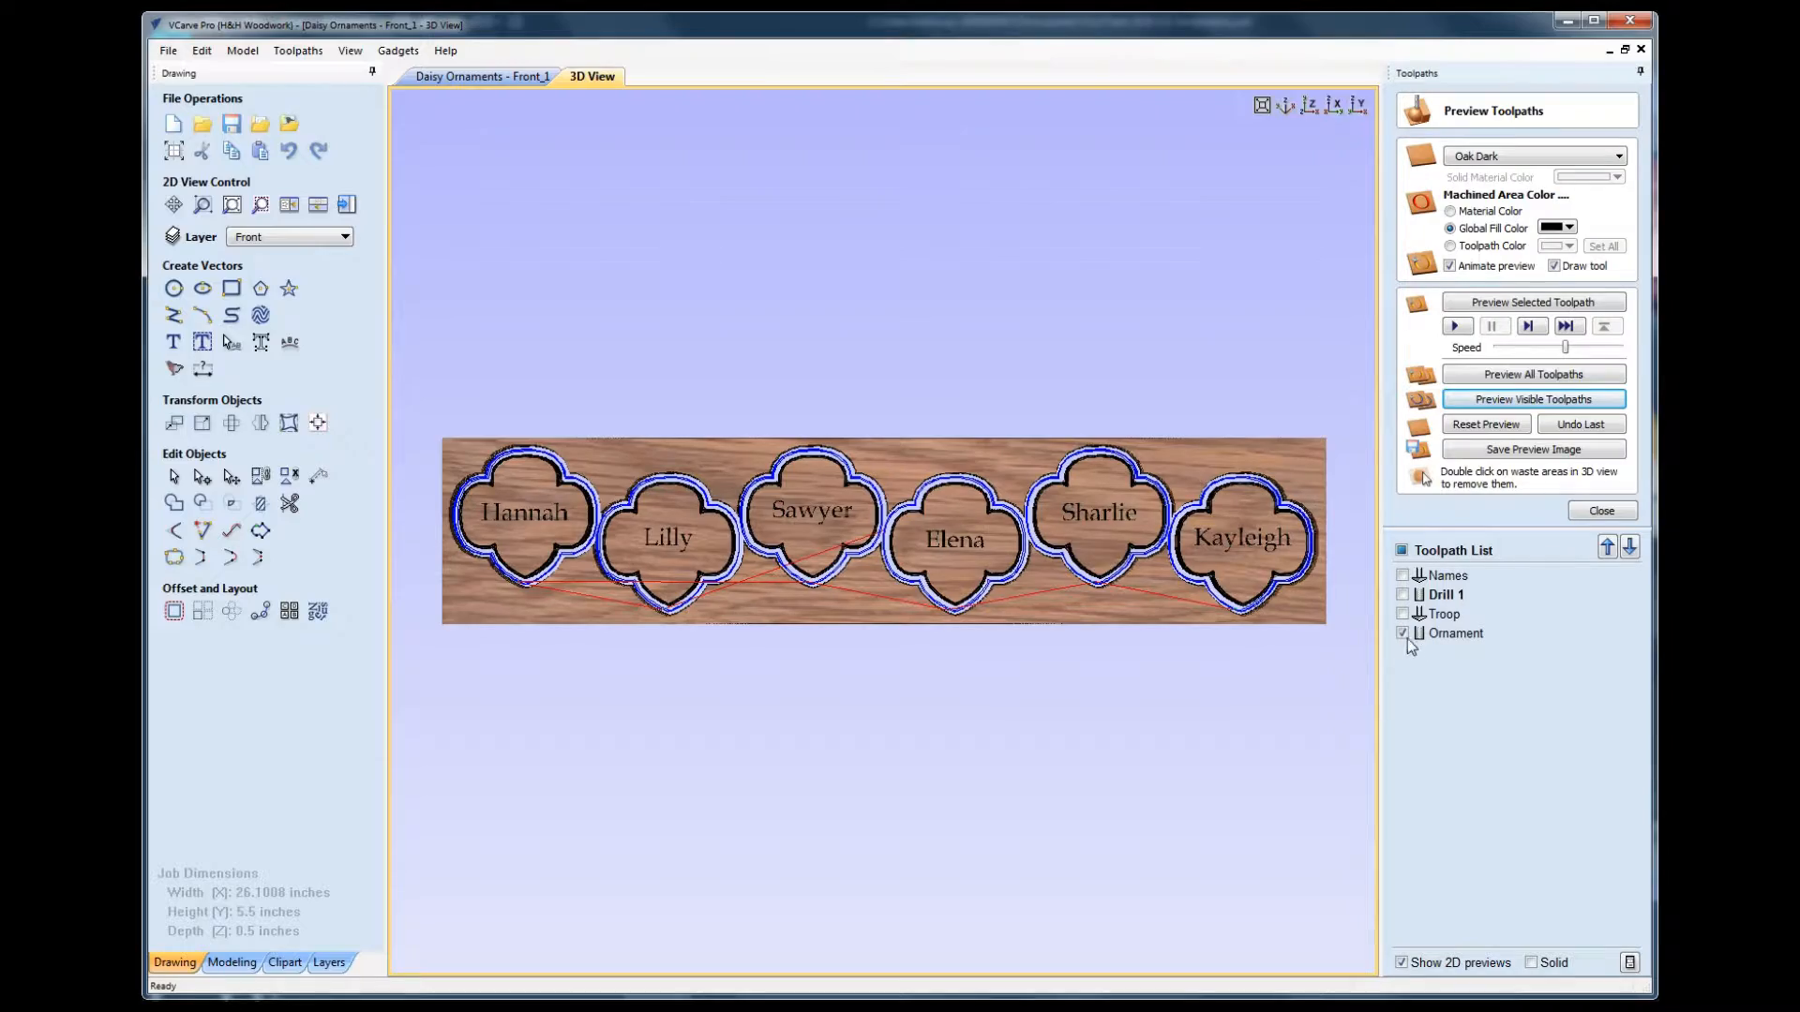